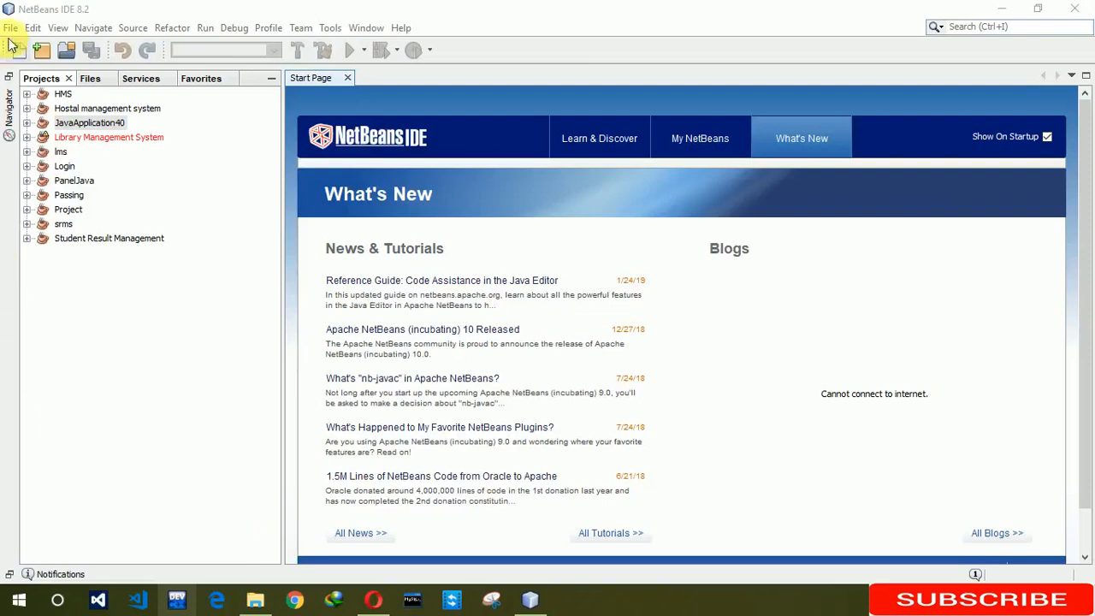
- Create a new Java Application project keeping the default name JavaApplication60
{"action": "left_click", "coordinate": [11, 27]}
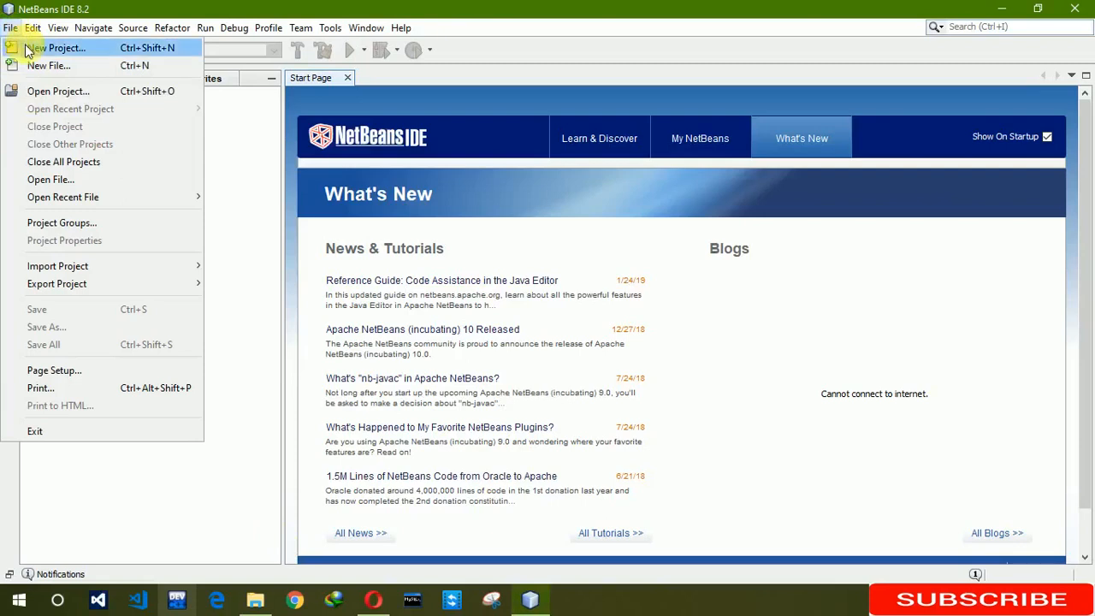
{"action": "left_click", "coordinate": [59, 48]}
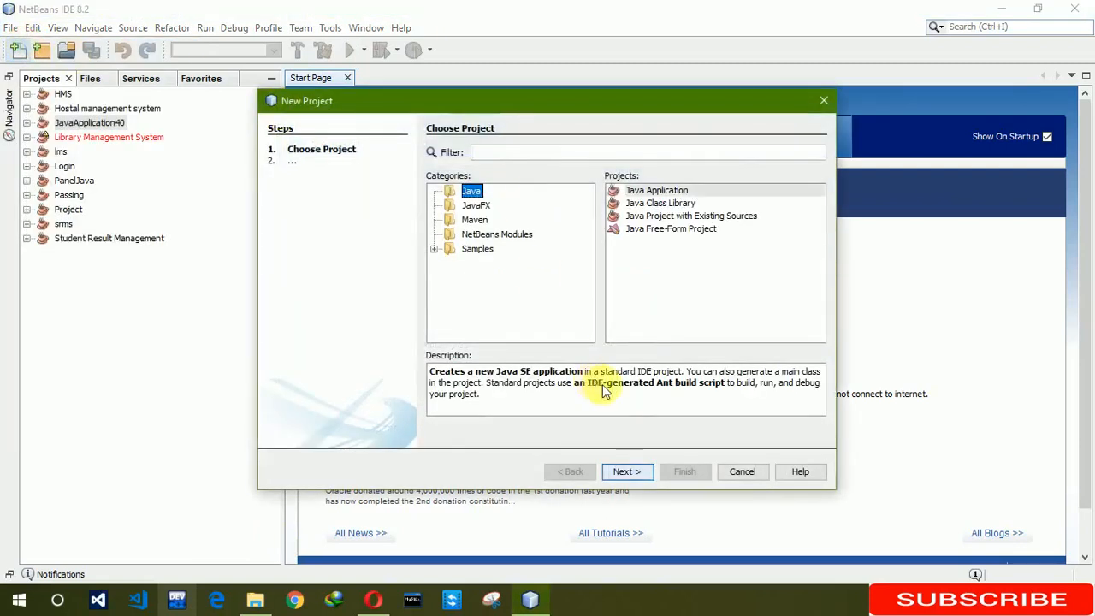
{"action": "left_click", "coordinate": [626, 472]}
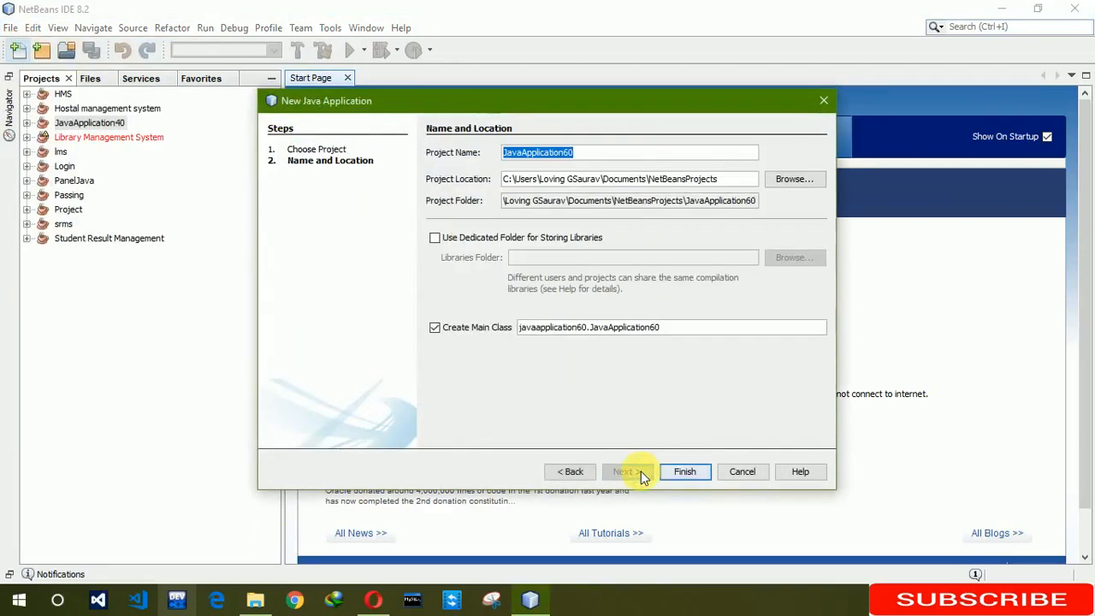
{"action": "left_click", "coordinate": [684, 472]}
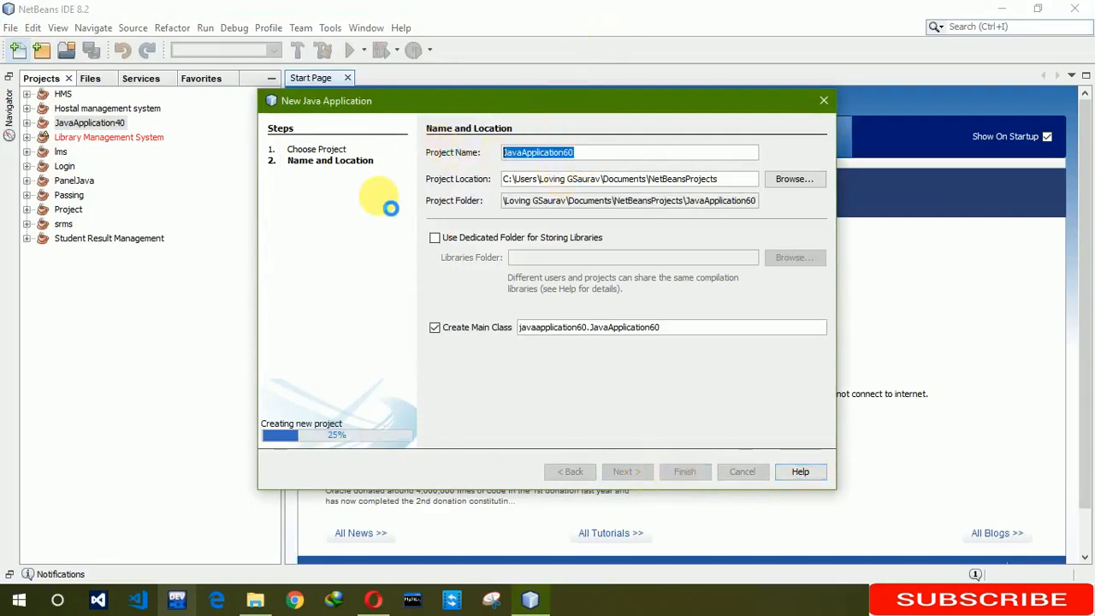
{"action": "left_click", "coordinate": [684, 472]}
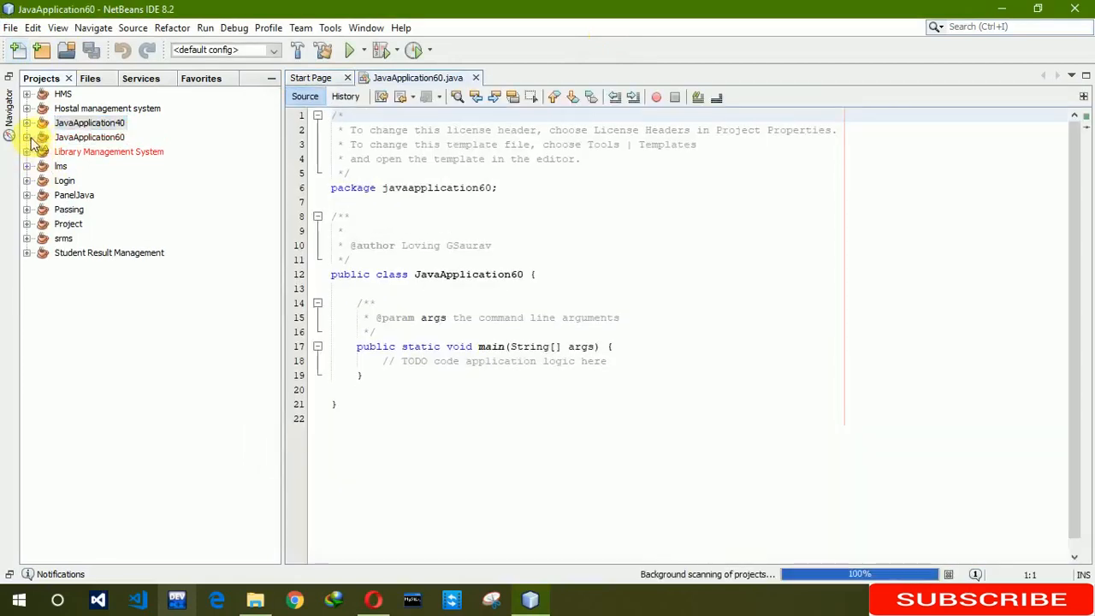
- Add a new JFrame form with class name GeneratePDF to JavaApplication60
{"action": "left_click", "coordinate": [89, 123]}
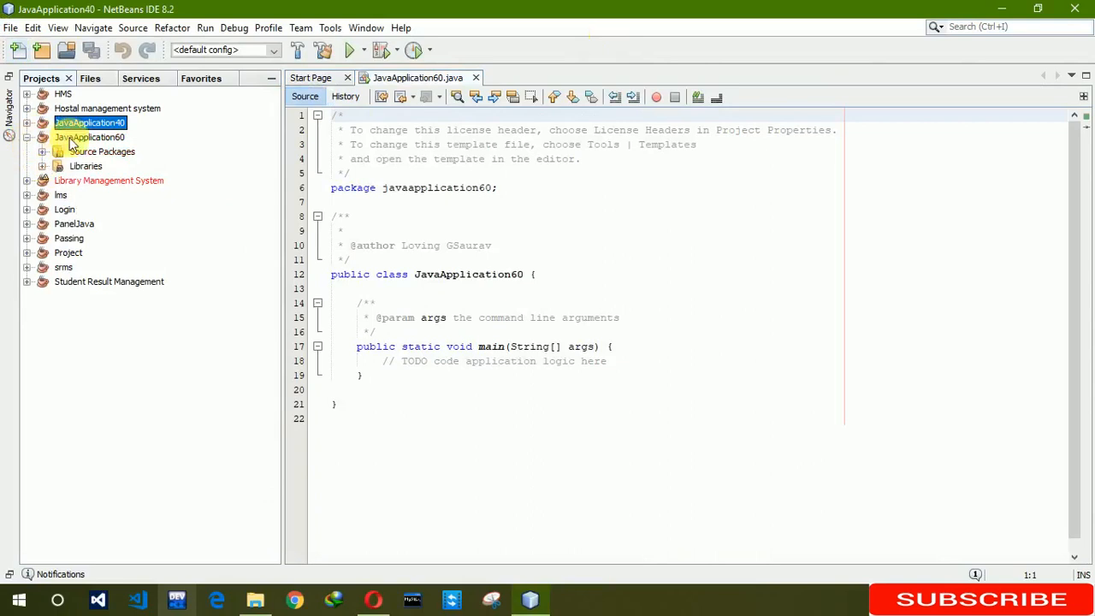
{"action": "right_click", "coordinate": [89, 137]}
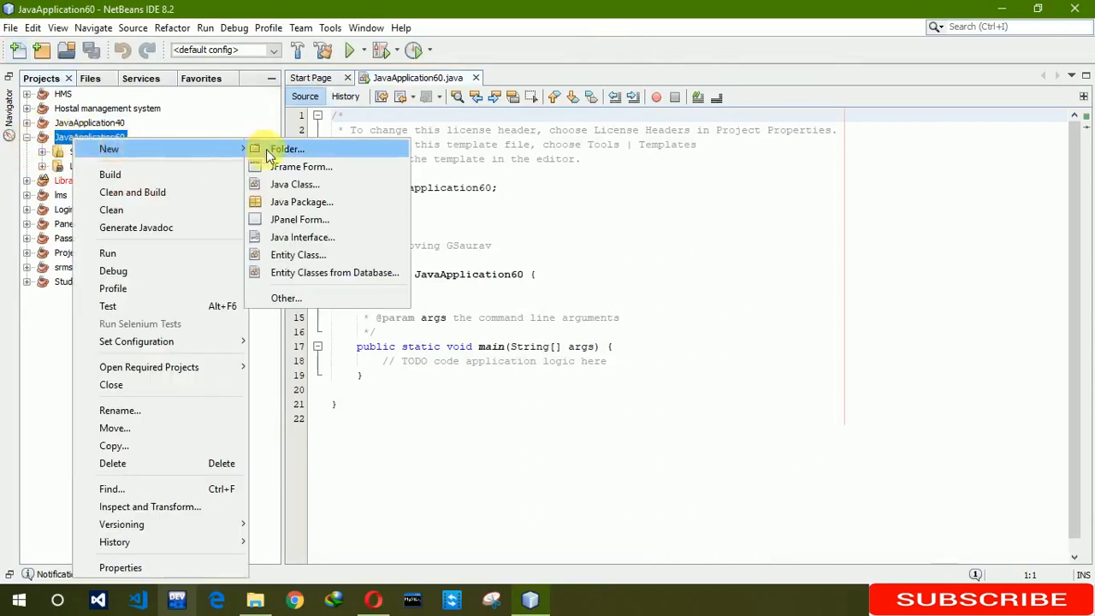
{"action": "left_click", "coordinate": [301, 166]}
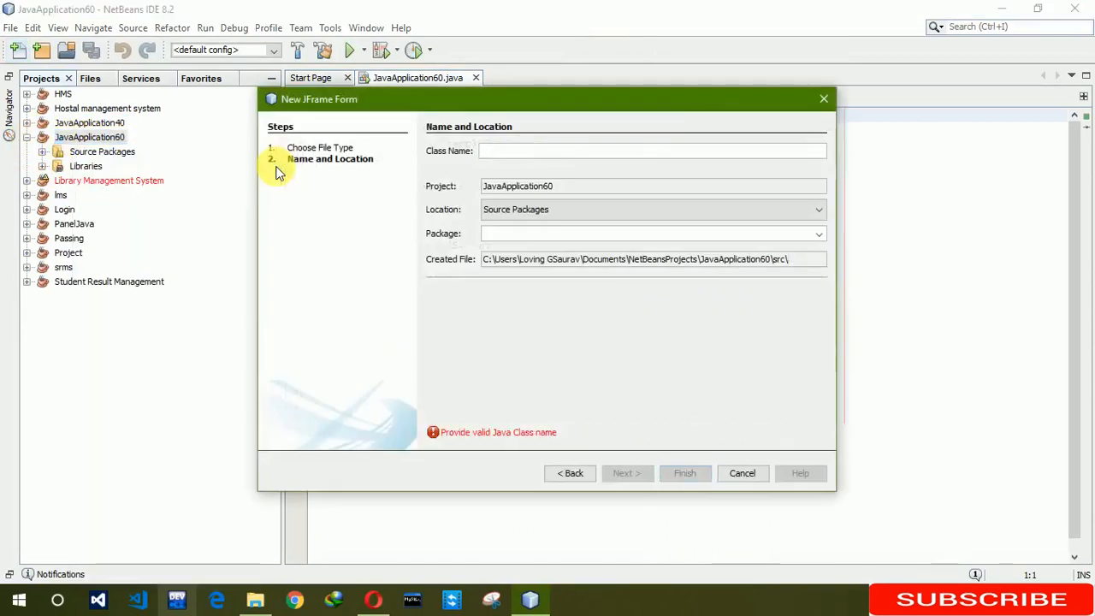
{"action": "type", "text": "Gene"}
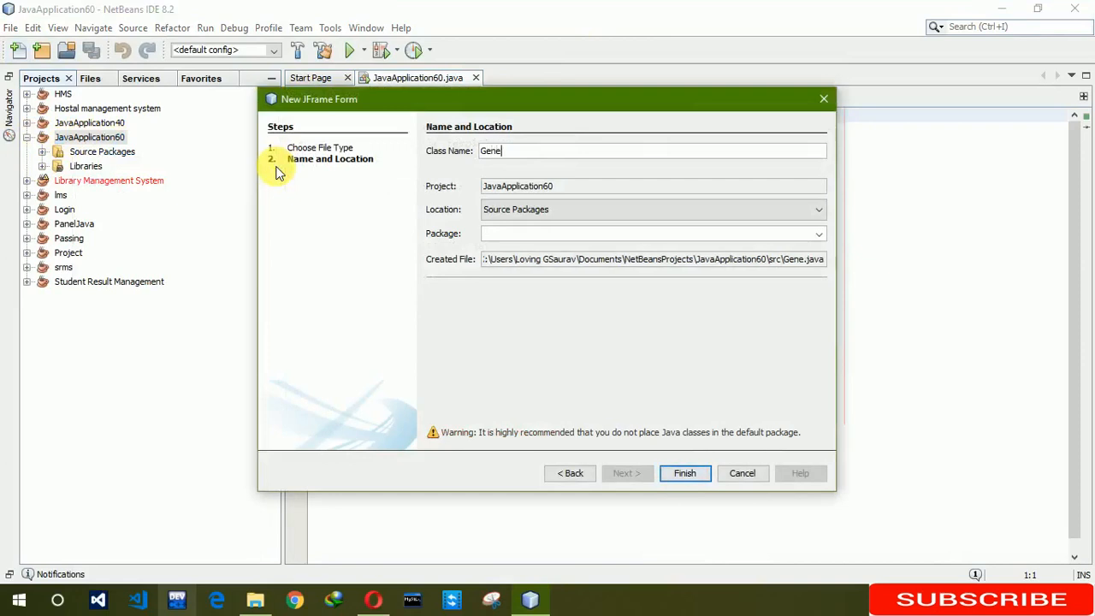
{"action": "type", "text": "ratePDF"}
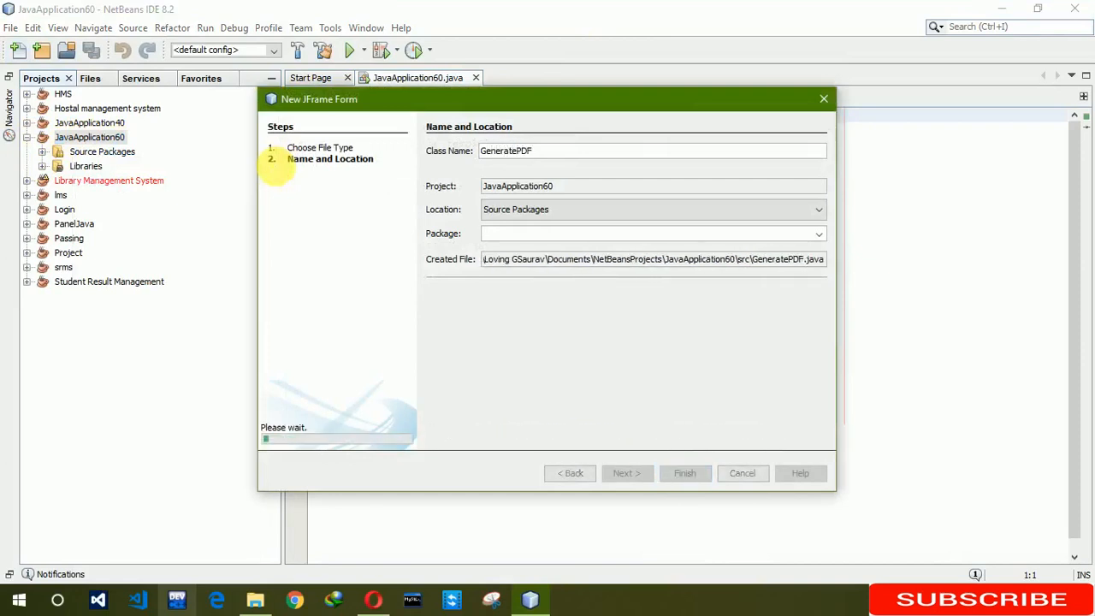
{"action": "left_click", "coordinate": [684, 472]}
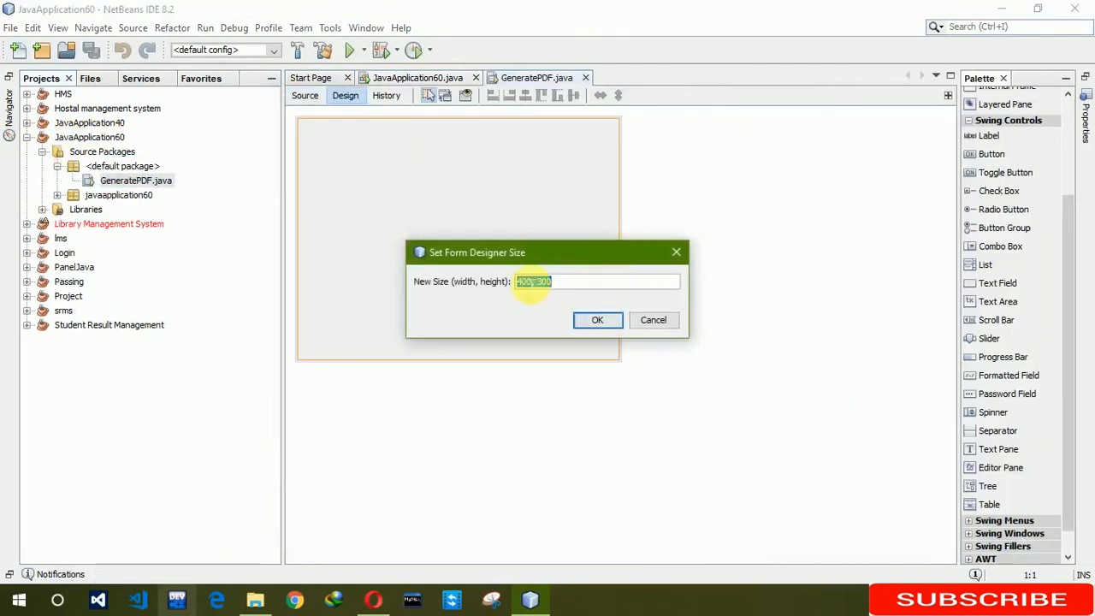
- Set the form designer size to 700, 300
{"action": "type", "text": "700, 300"}
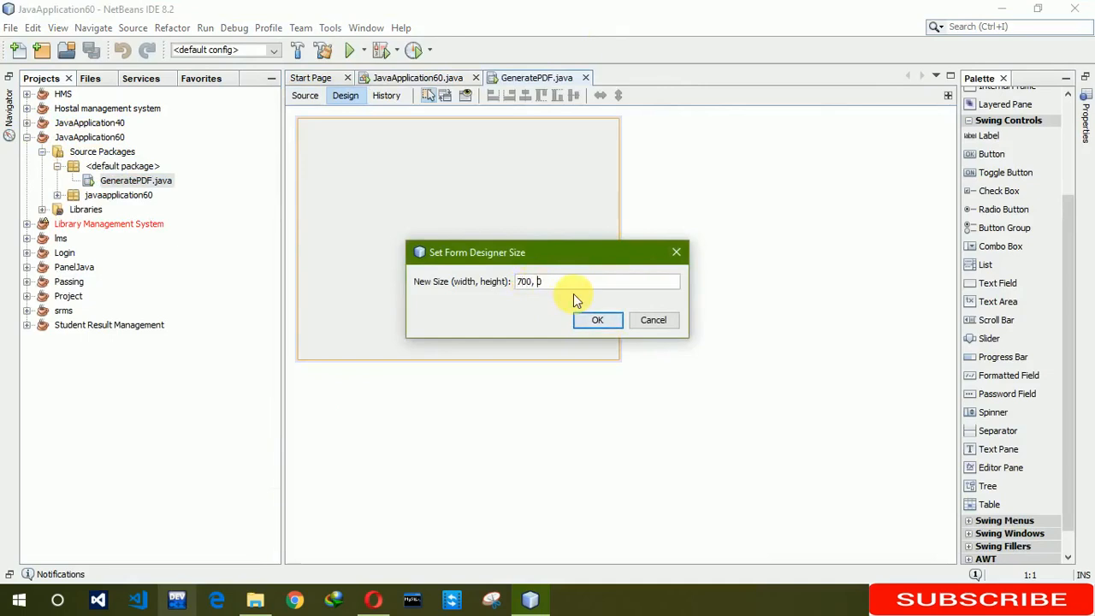
{"action": "left_click", "coordinate": [597, 320]}
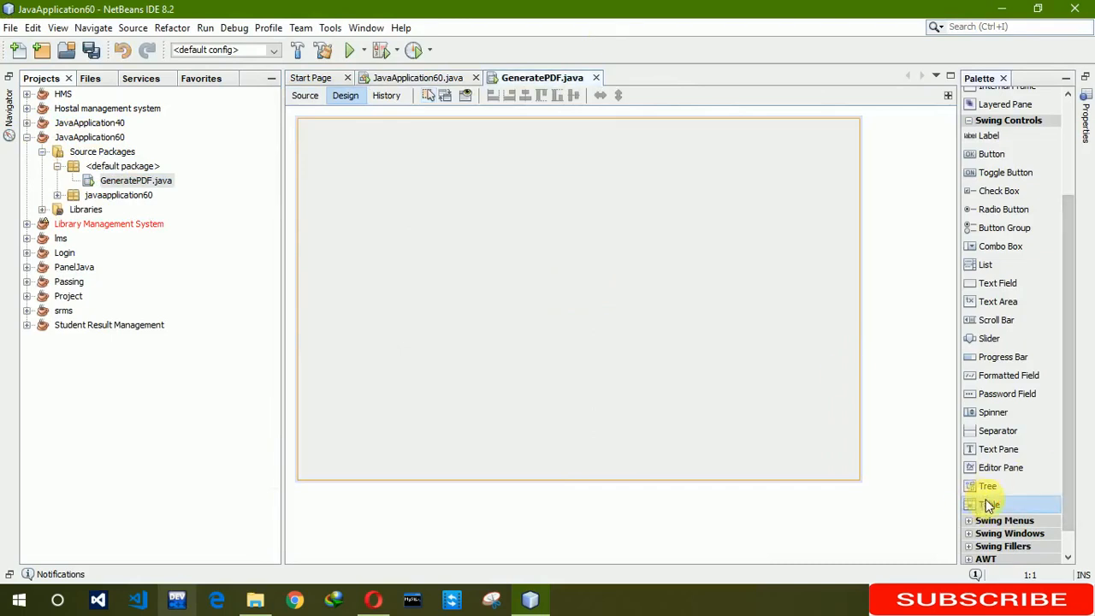
- Place a table and a button labelled Generate PDF on the form and widen the button
{"action": "left_click", "coordinate": [988, 503]}
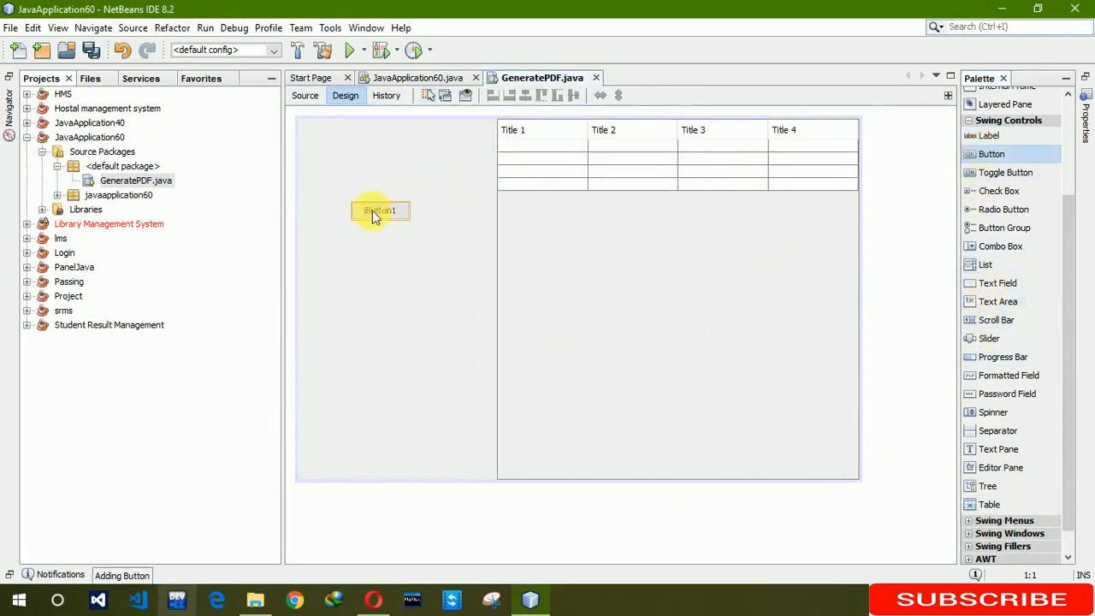
{"action": "left_click", "coordinate": [380, 210]}
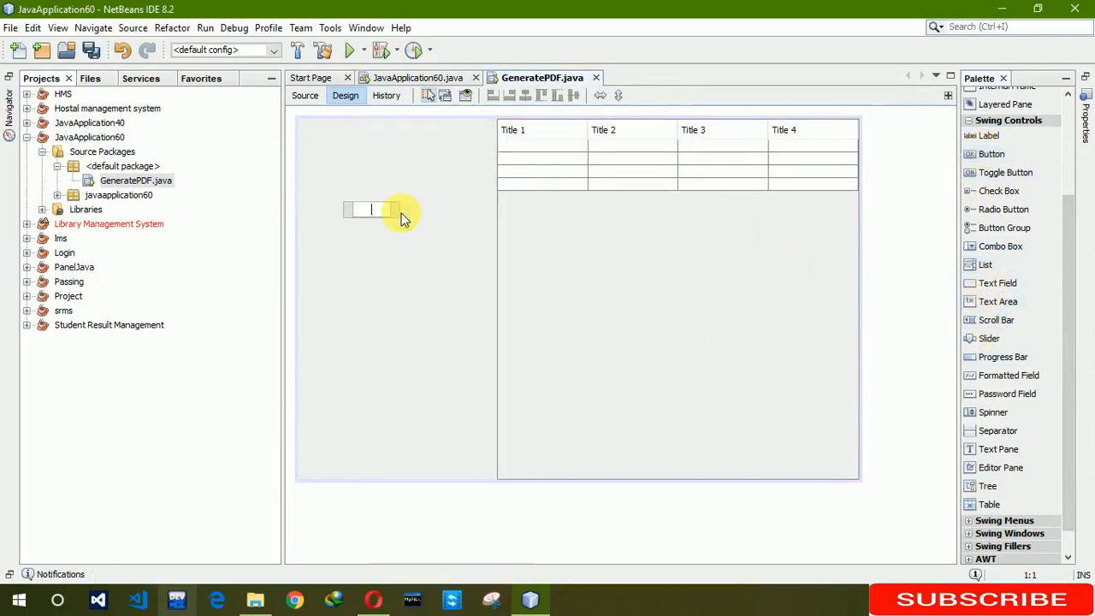
{"action": "type", "text": "Generate PDF"}
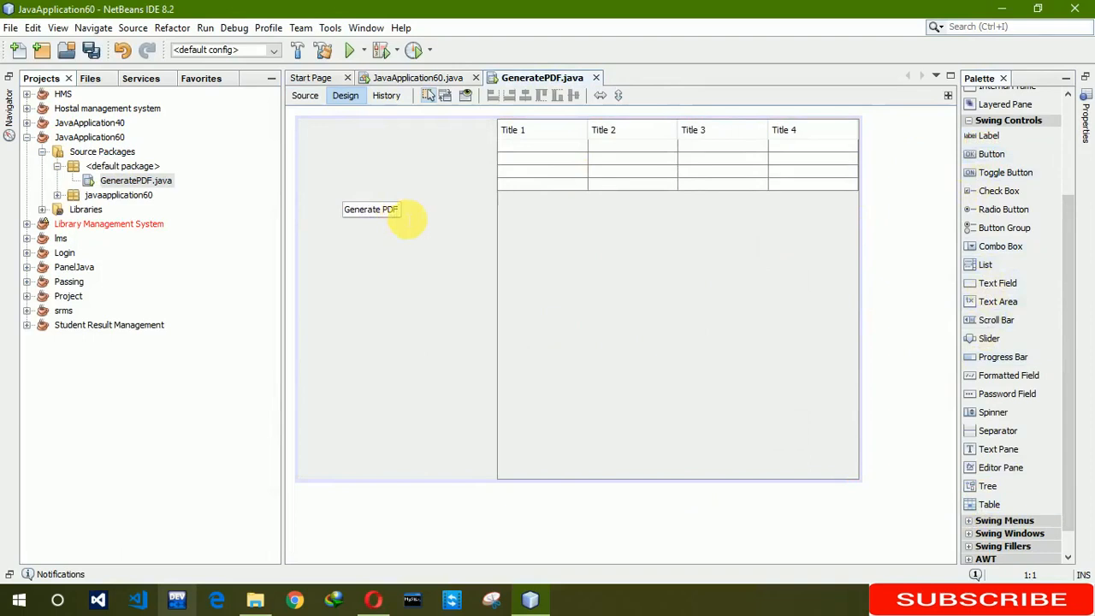
{"action": "left_click", "coordinate": [380, 208]}
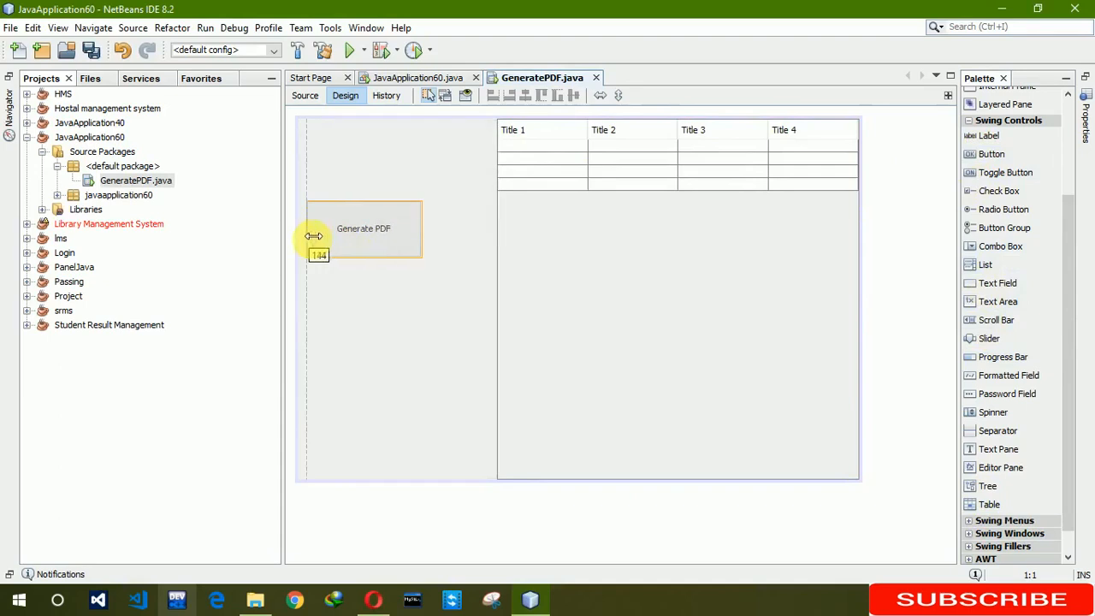
{"action": "left_click_drag", "start_coordinate": [312, 236], "coordinate": [438, 236]}
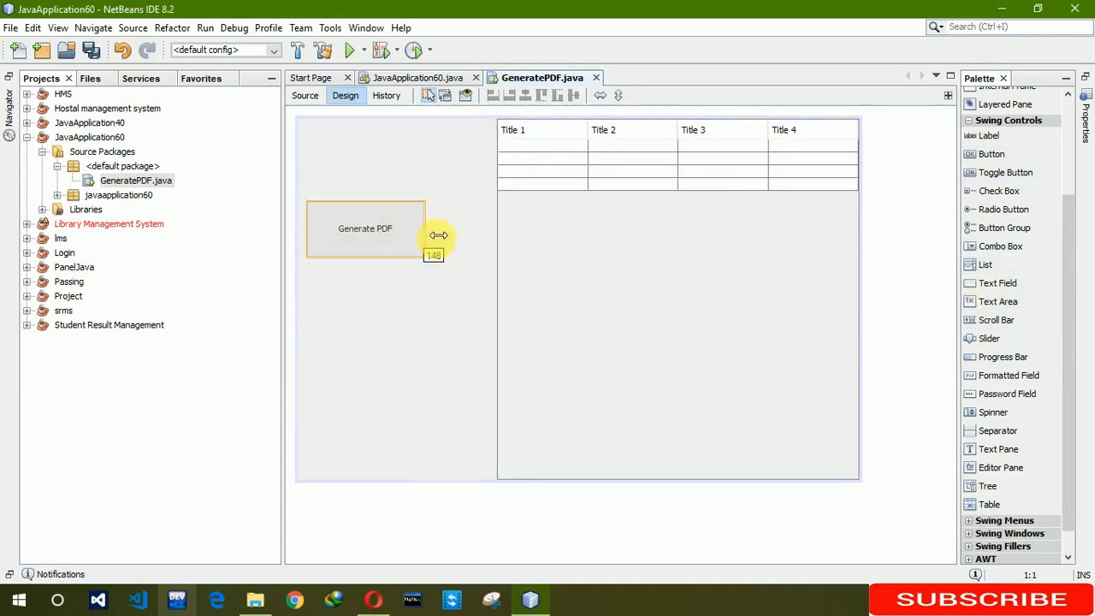
{"action": "left_click_drag", "start_coordinate": [438, 236], "coordinate": [475, 229]}
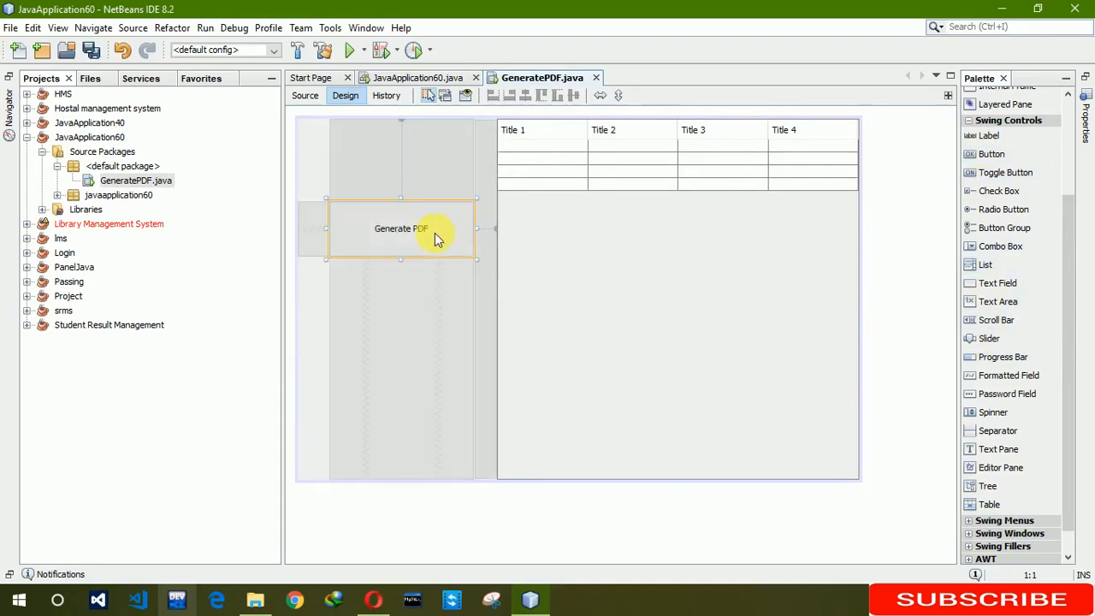
- Generate the button's actionPerformed handler jButton1ActionPerformed and show its source
{"action": "right_click", "coordinate": [400, 229]}
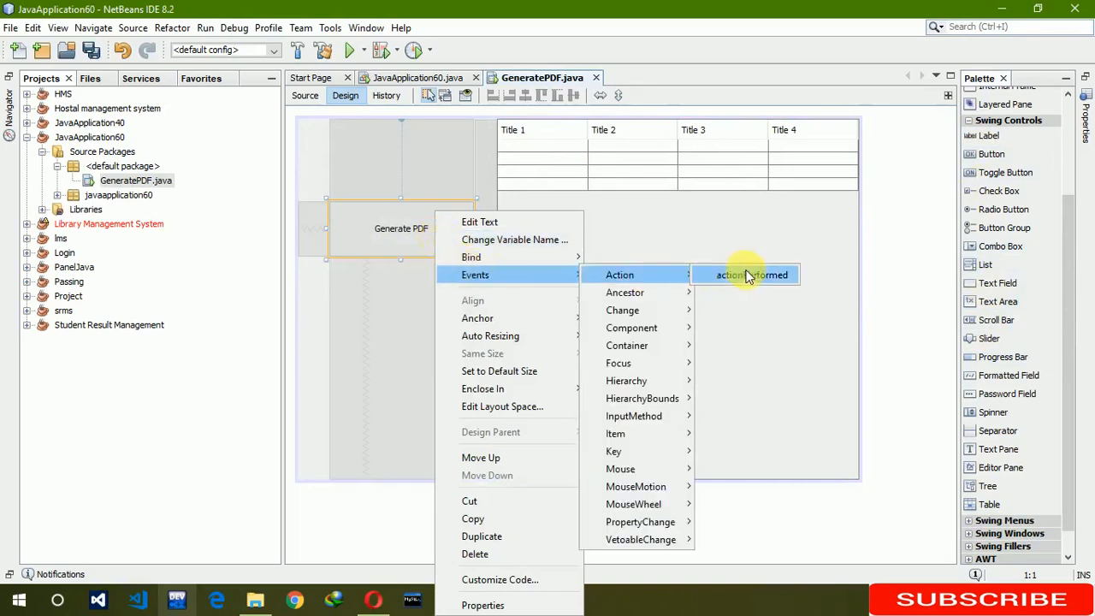
{"action": "left_click", "coordinate": [751, 273]}
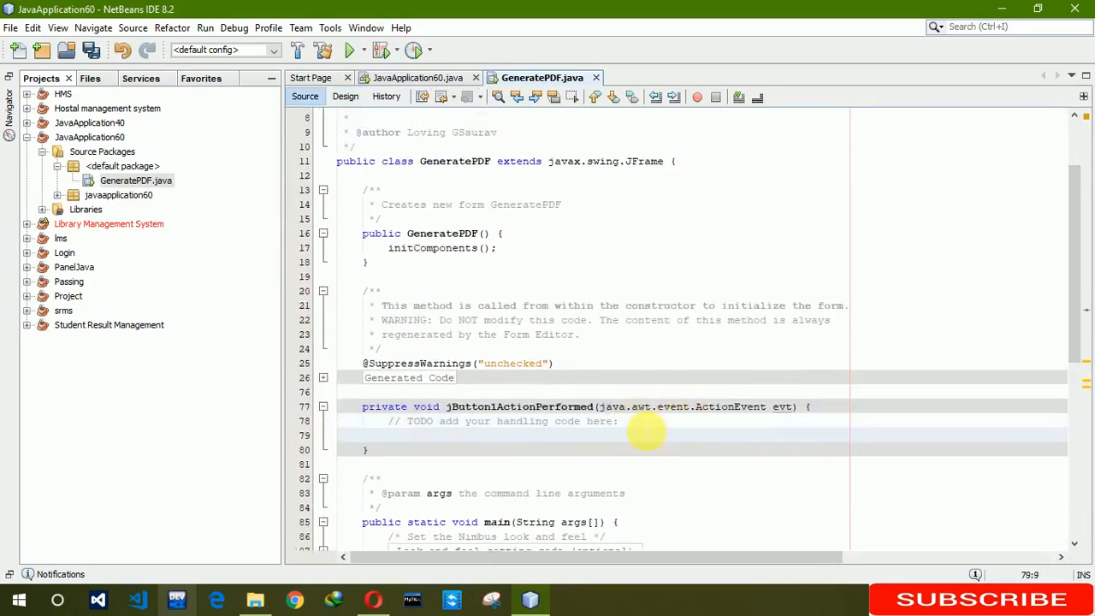
- Declare String path=""; and JFileChooser j=new JFileChooser(); in the handler
{"action": "type", "text": "String"}
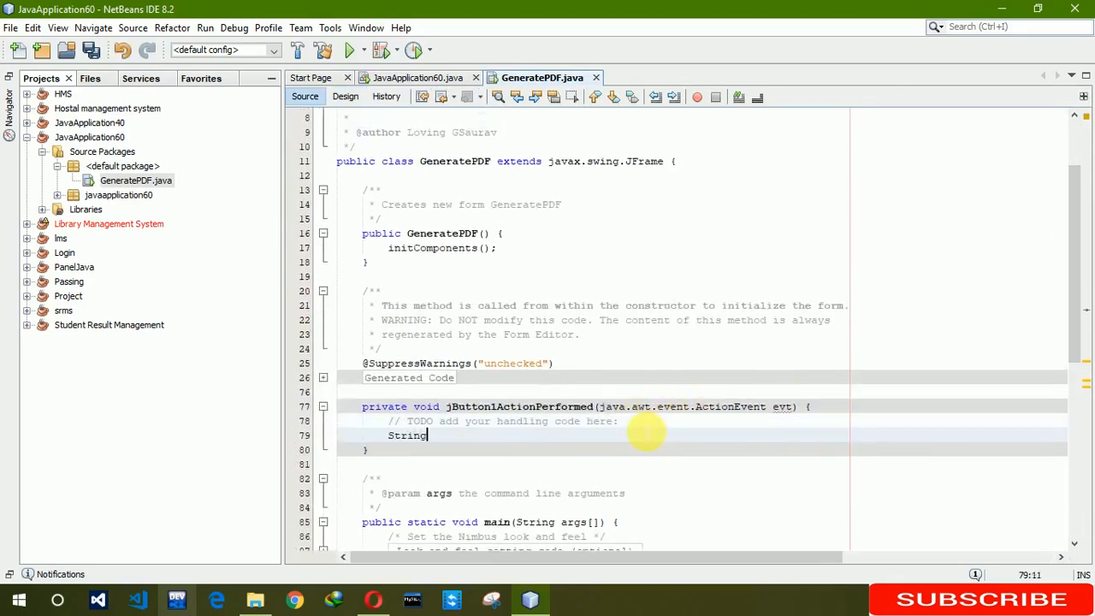
{"action": "type", "text": "path="}
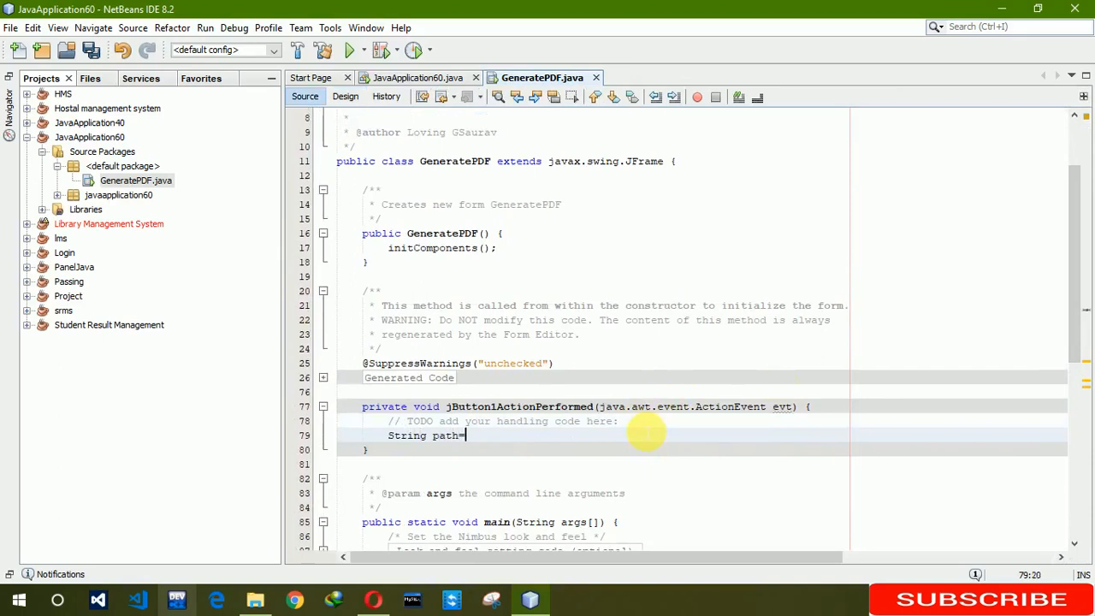
{"action": "type", "text": "\"\""}
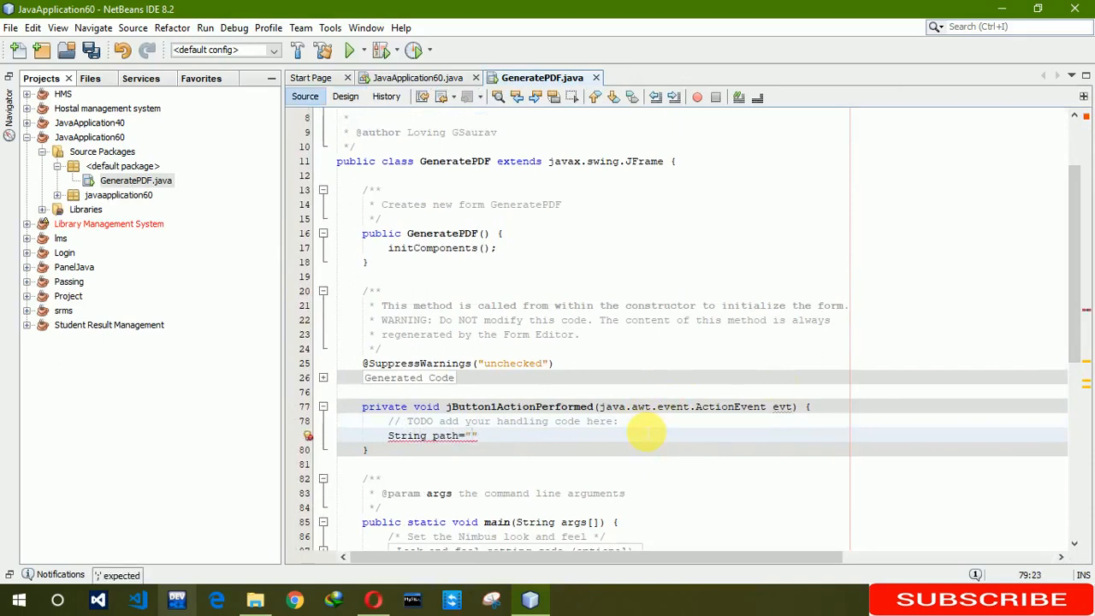
{"action": "type", "text": "1"}
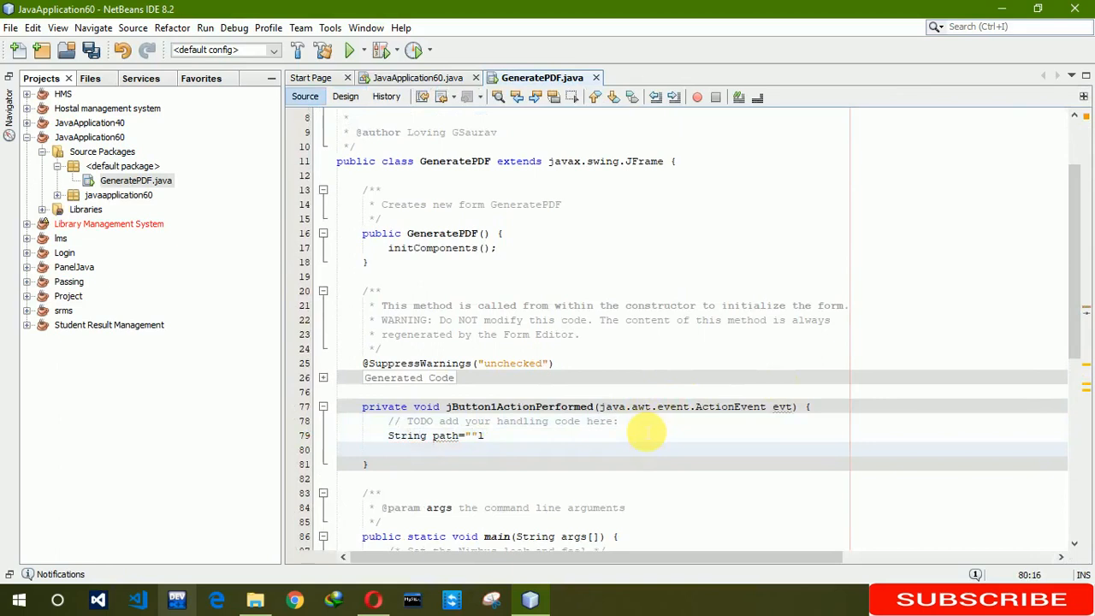
{"action": "type", "text": ";"}
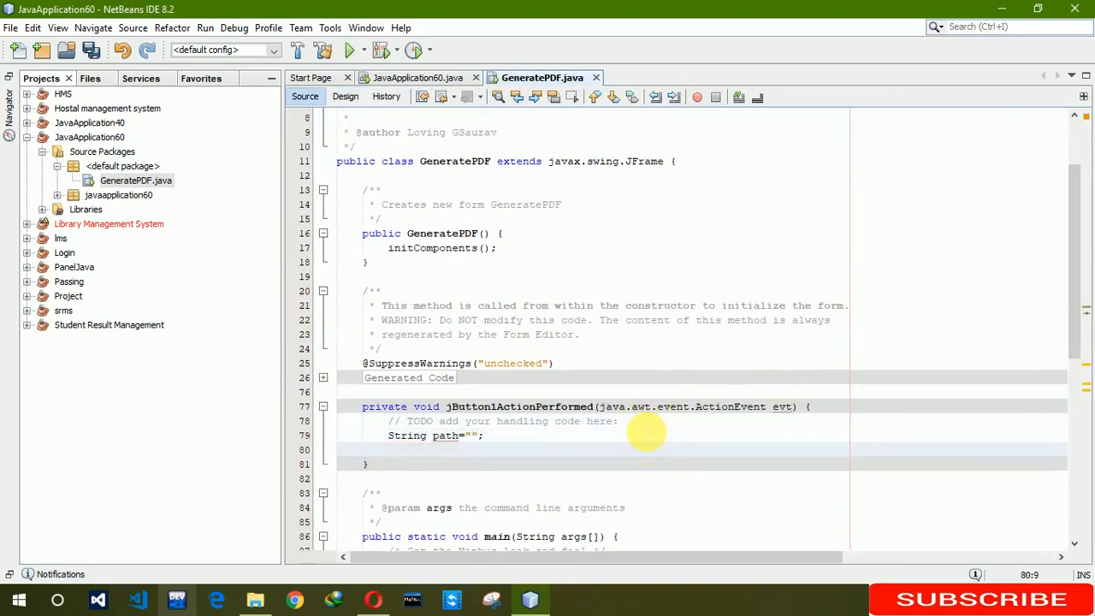
{"action": "type", "text": "JFile"}
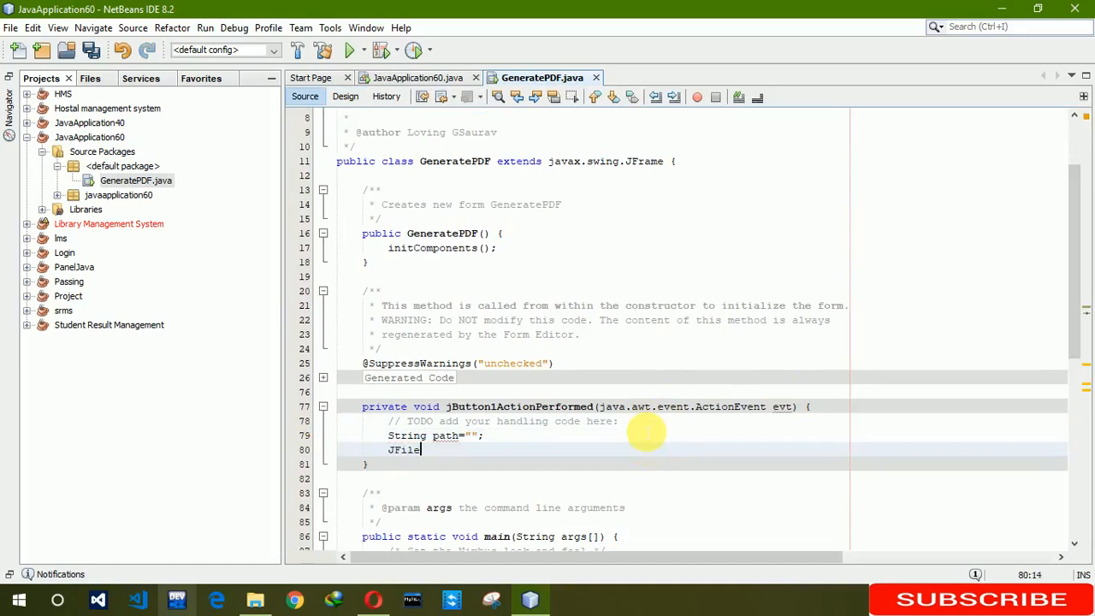
{"action": "type", "text": "Chooser"}
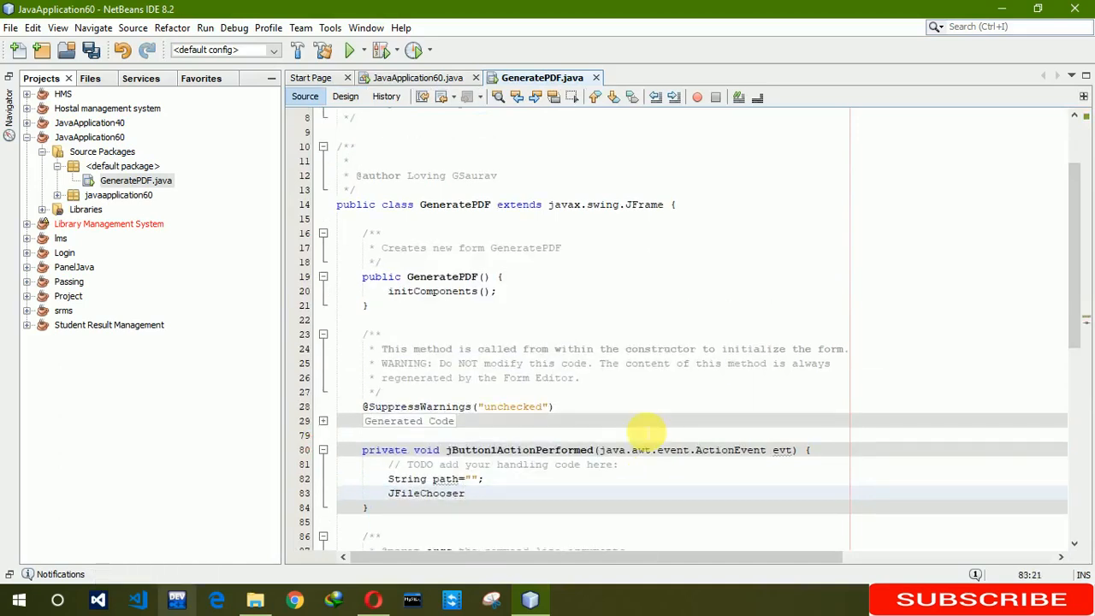
{"action": "type", "text": "j=new"}
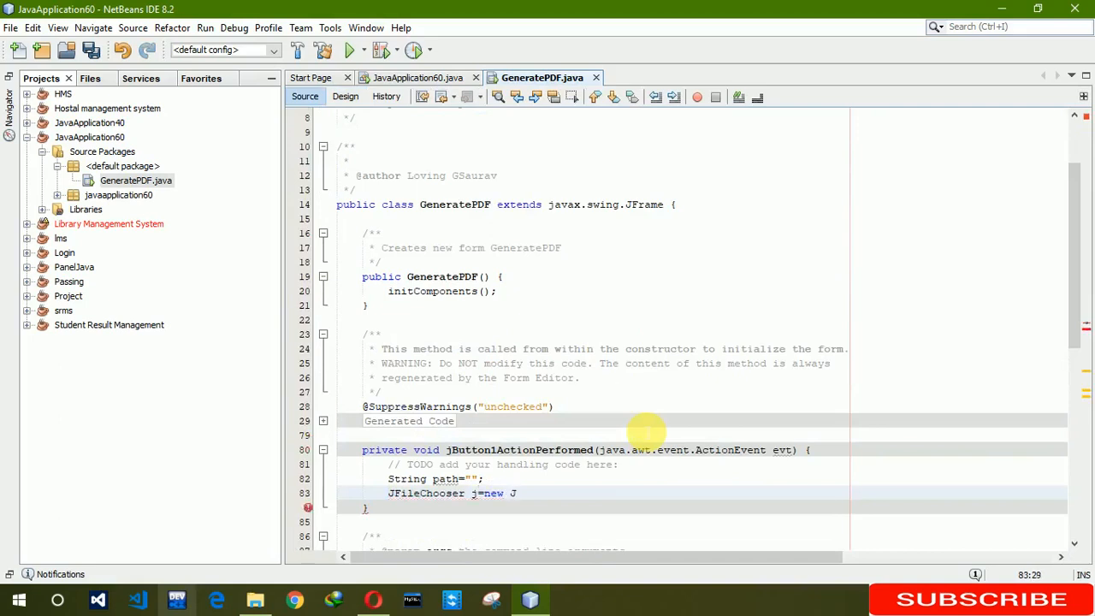
{"action": "type", "text": "JFileChooser();"}
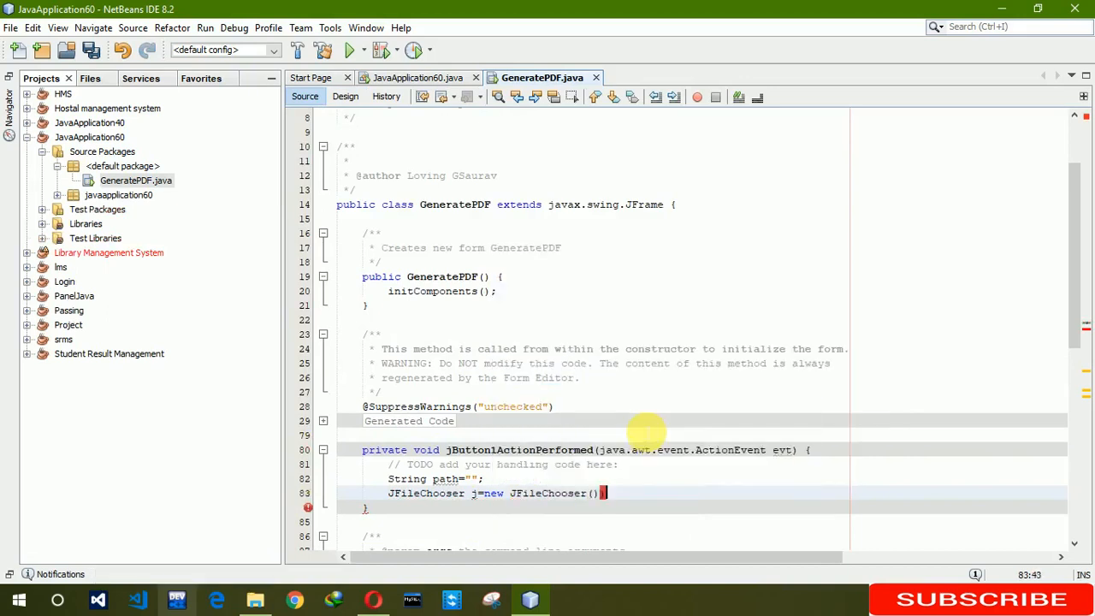
{"action": "key", "text": "enter"}
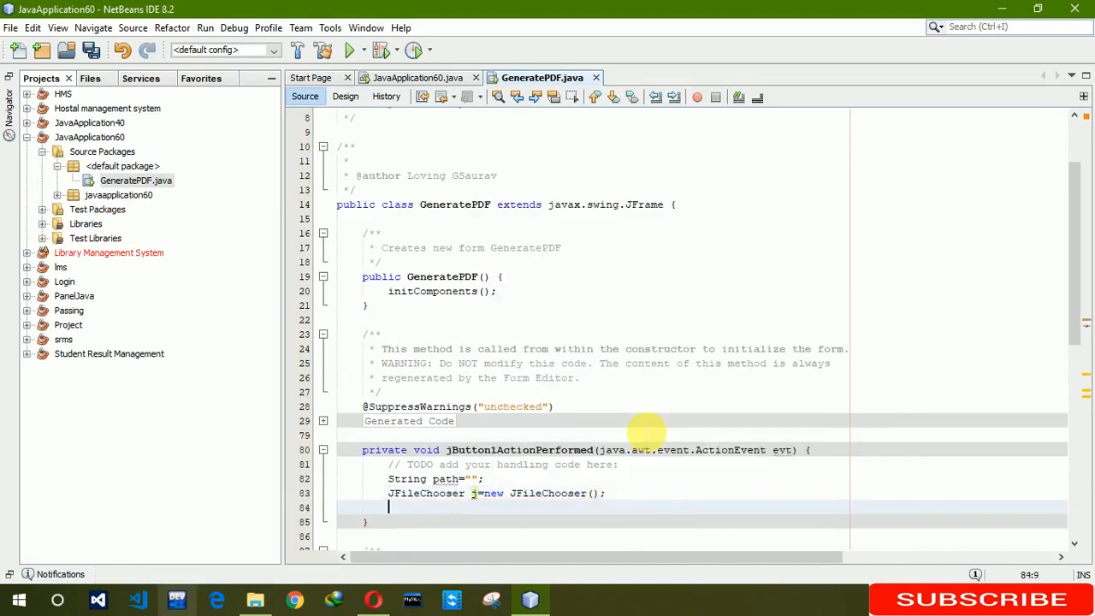
- Add j.setFileSelectionMode(JFileChooser.DIRECTORIES_ONLY); below the chooser declaration
{"action": "type", "text": "j"}
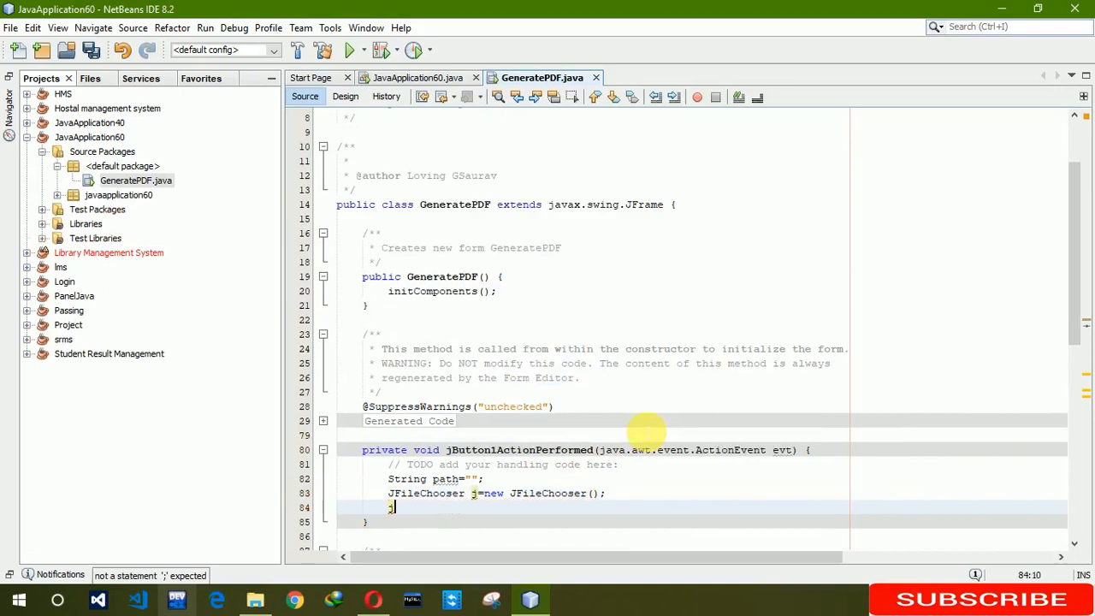
{"action": "type", "text": "j.set"}
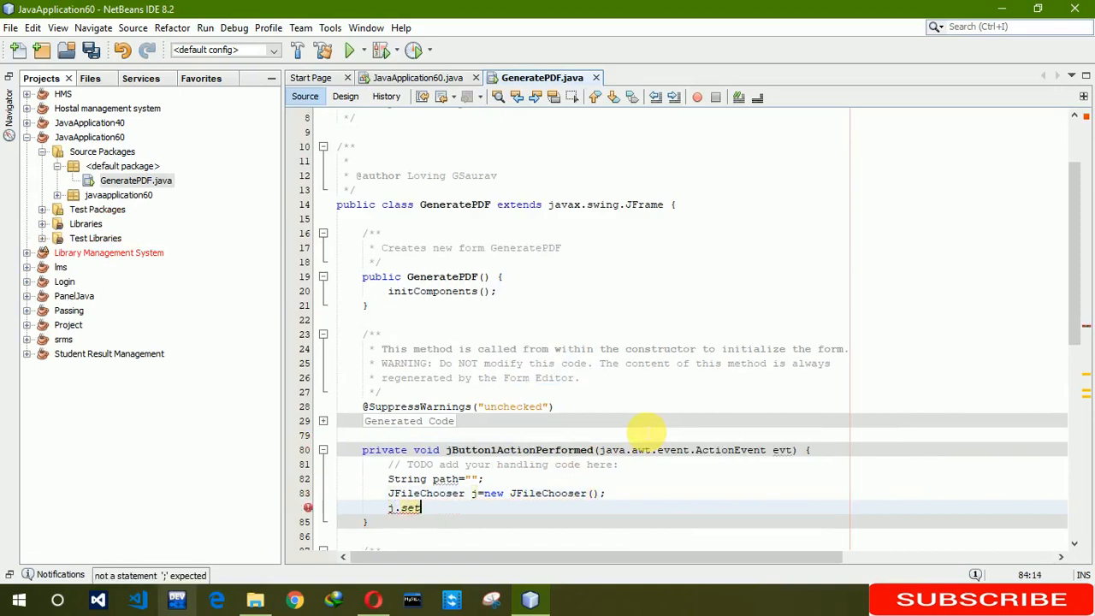
{"action": "type", "text": "D"}
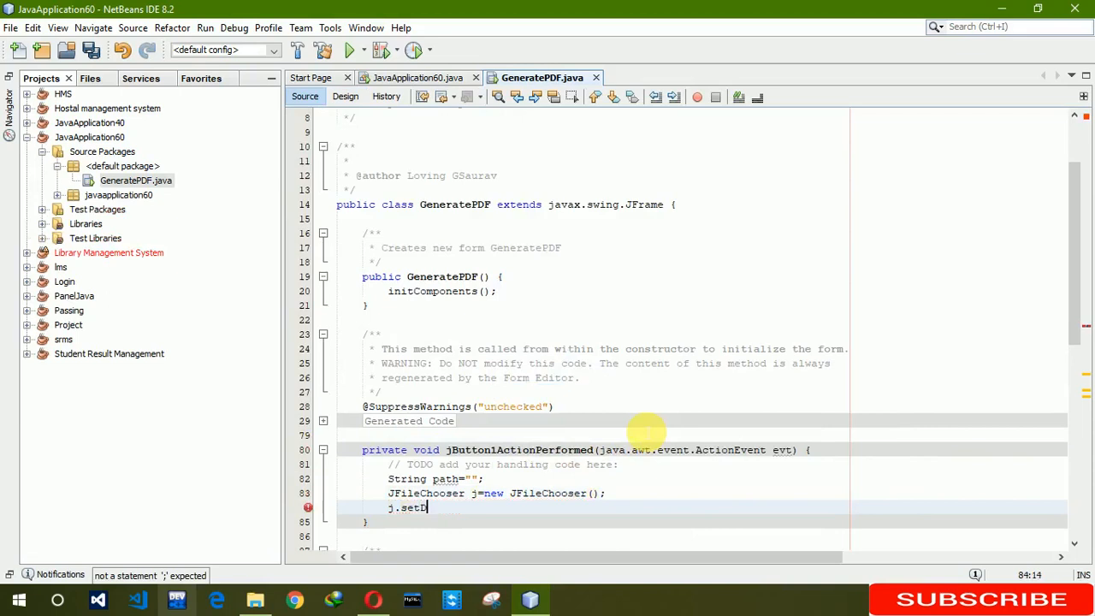
{"action": "type", "text": "FileSelectionMode(WIDTH);"}
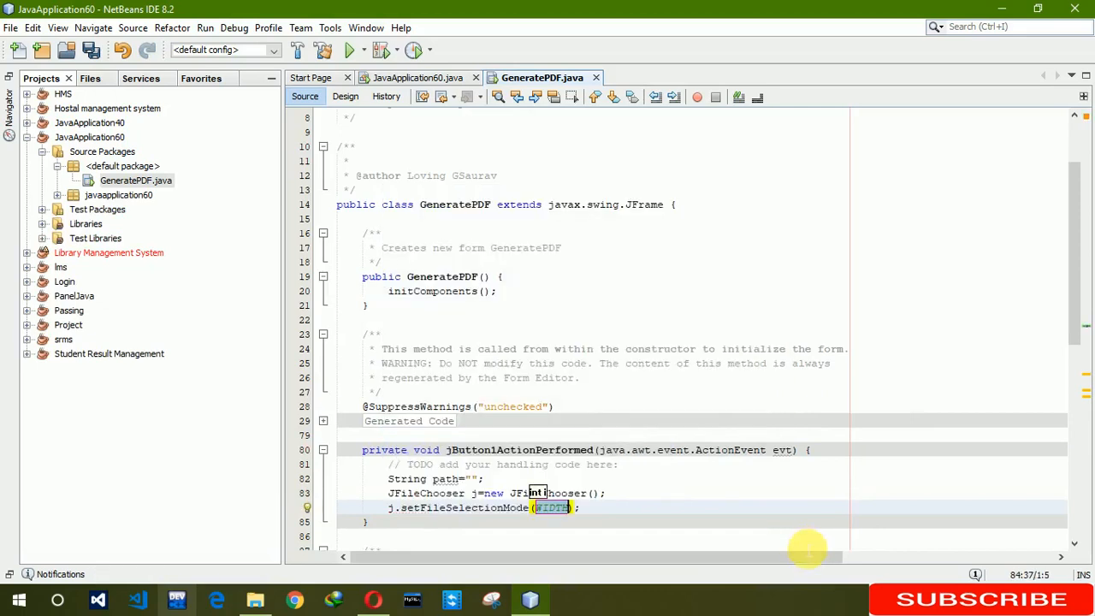
{"action": "type", "text": "JFileChooser."}
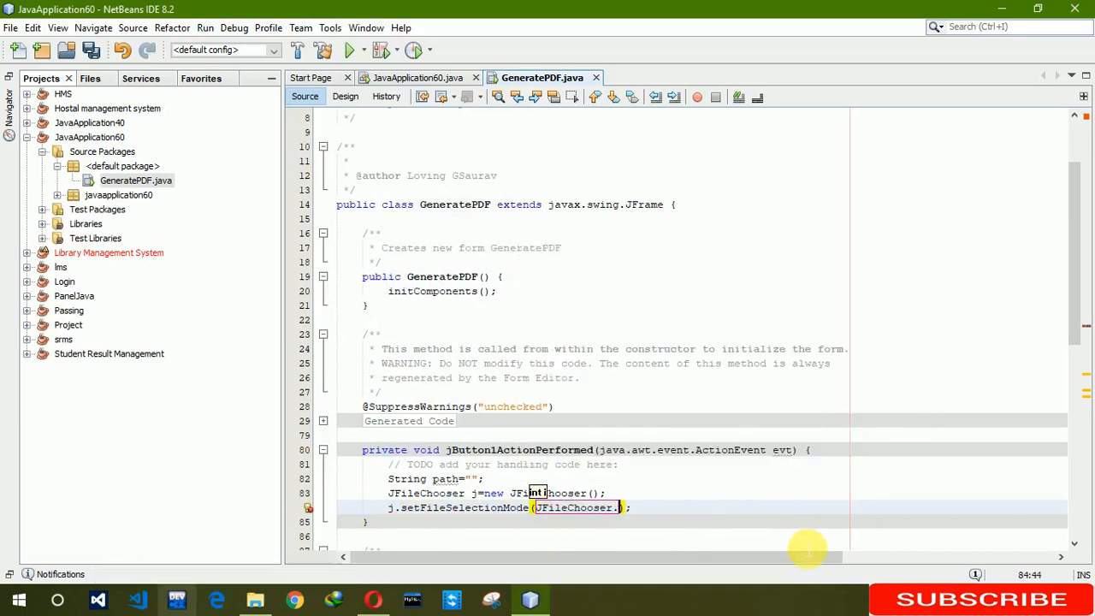
{"action": "type", "text": "Dir"}
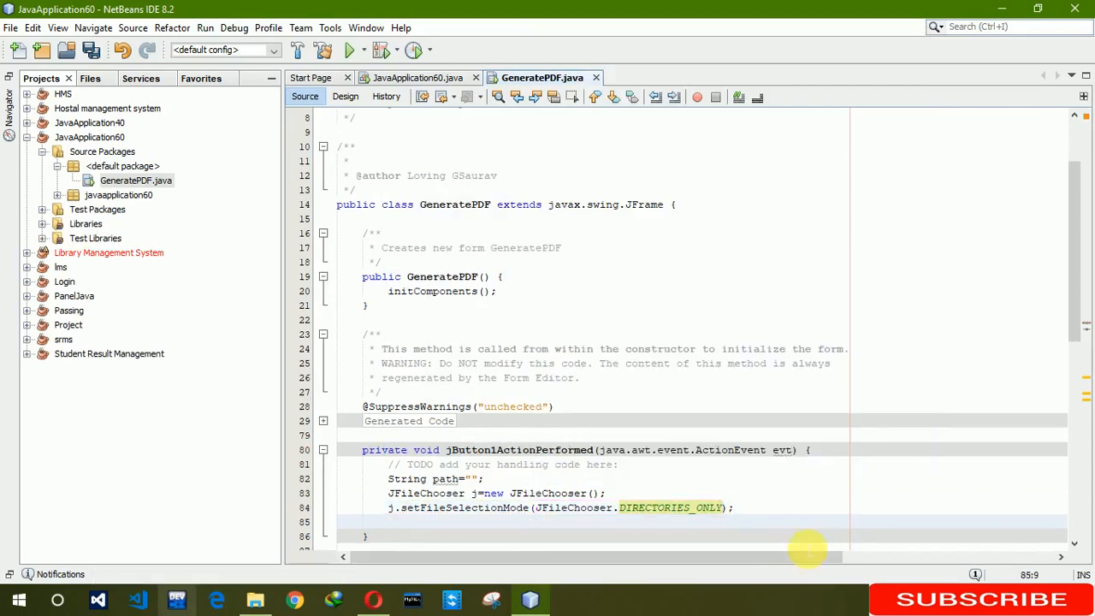
- Write int x=j.showSaveDialog(this); after the selection-mode line
{"action": "scroll", "scroll_direction": "down", "scroll_amount": 3}
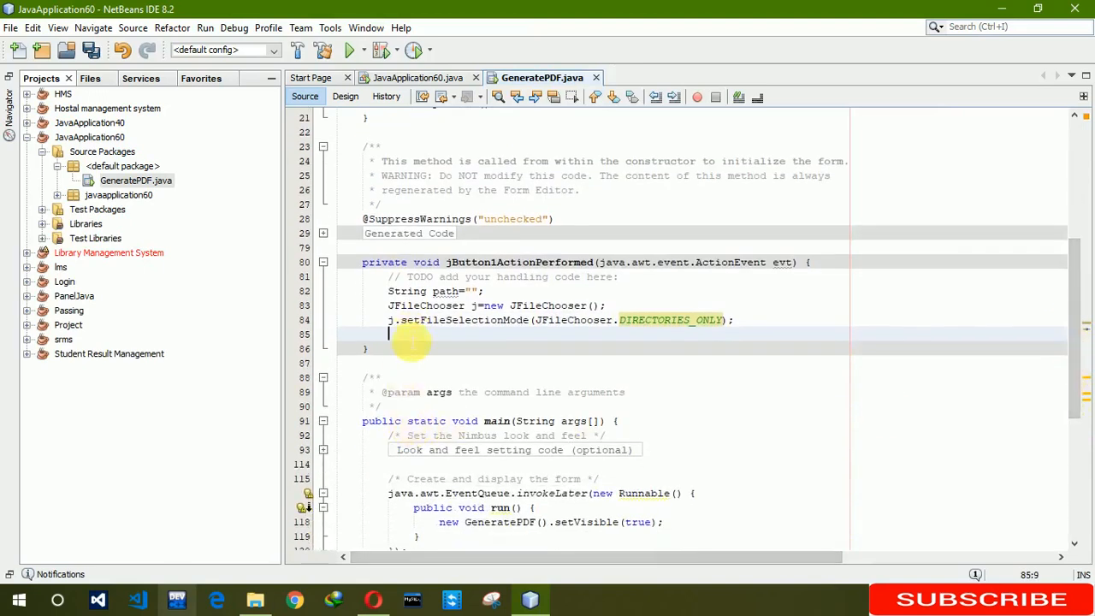
{"action": "type", "text": "int"}
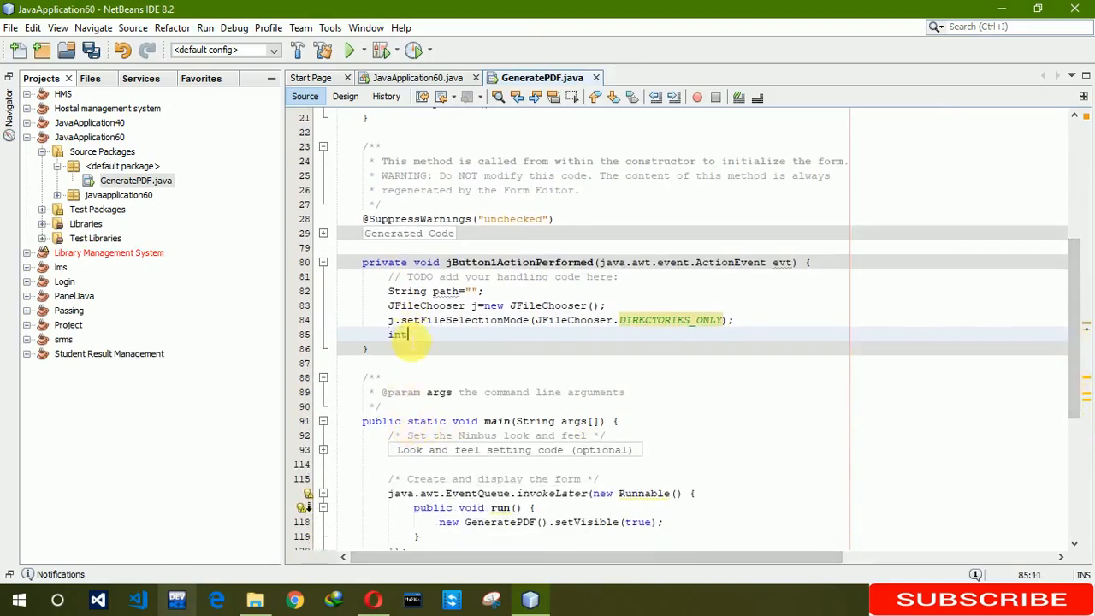
{"action": "type", "text": "x="}
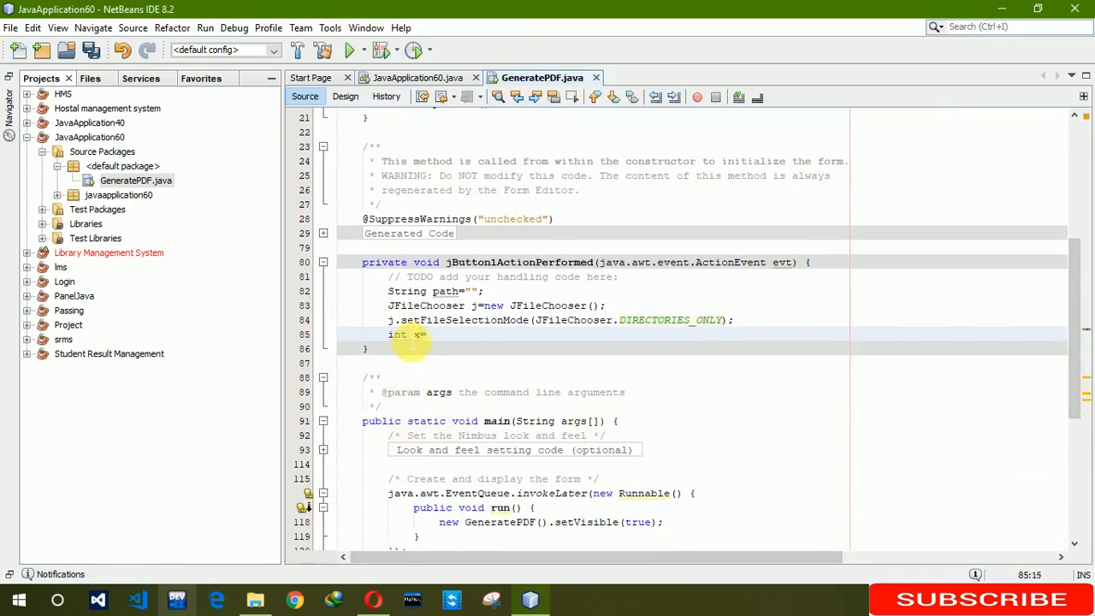
{"action": "type", "text": "=j.show"}
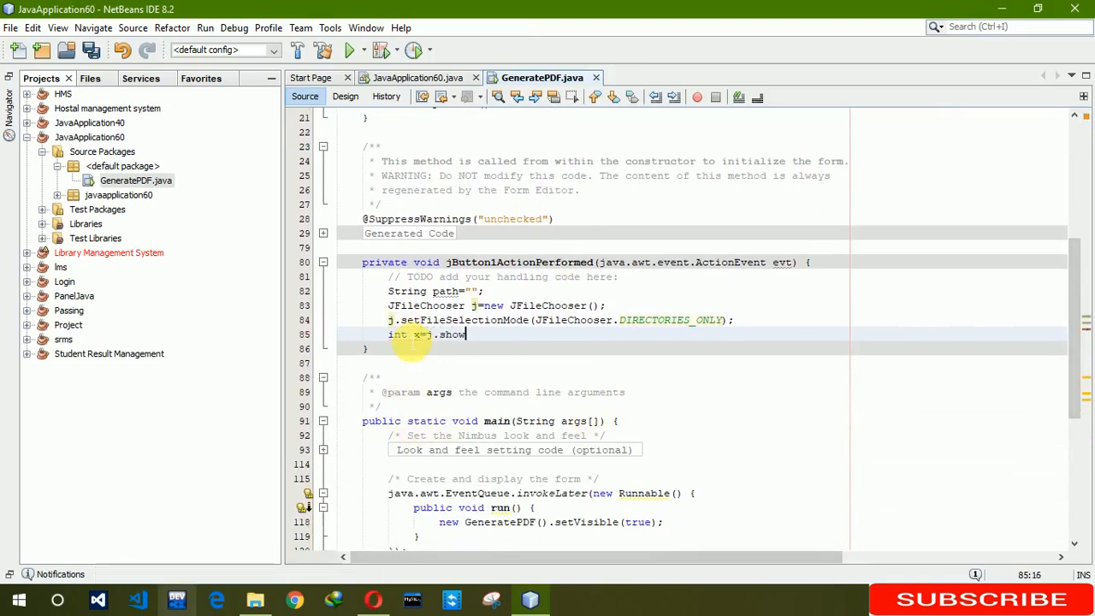
{"action": "type", "text": "s"}
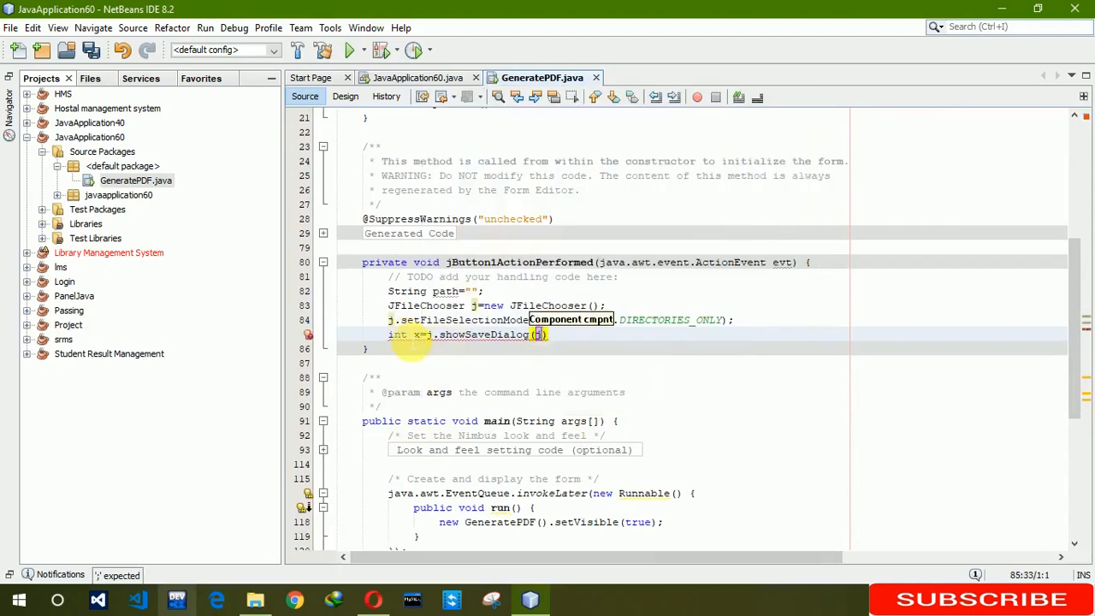
{"action": "type", "text": "this"}
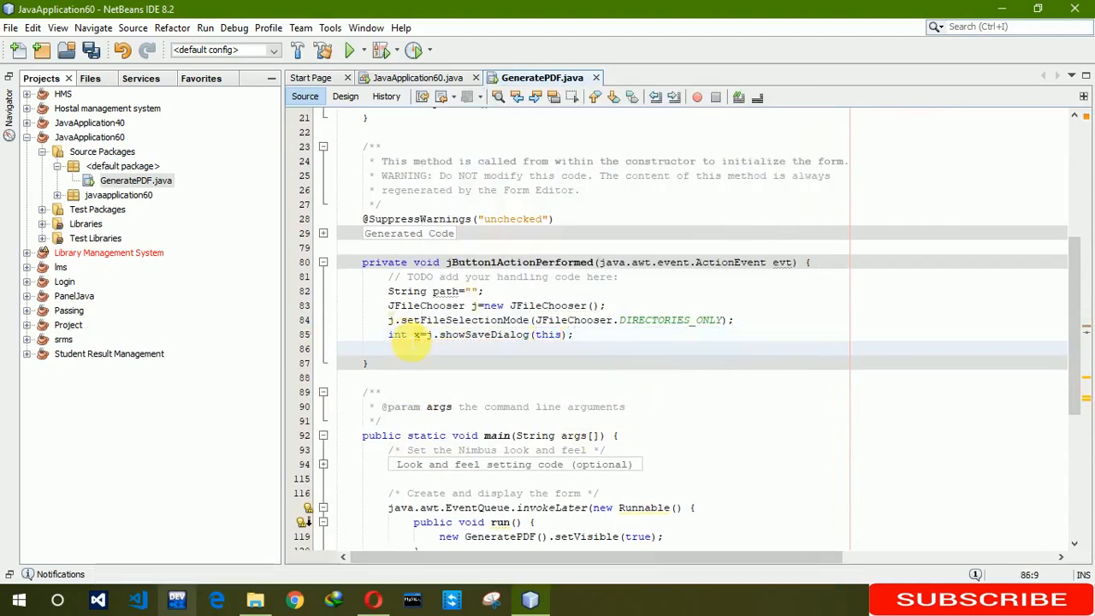
- Add if(x==JFileChooser.APPROVE_OPTION){ path=j.getSelectedFile().getPath(); }
{"action": "type", "text": "if("}
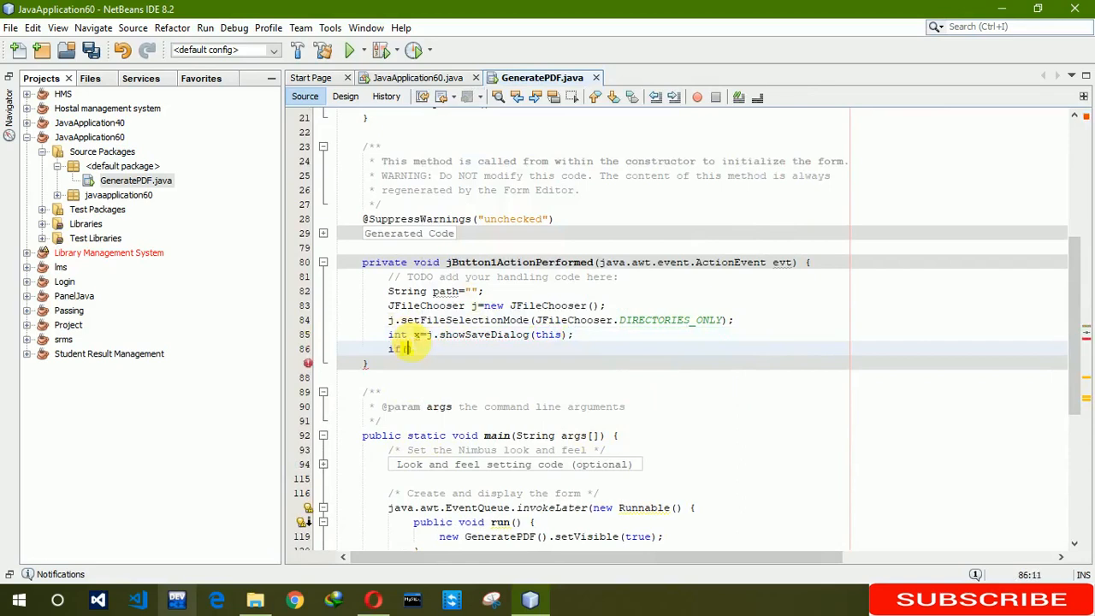
{"action": "type", "text": "(x=="}
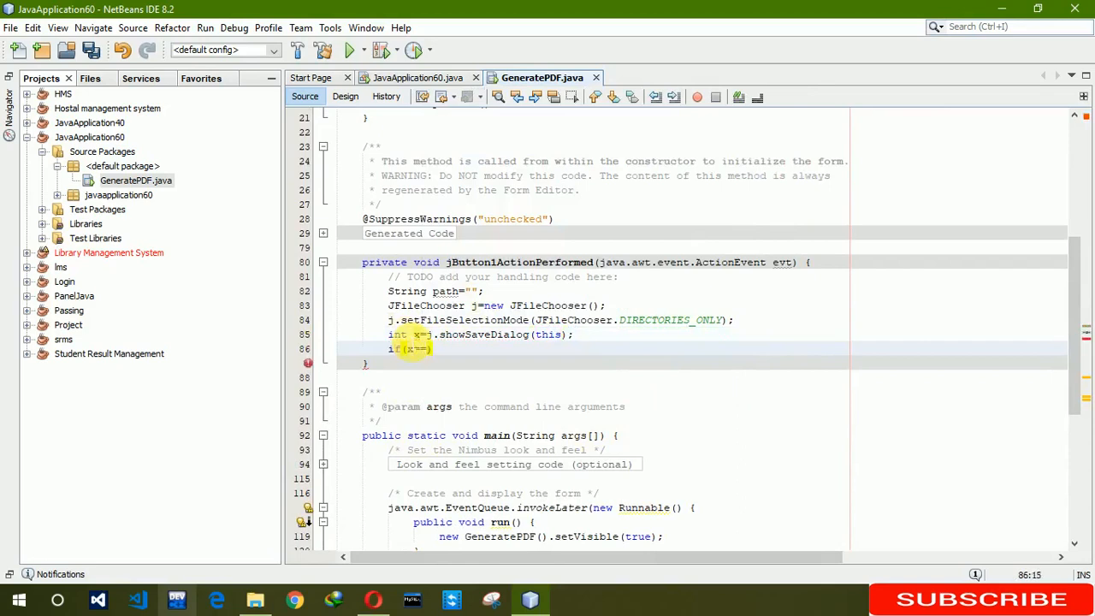
{"action": "type", "text": "JFileChooser."}
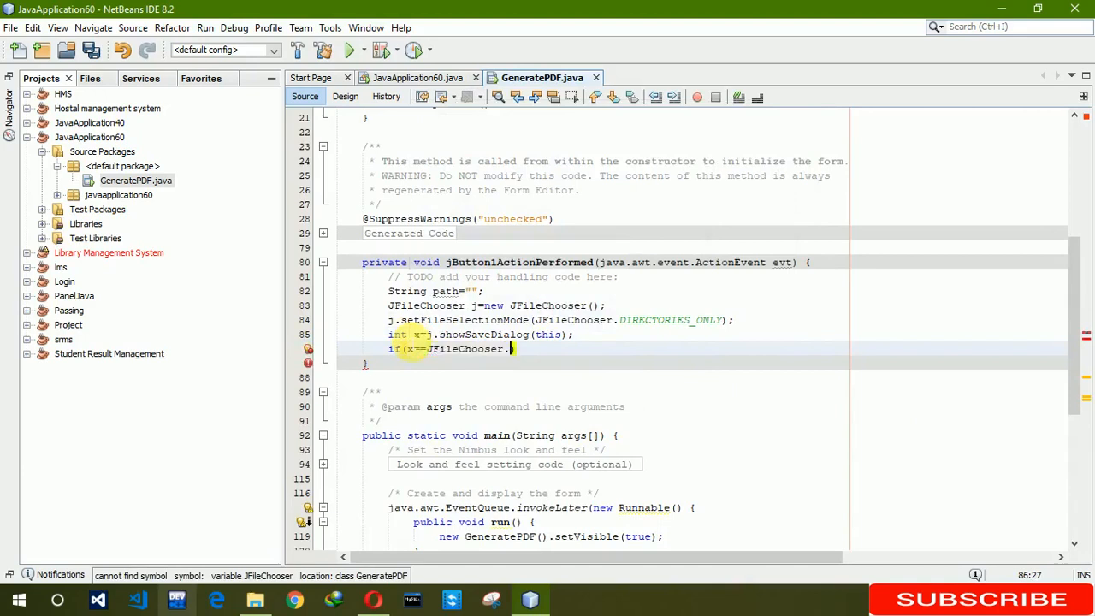
{"action": "type", "text": "App"}
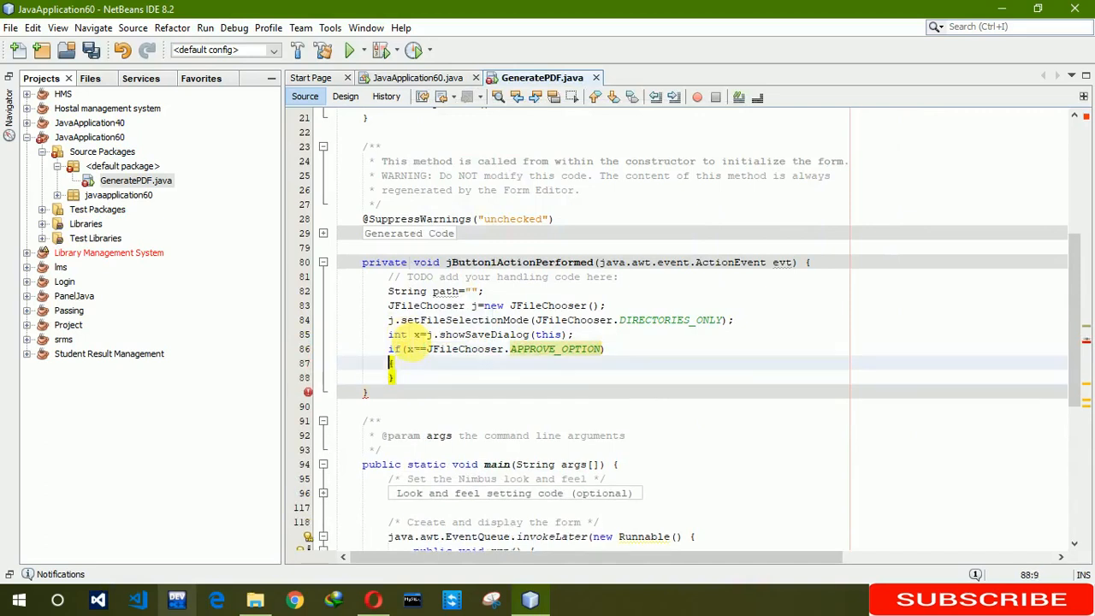
{"action": "type", "text": "path"}
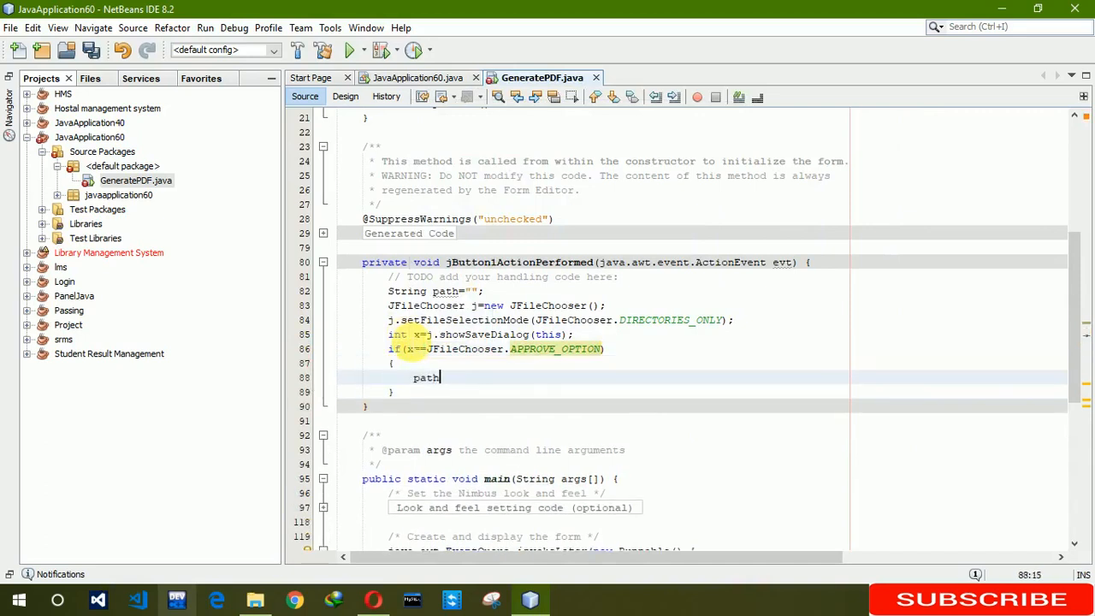
{"action": "type", "text": "=j"}
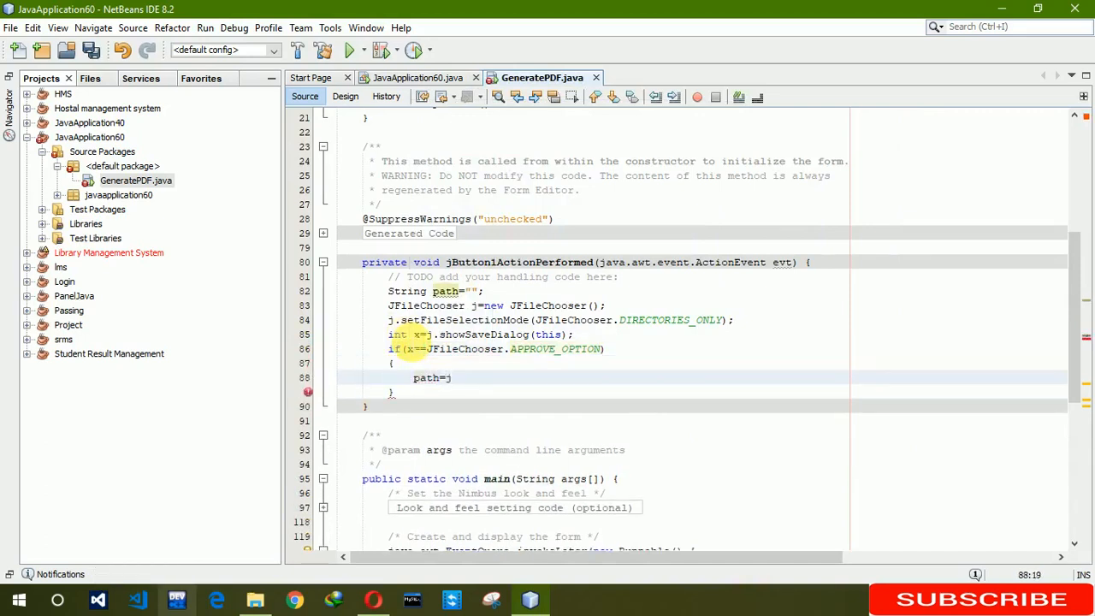
{"action": "type", "text": ".f"}
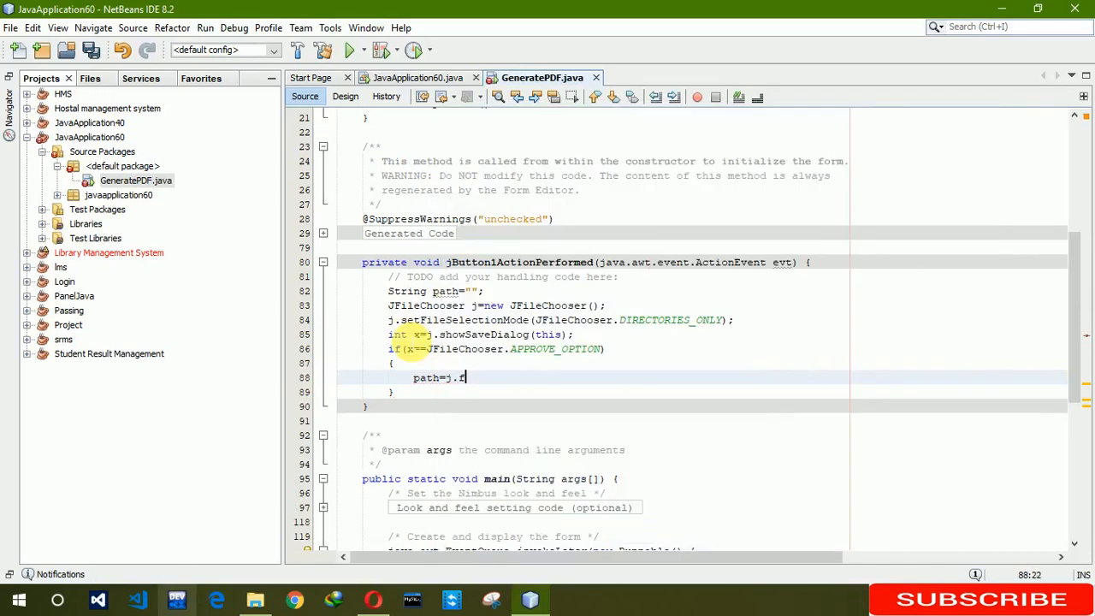
{"action": "type", "text": "et"}
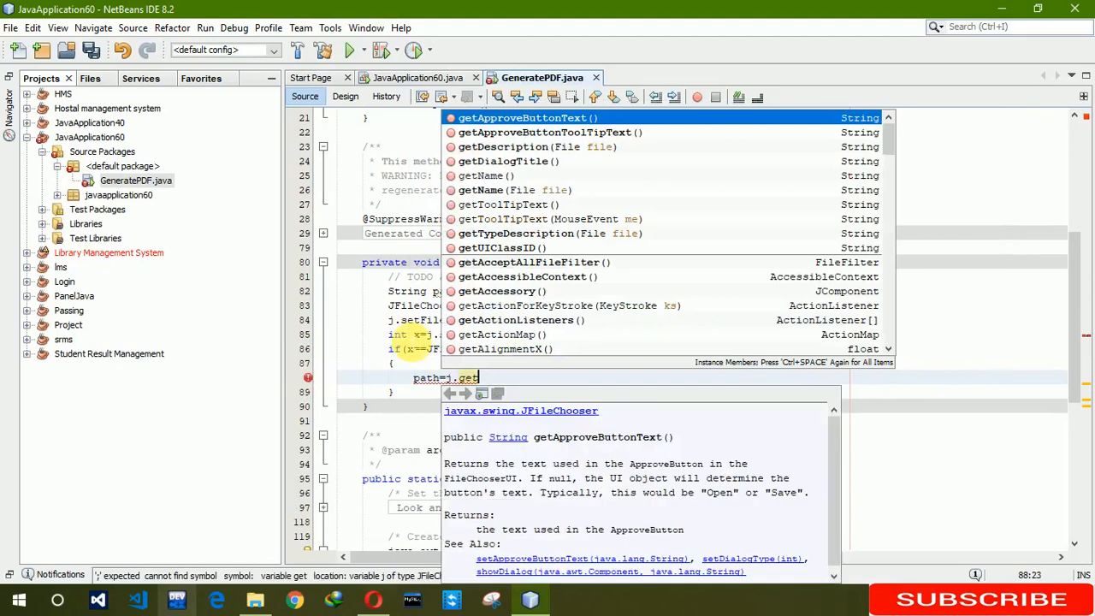
{"action": "type", "text": "SelectedFile()."}
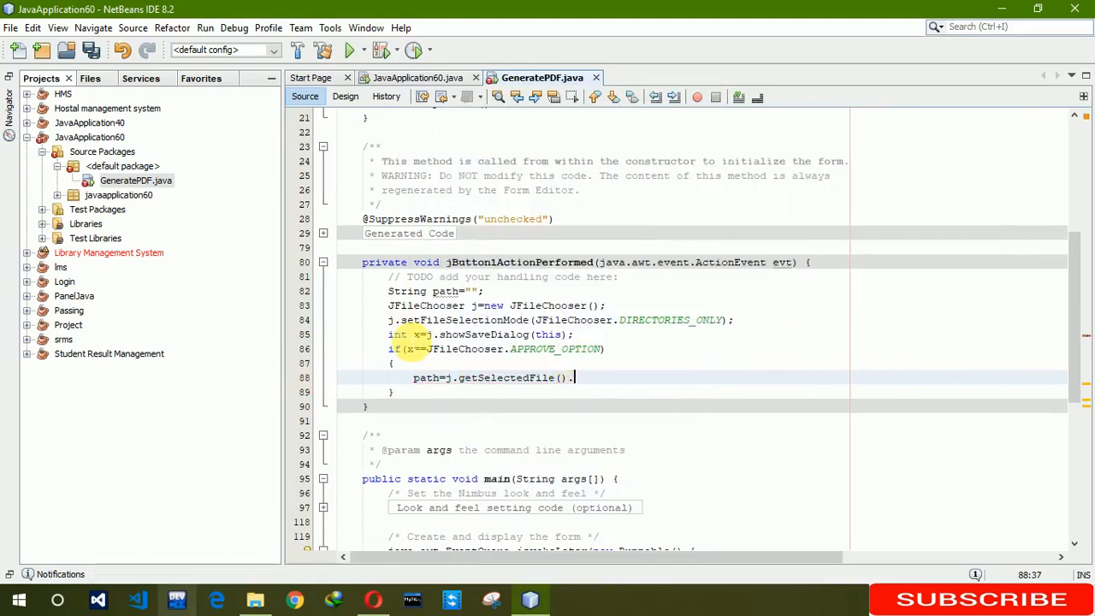
{"action": "type", "text": "getP"}
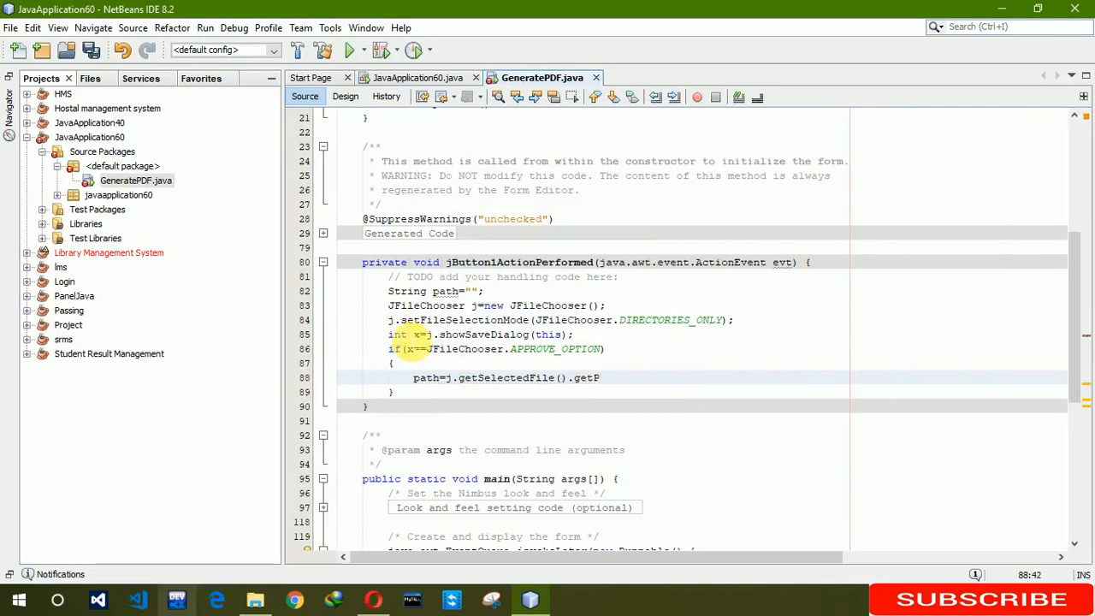
{"action": "type", "text": "ath()"}
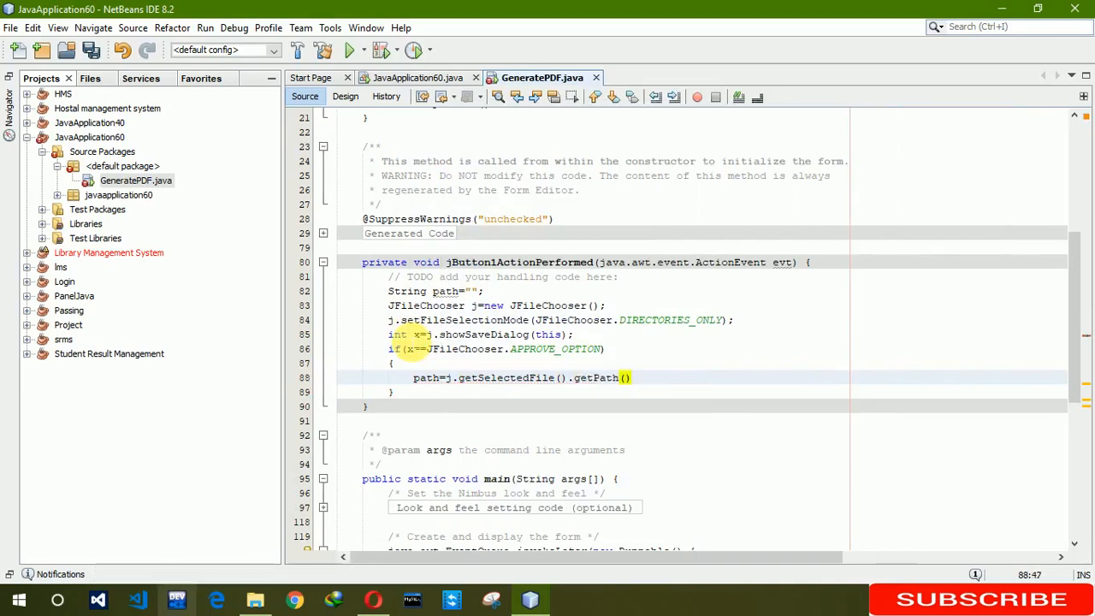
{"action": "key", "text": "enter"}
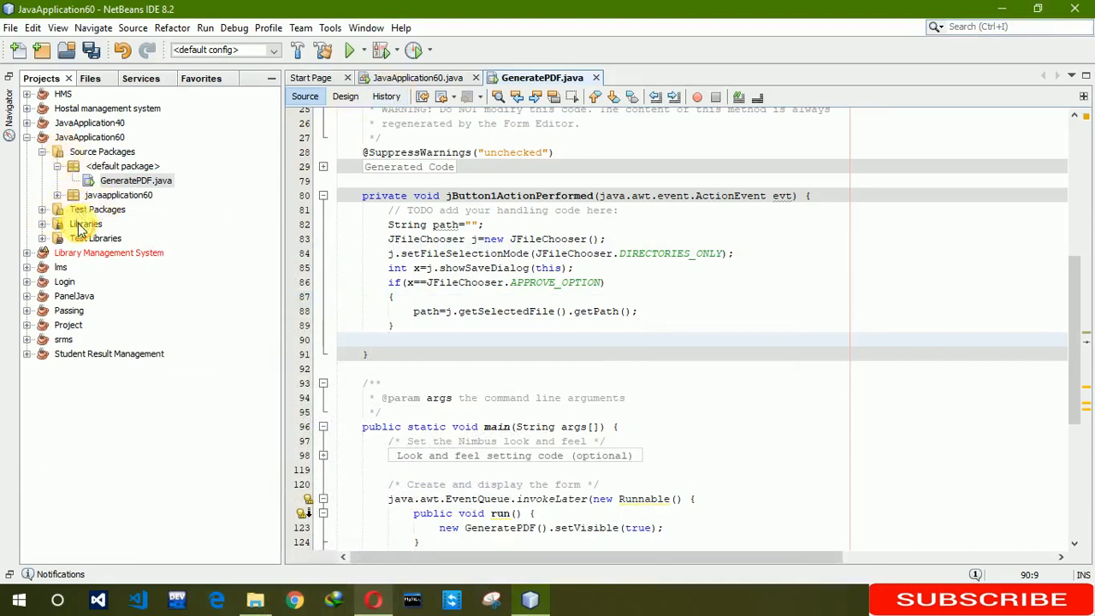
- Add itext.jar from the New folder directory to the project's Libraries via Add JAR/Folder
{"action": "right_click", "coordinate": [85, 222]}
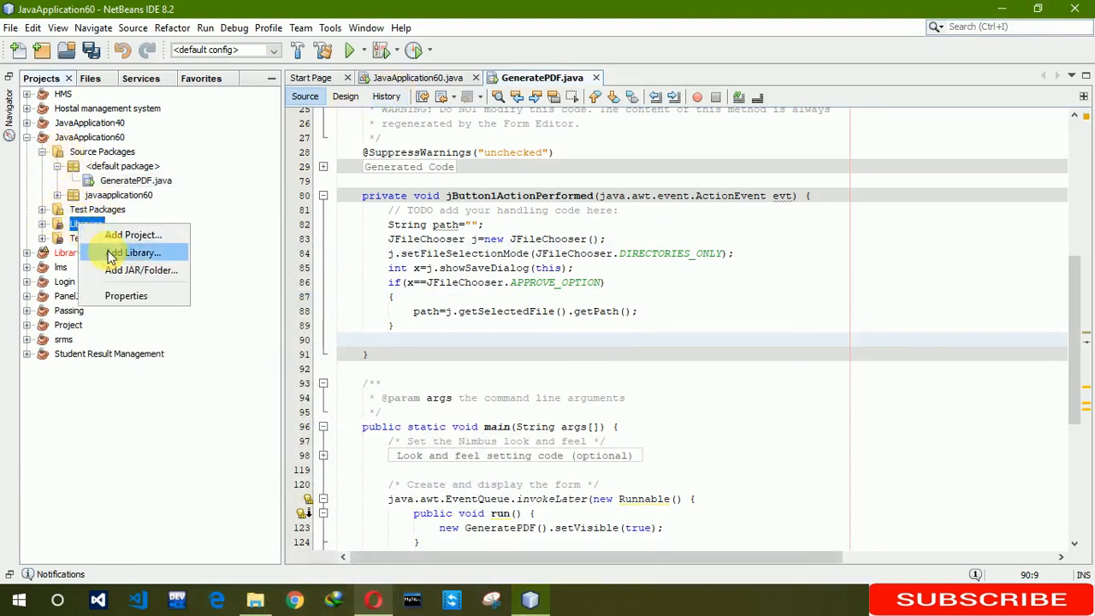
{"action": "left_click", "coordinate": [144, 254]}
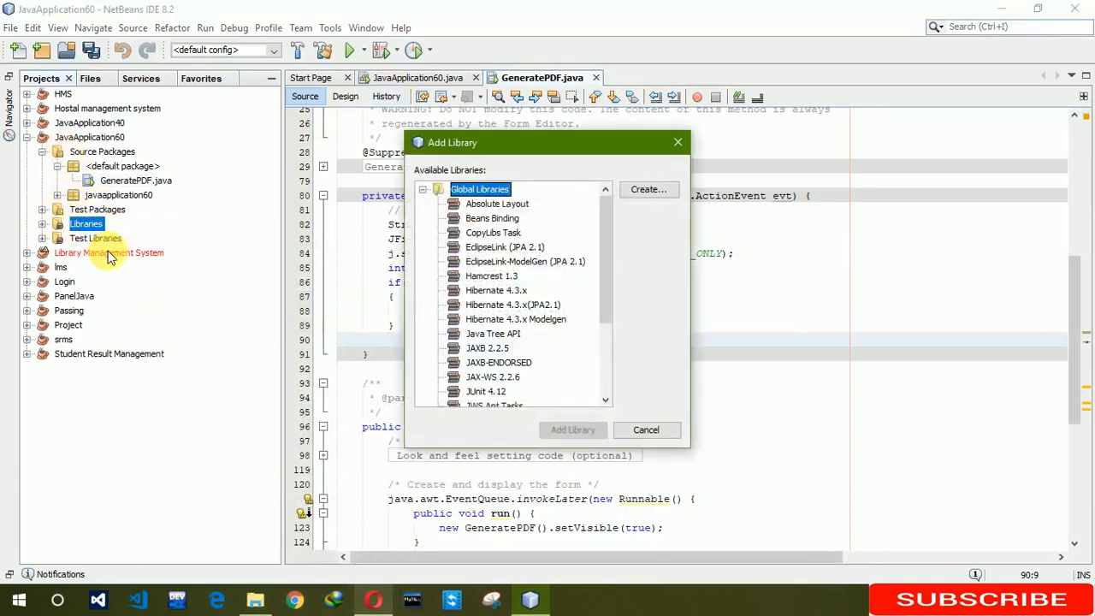
{"action": "left_click", "coordinate": [646, 430]}
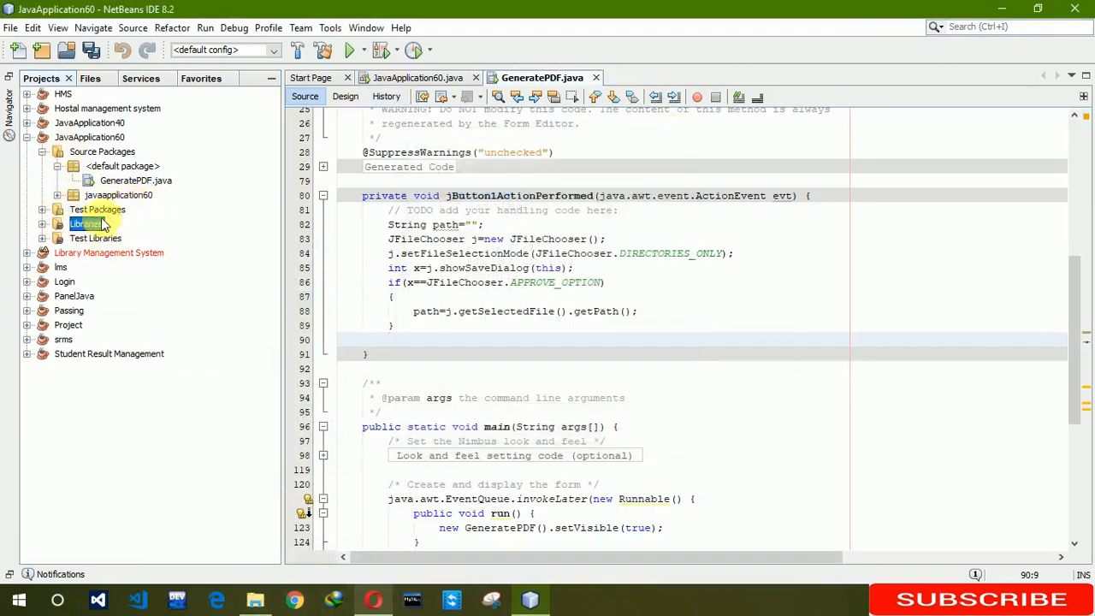
{"action": "right_click", "coordinate": [82, 222]}
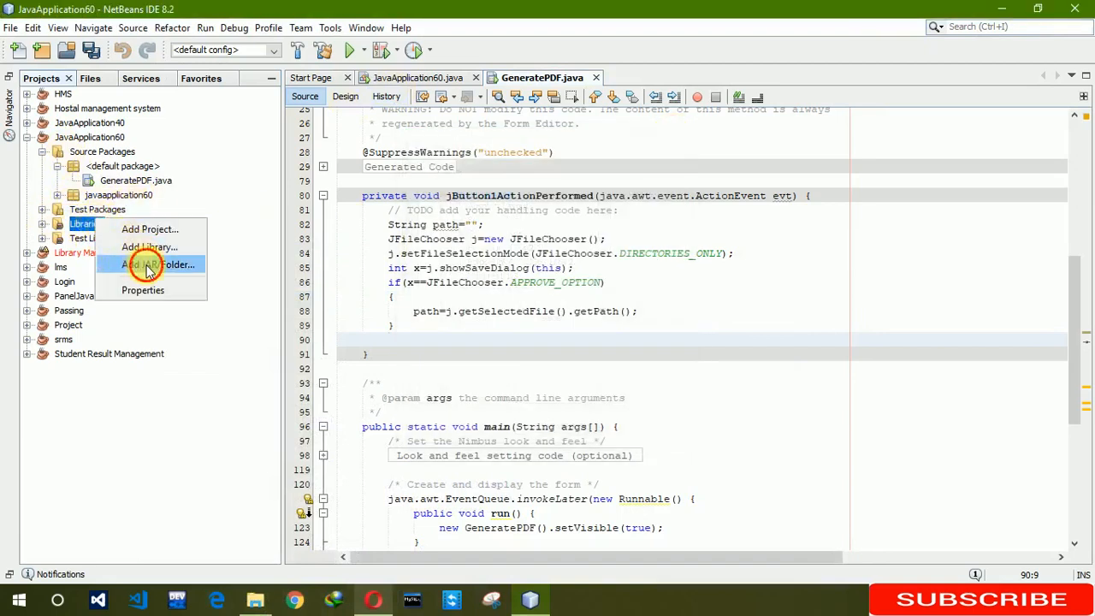
{"action": "left_click", "coordinate": [160, 263]}
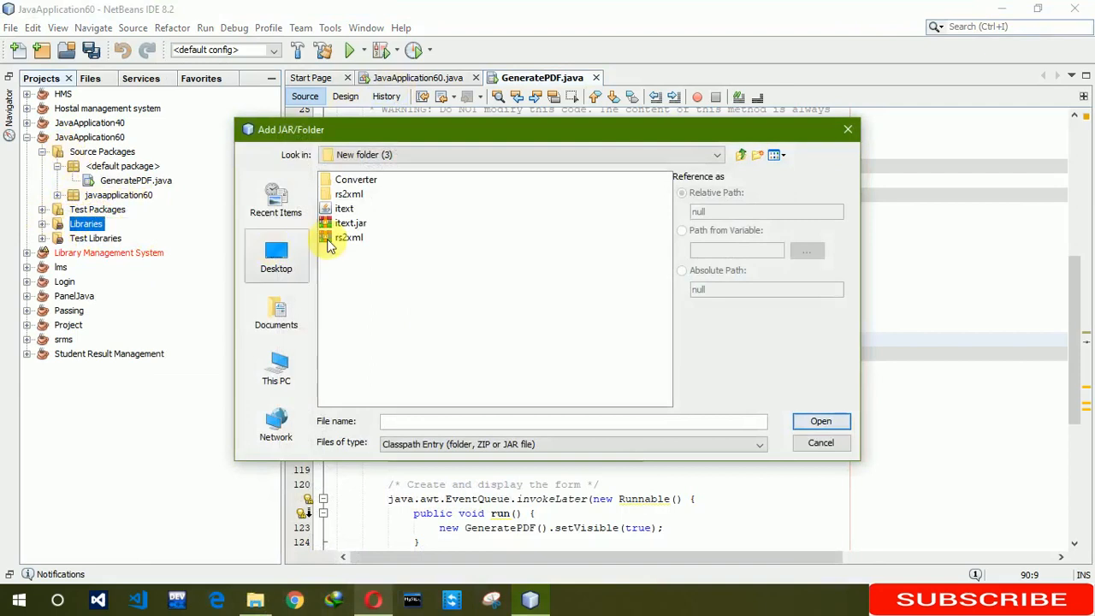
{"action": "left_click", "coordinate": [344, 209]}
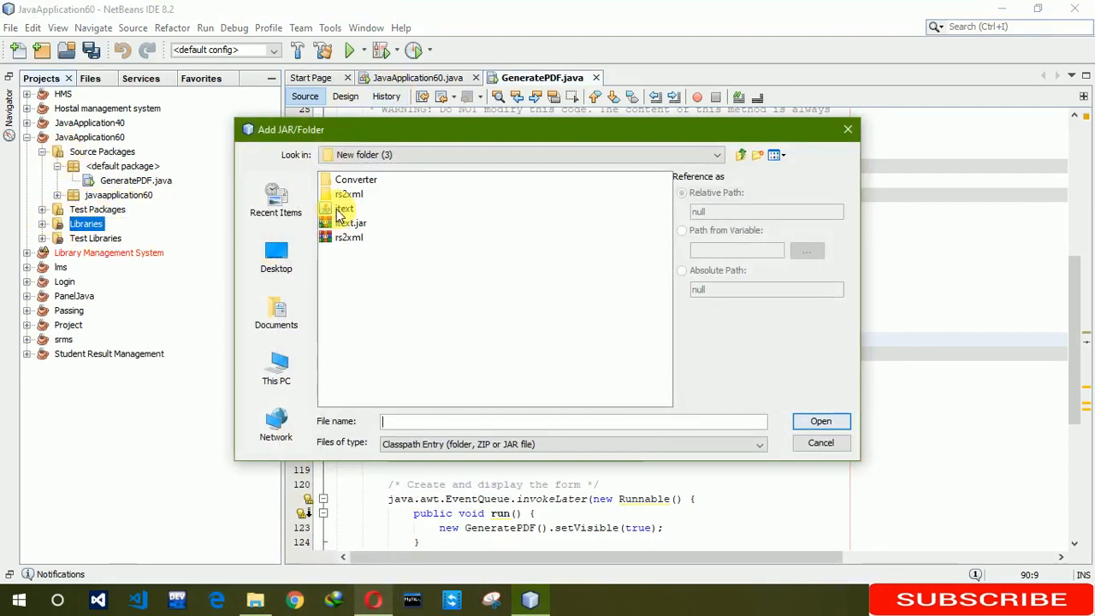
{"action": "left_click", "coordinate": [344, 209]}
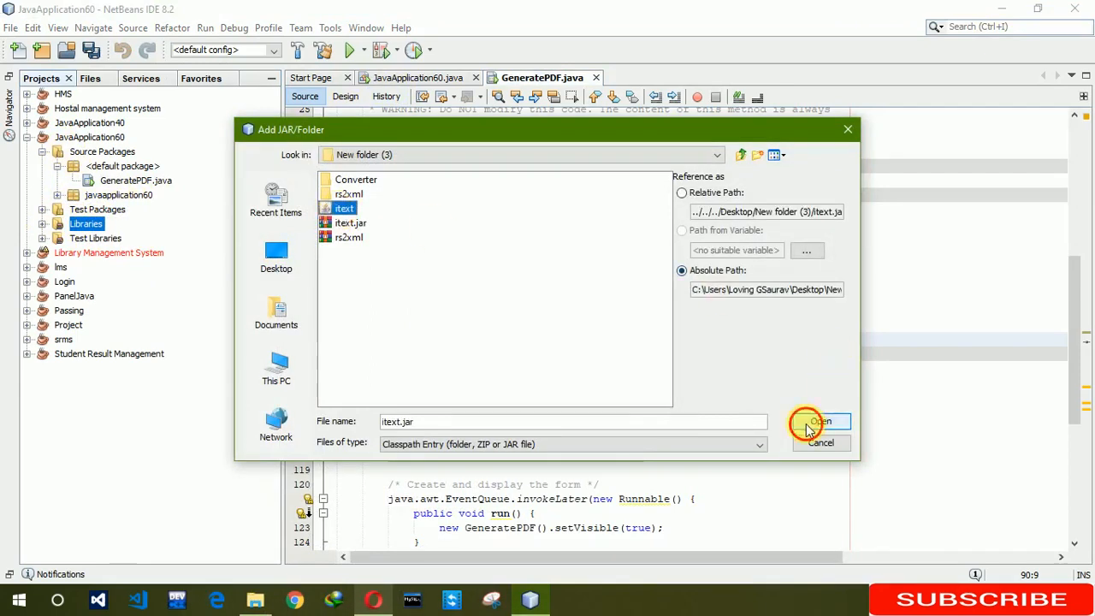
{"action": "left_click", "coordinate": [818, 421]}
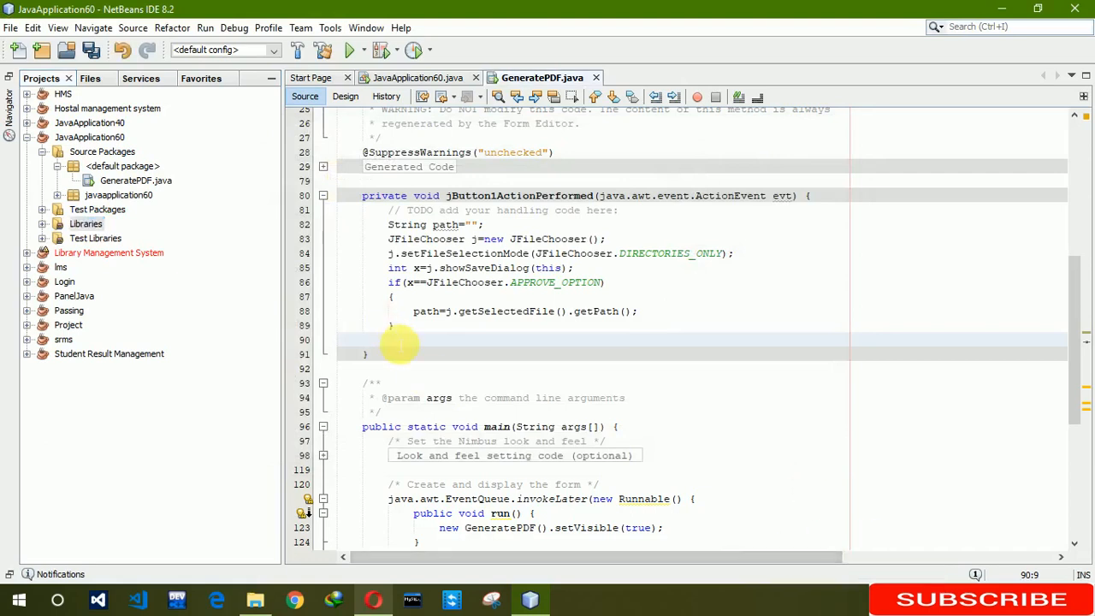
- Write Document doc=new Document(); using the iText Document class below the if block
{"action": "type", "text": "Docum"}
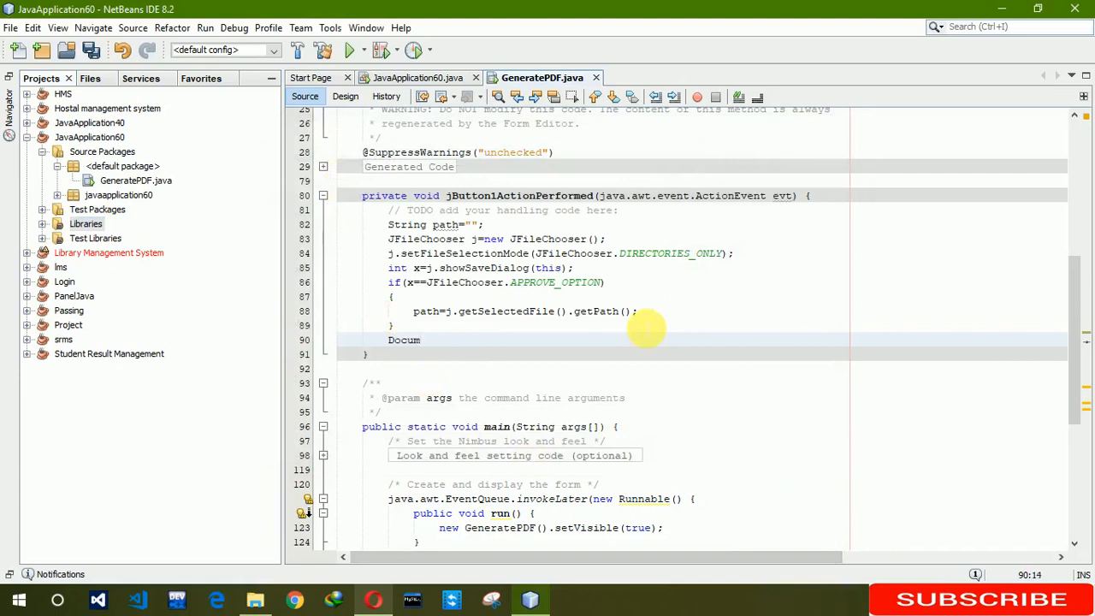
{"action": "type", "text": "ent"}
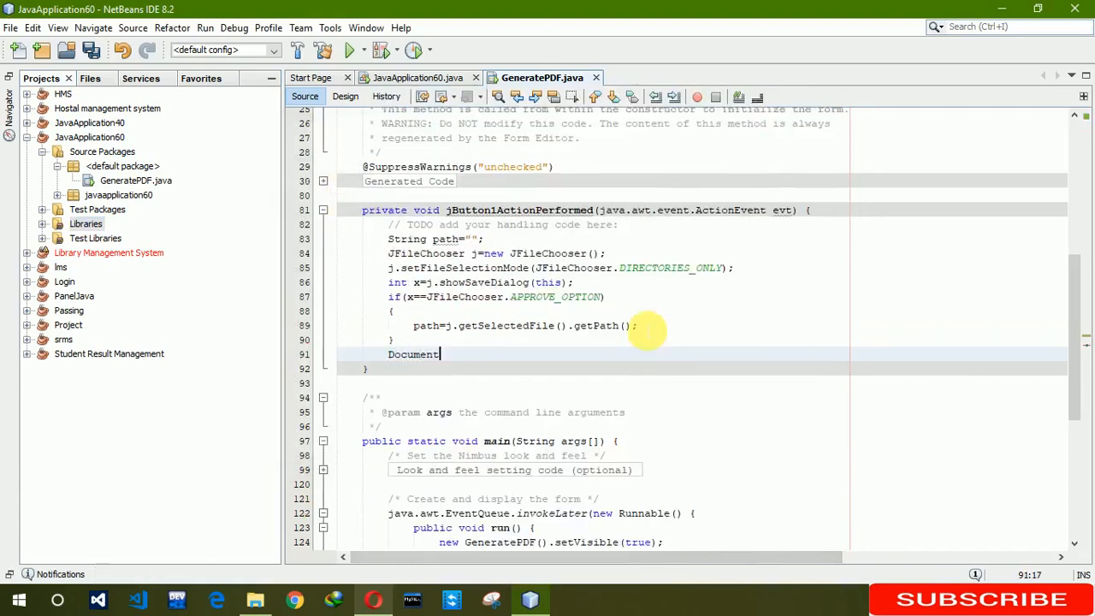
{"action": "type", "text": "doc=new"}
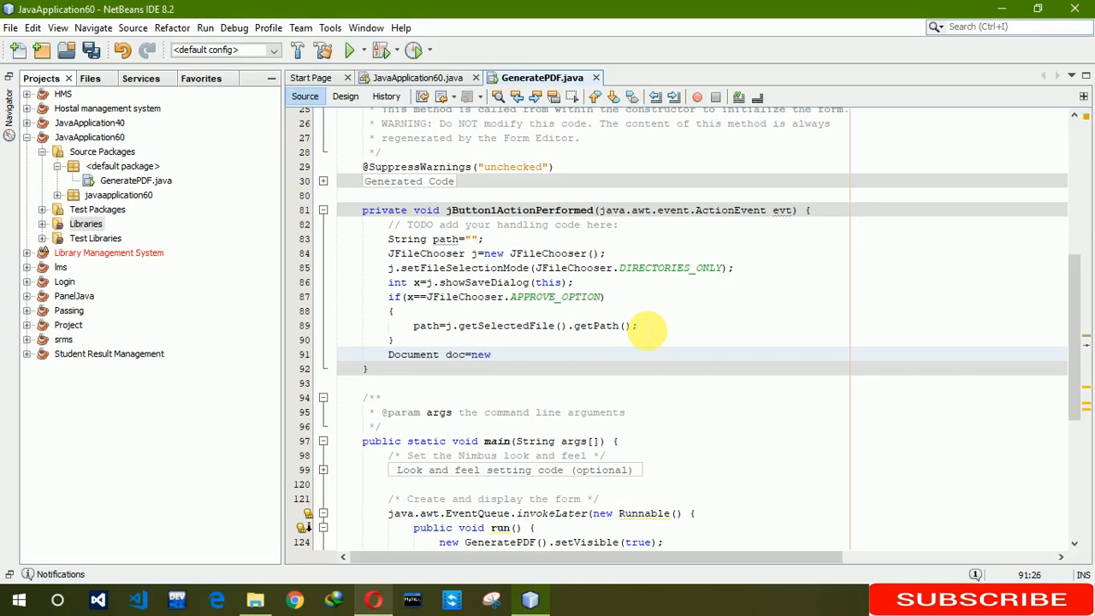
{"action": "type", "text": "Documen"}
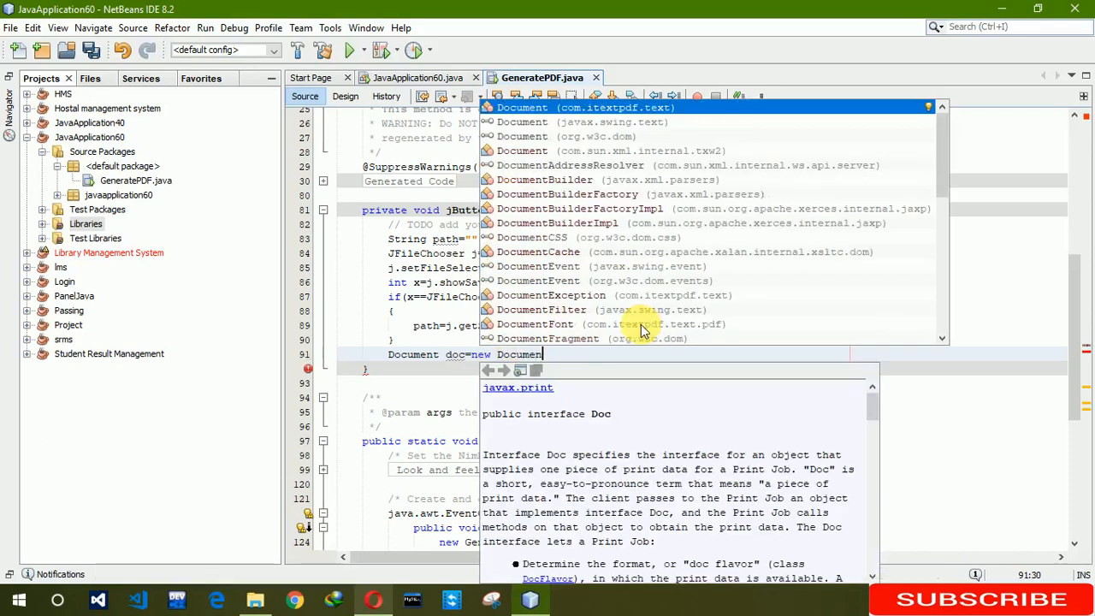
{"action": "key", "text": "Escape"}
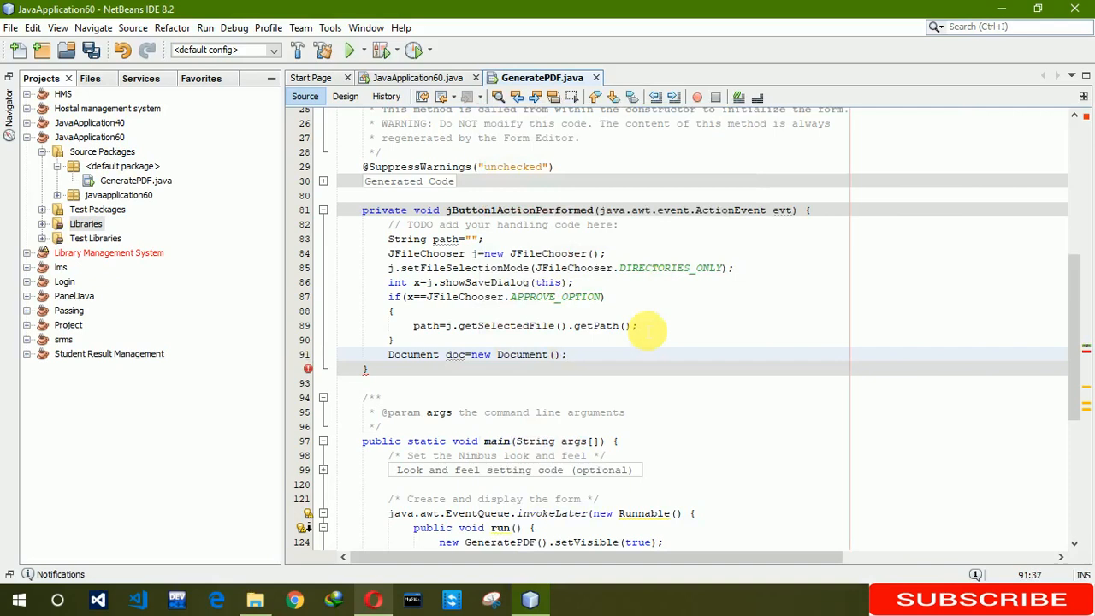
{"action": "key", "text": "ctrl+s"}
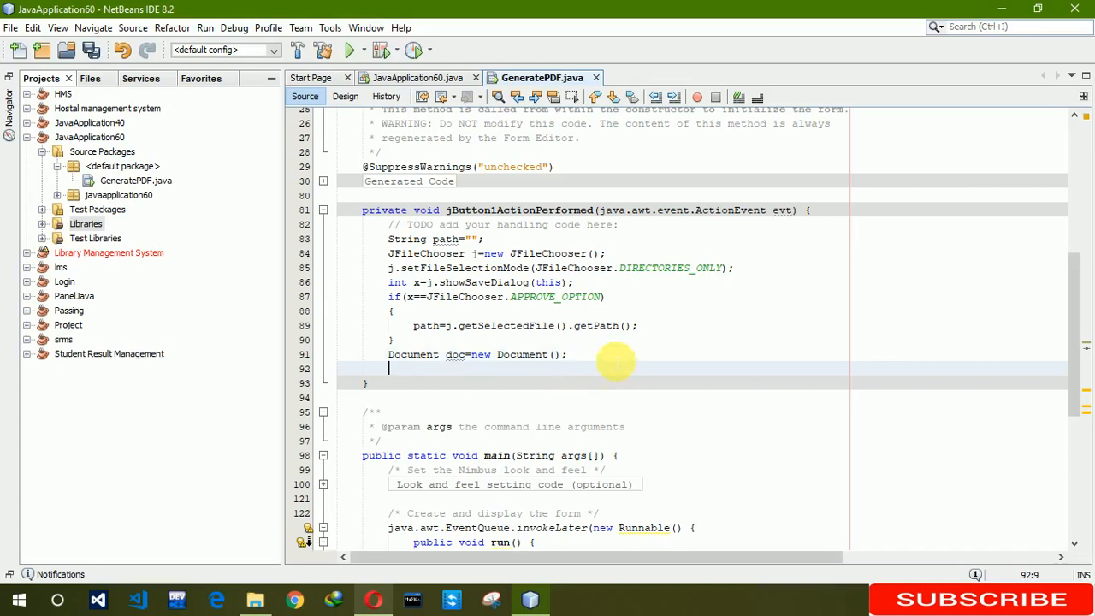
- Write try { } catch(Exception e) { } below the Document line and begin code inside try
{"action": "type", "text": "try"}
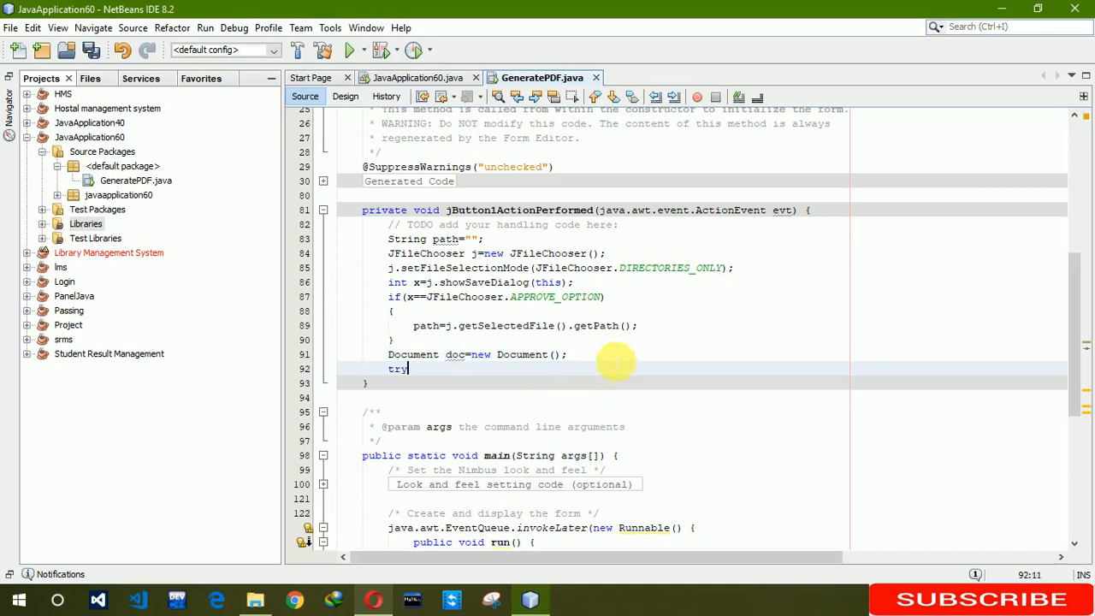
{"action": "type", "text": "{}"}
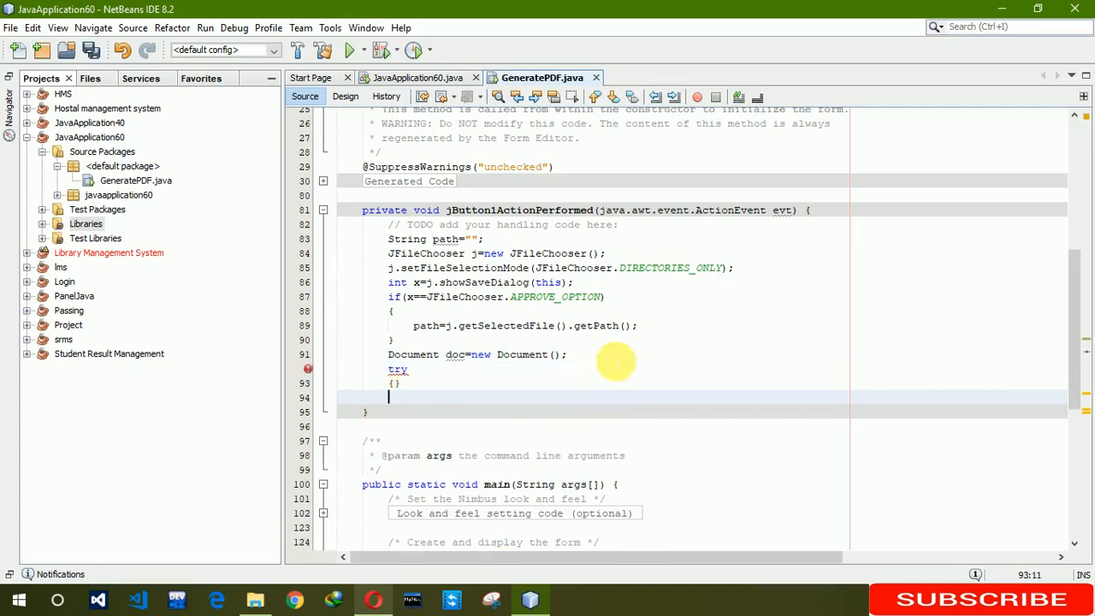
{"action": "type", "text": "catch("}
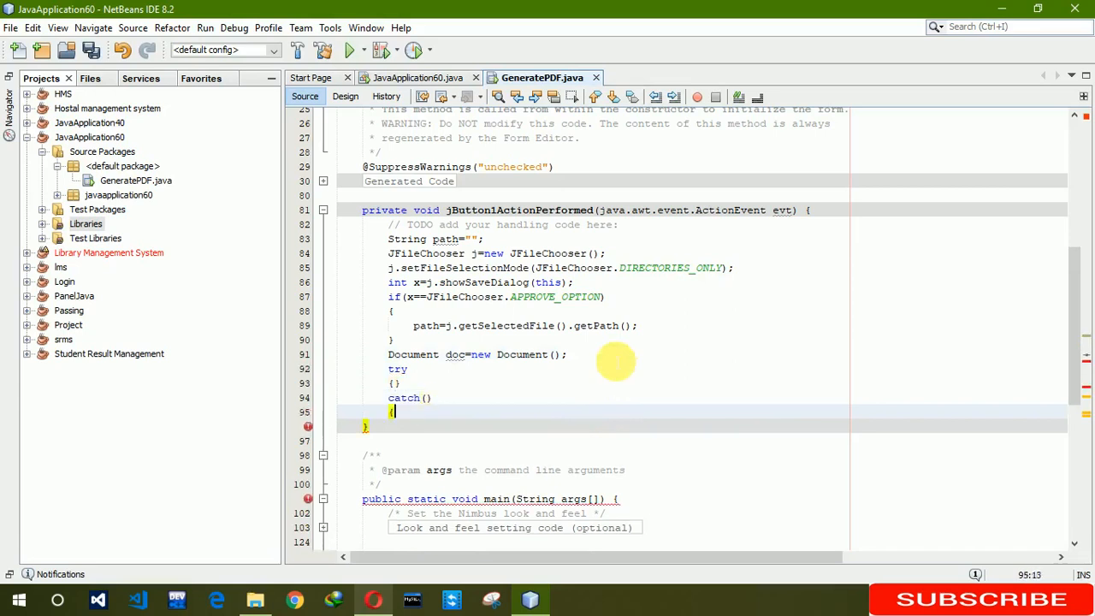
{"action": "type", "text": "Exception e"}
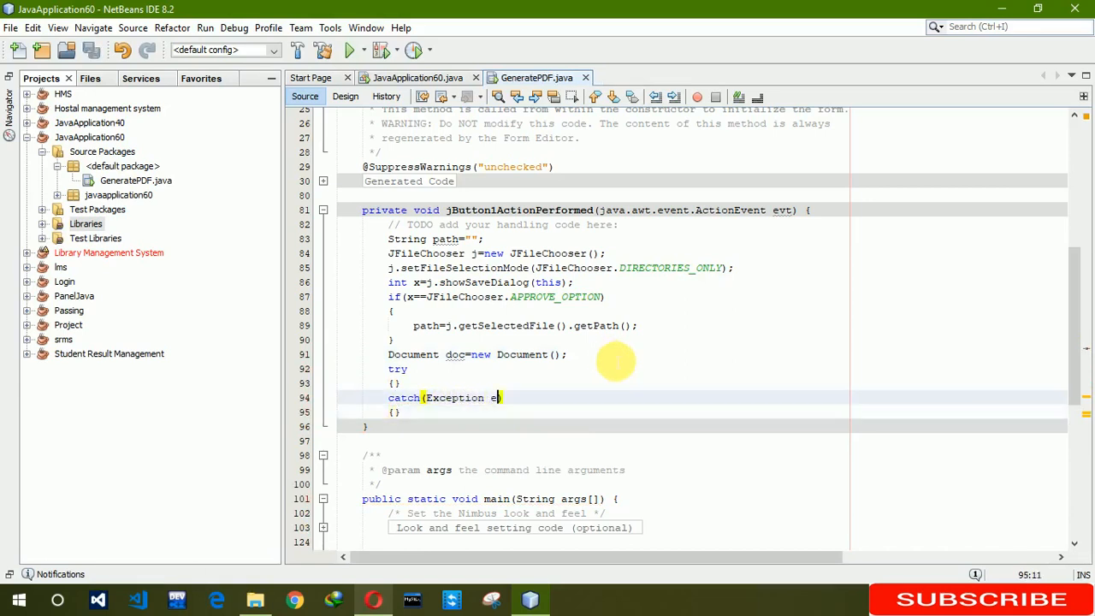
{"action": "key", "text": "enter"}
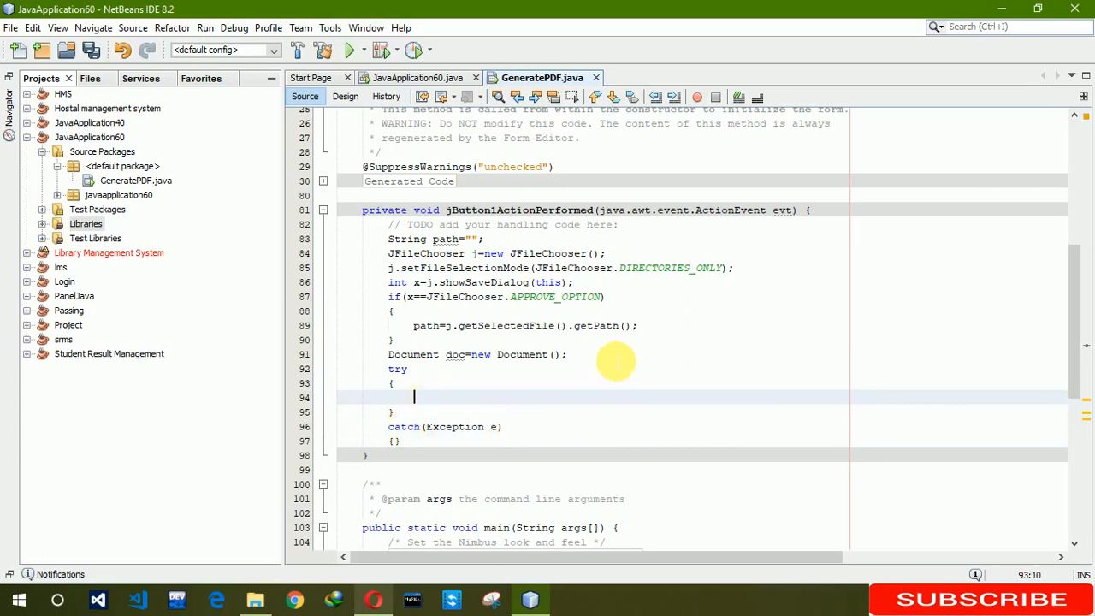
{"action": "type", "text": "P"}
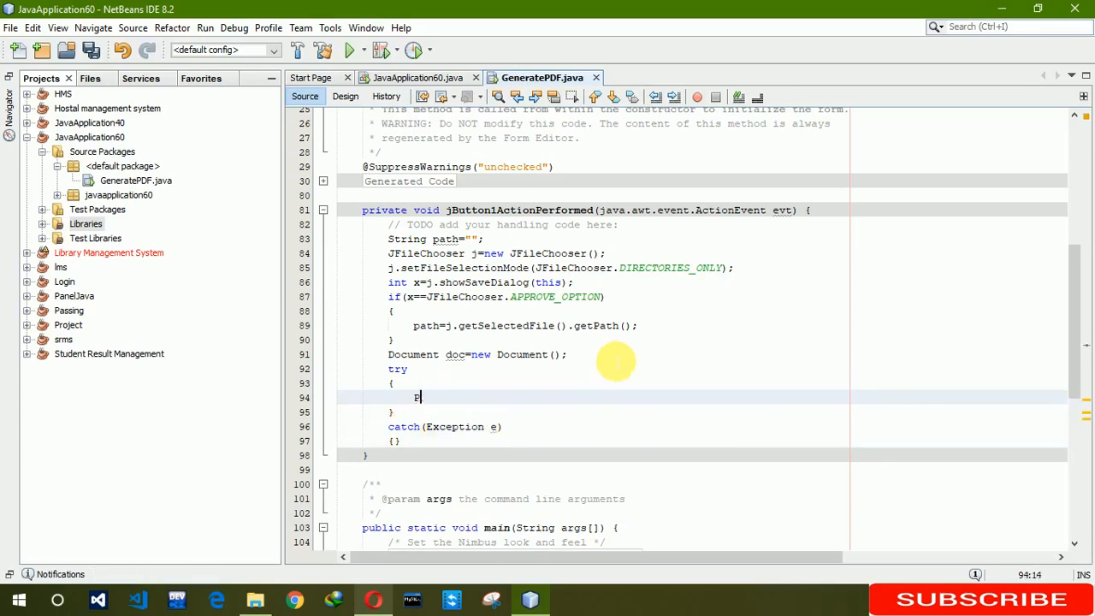
- Add PdfWriter.getInstance(doc, new FileOutputStream(path+"abc.pdf")) inside the try block
{"action": "type", "text": "dfW"}
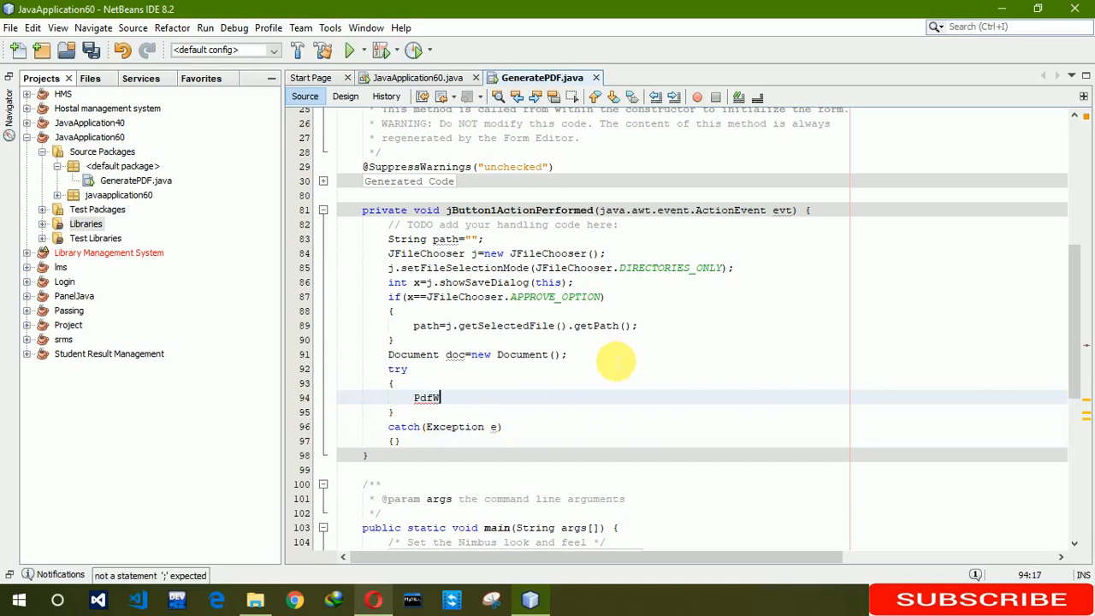
{"action": "type", "text": "riter"}
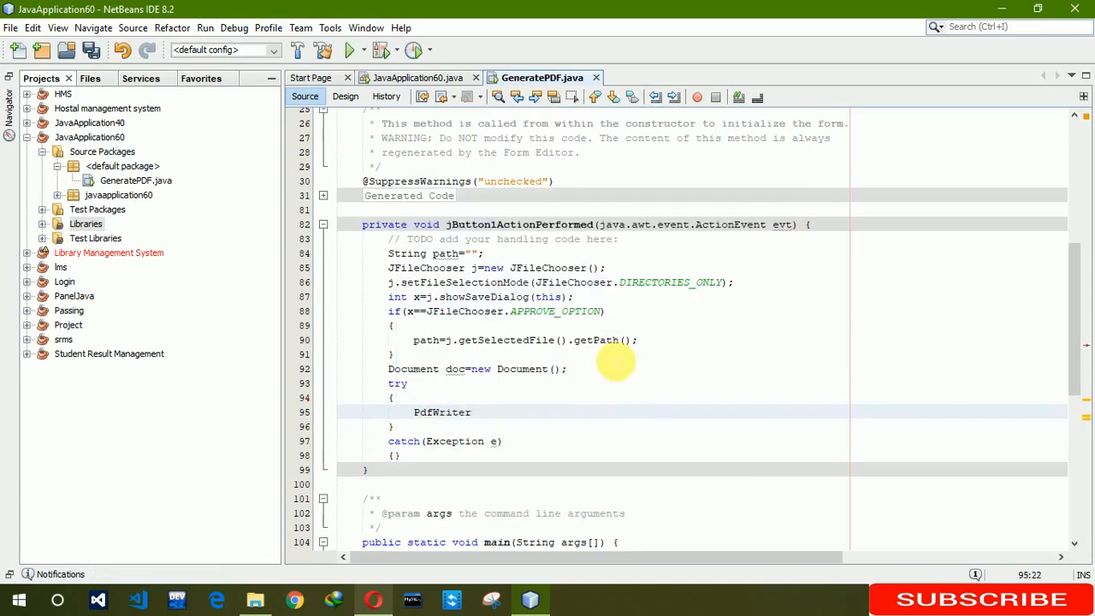
{"action": "type", "text": ".get"}
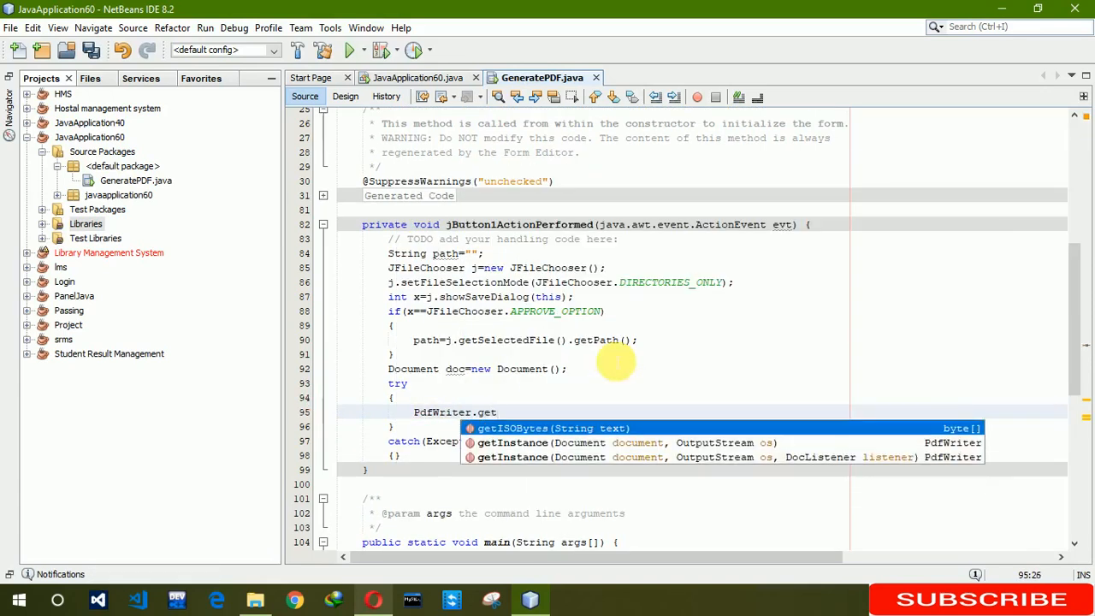
{"action": "type", "text": "Instance(doc, os"}
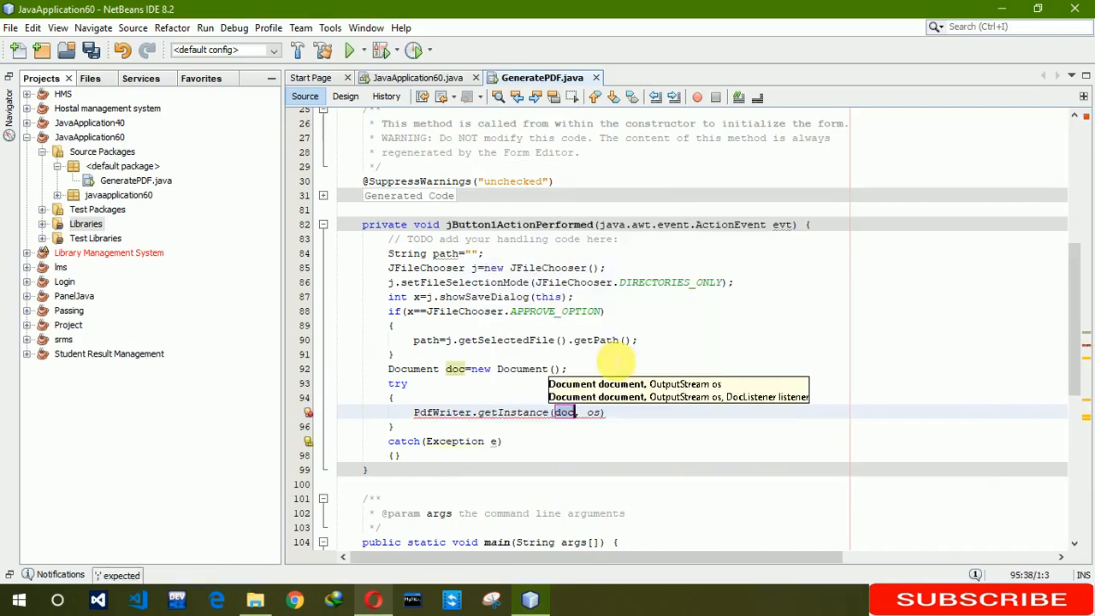
{"action": "key", "text": "BackSpace"}
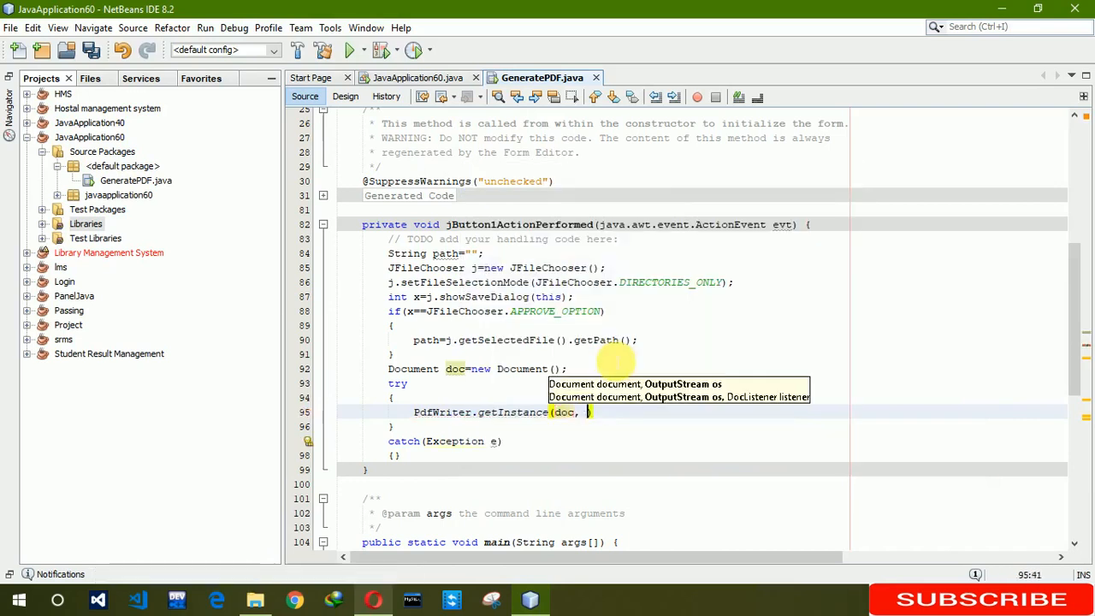
{"action": "type", "text": "new"}
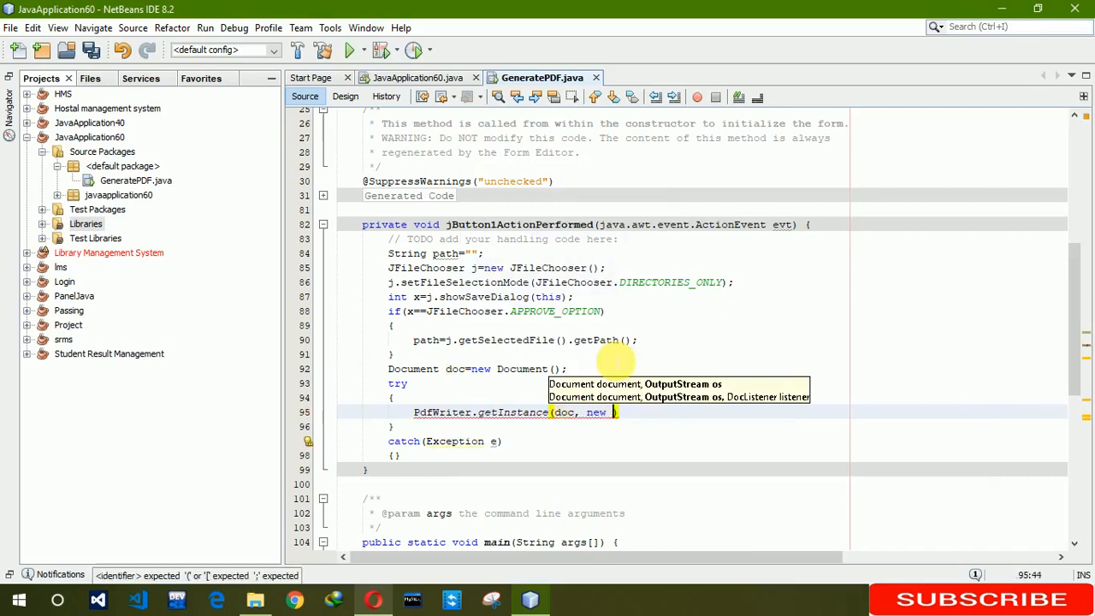
{"action": "type", "text": "File)"}
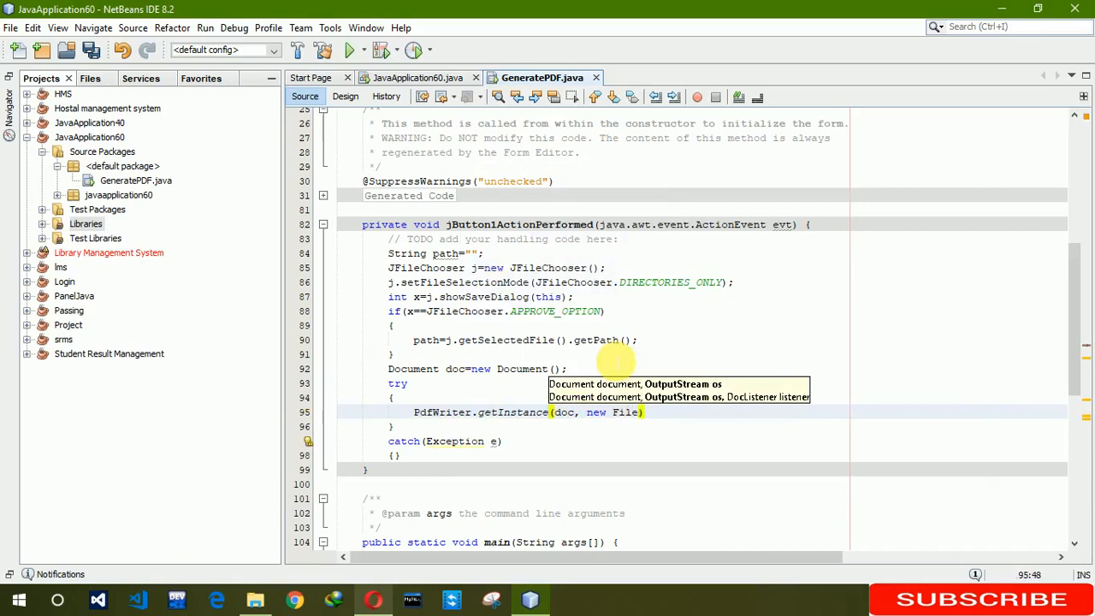
{"action": "type", "text": "OutputStream(path"}
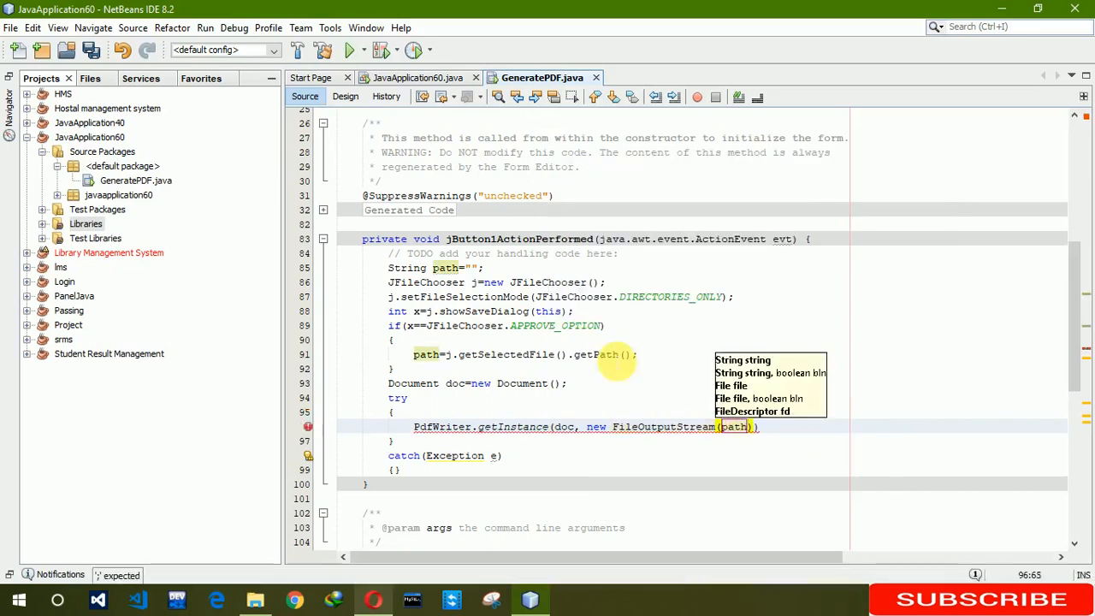
{"action": "type", "text": "\"\""}
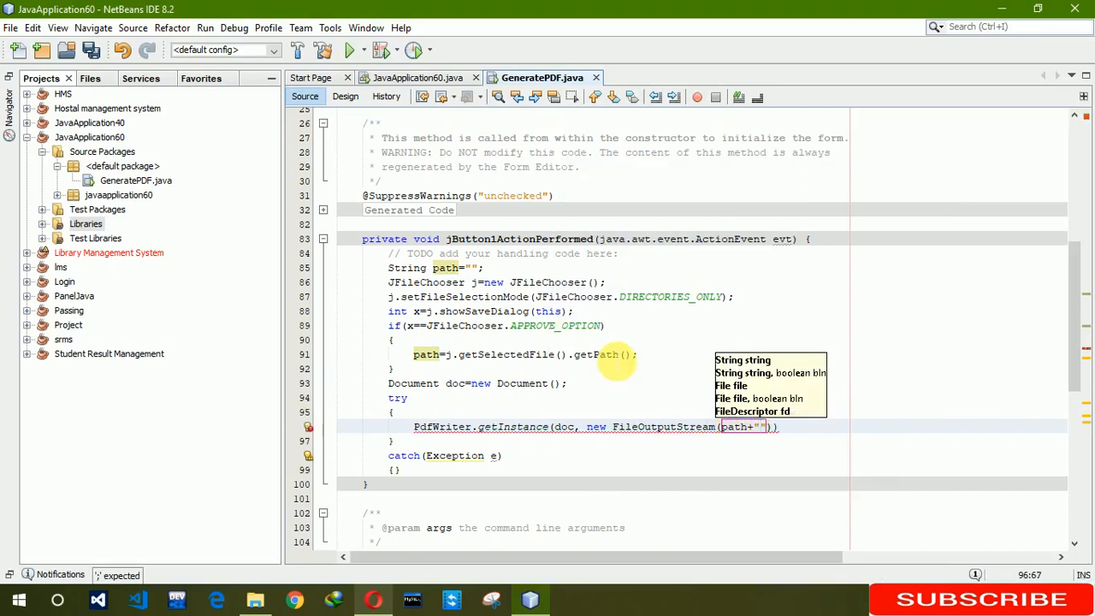
{"action": "type", "text": "ab"}
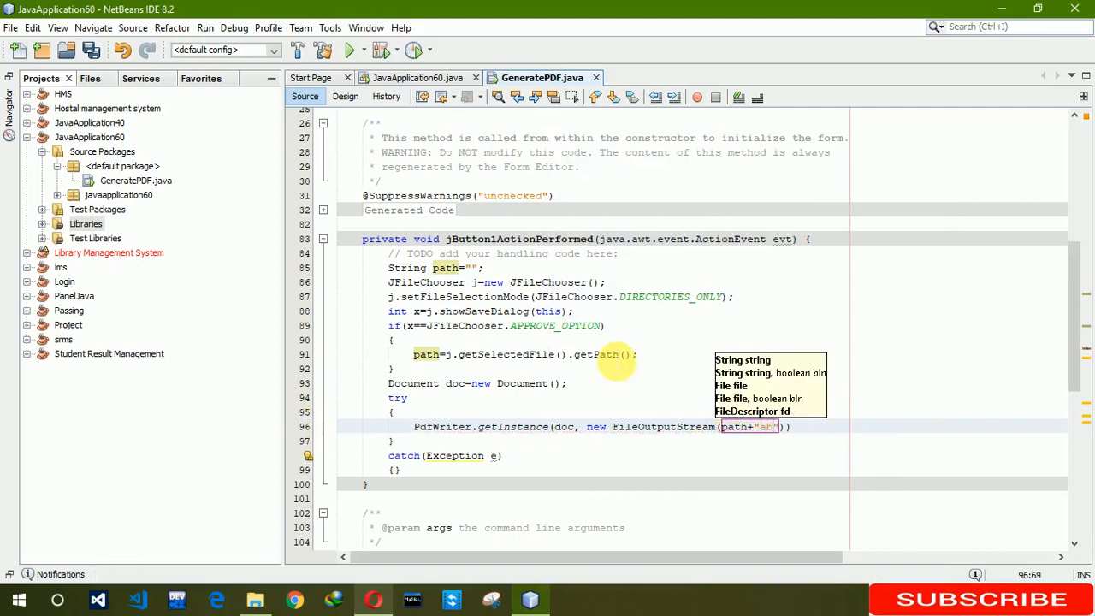
{"action": "type", "text": "c."}
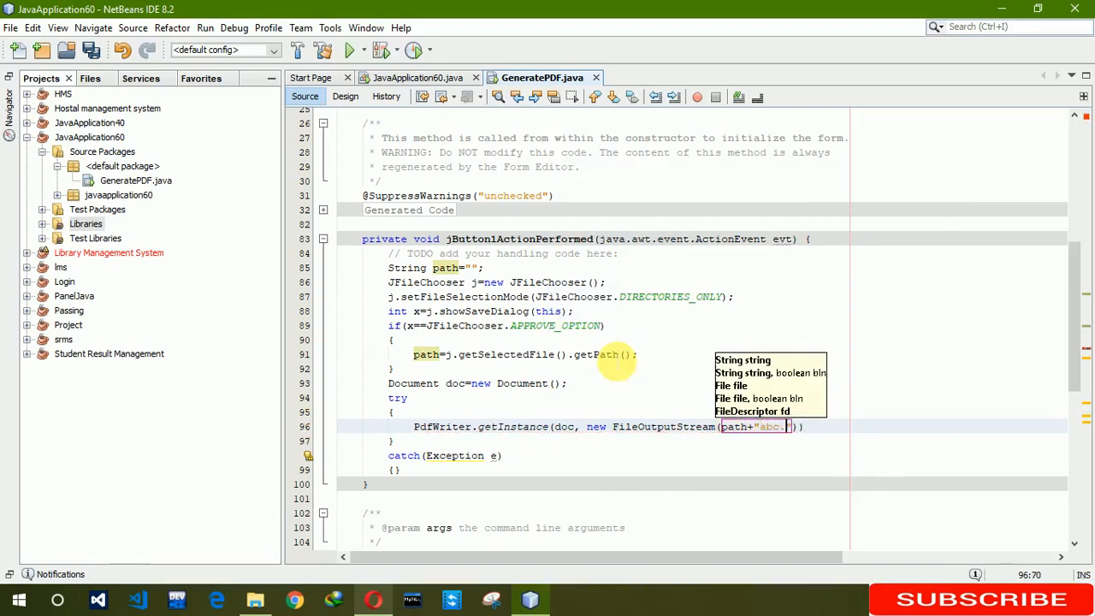
{"action": "type", "text": "pdf"}
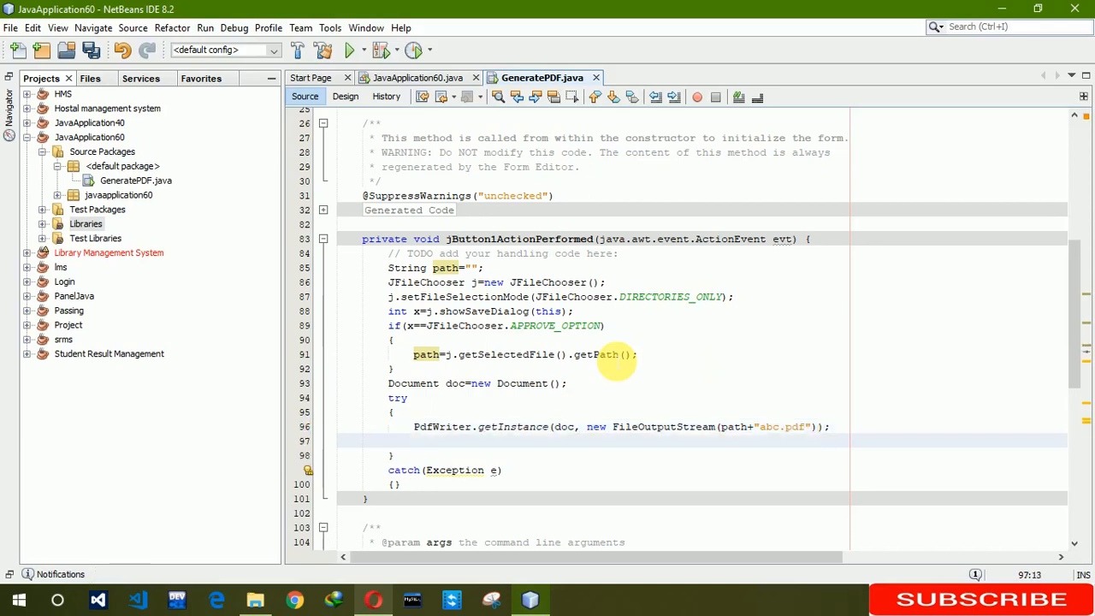
- Call doc.open() and create a new PdfPTable named tbl
{"action": "type", "text": "doc"}
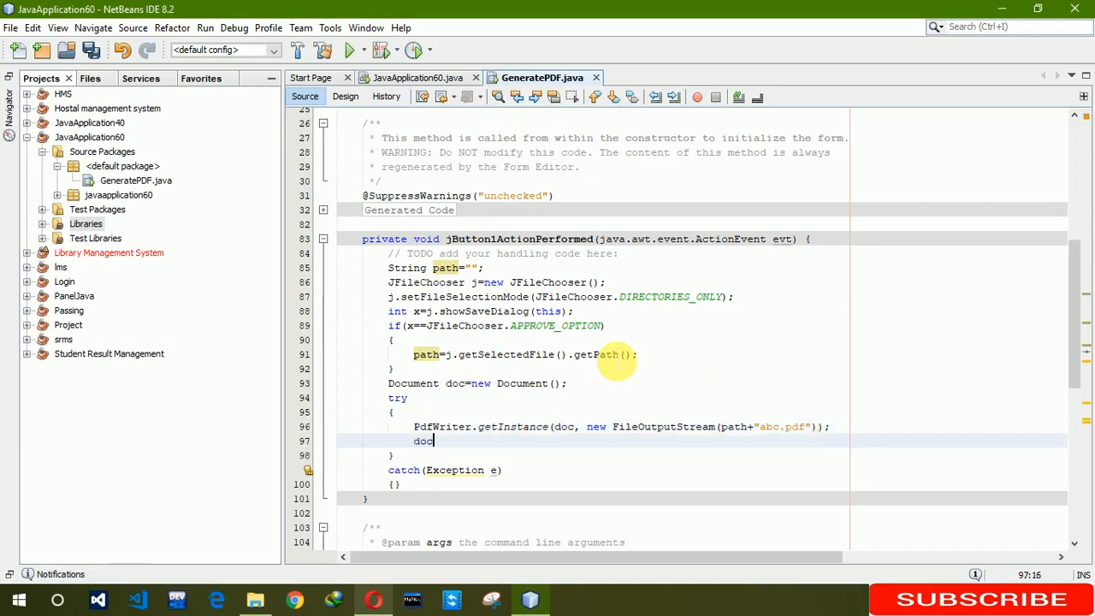
{"action": "type", "text": ".open"}
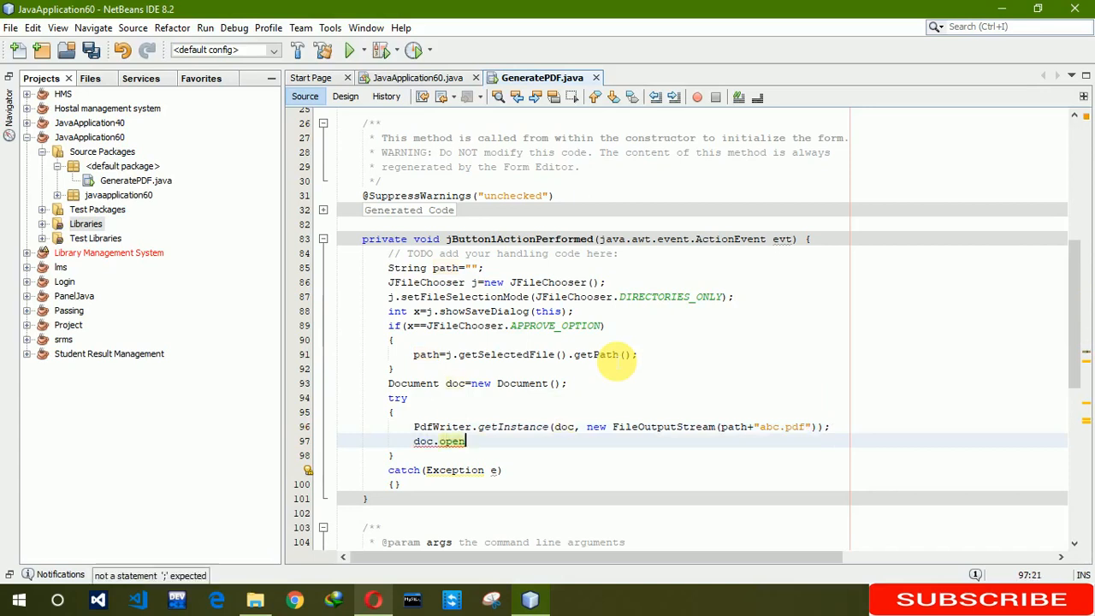
{"action": "key", "text": "enter"}
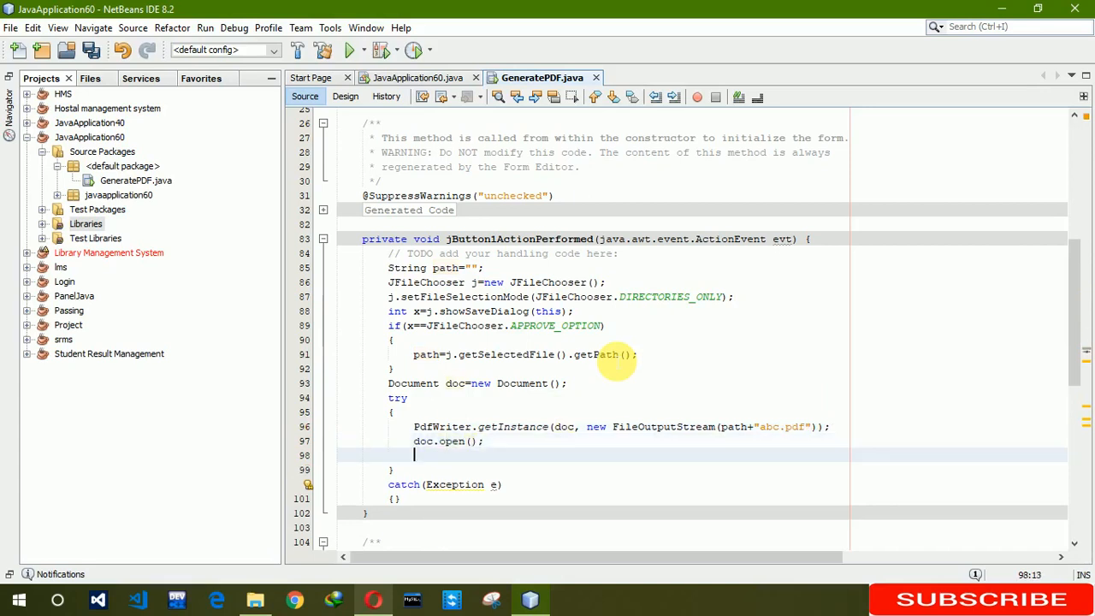
{"action": "type", "text": "PdfPTable tbl="}
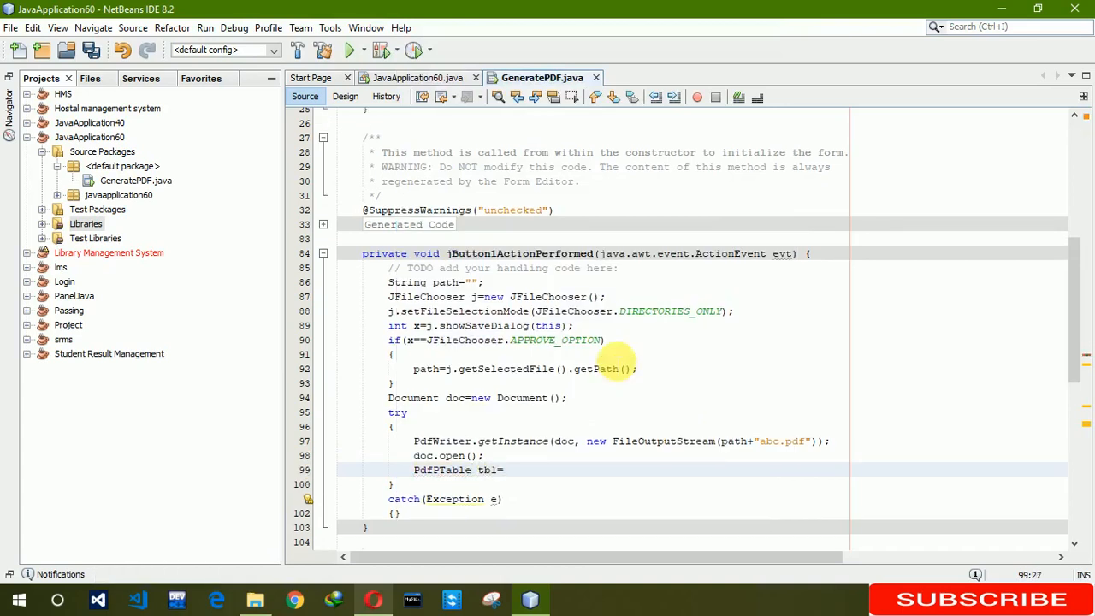
{"action": "type", "text": "new"}
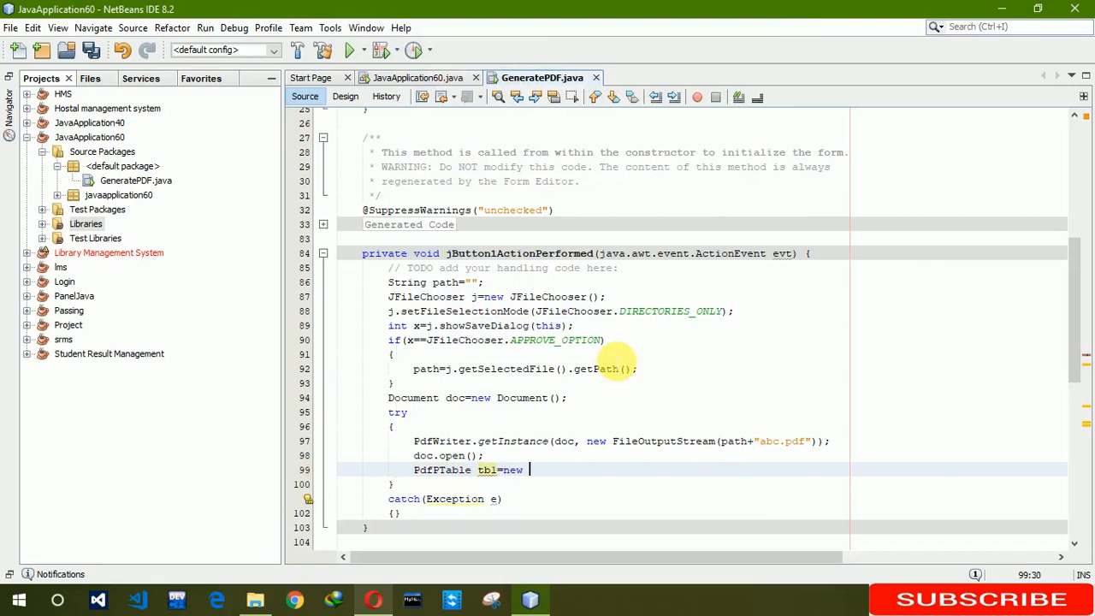
{"action": "type", "text": "PdfPTable();"}
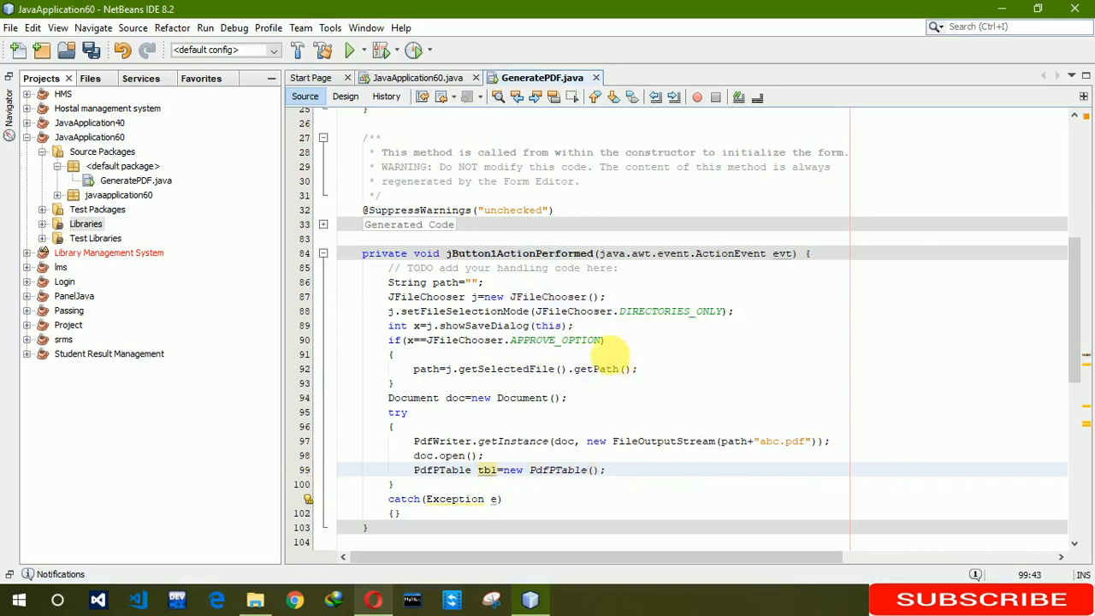
- In the designer's Table Contents customizer, delete the fourth column Title 4
{"action": "left_click", "coordinate": [346, 96]}
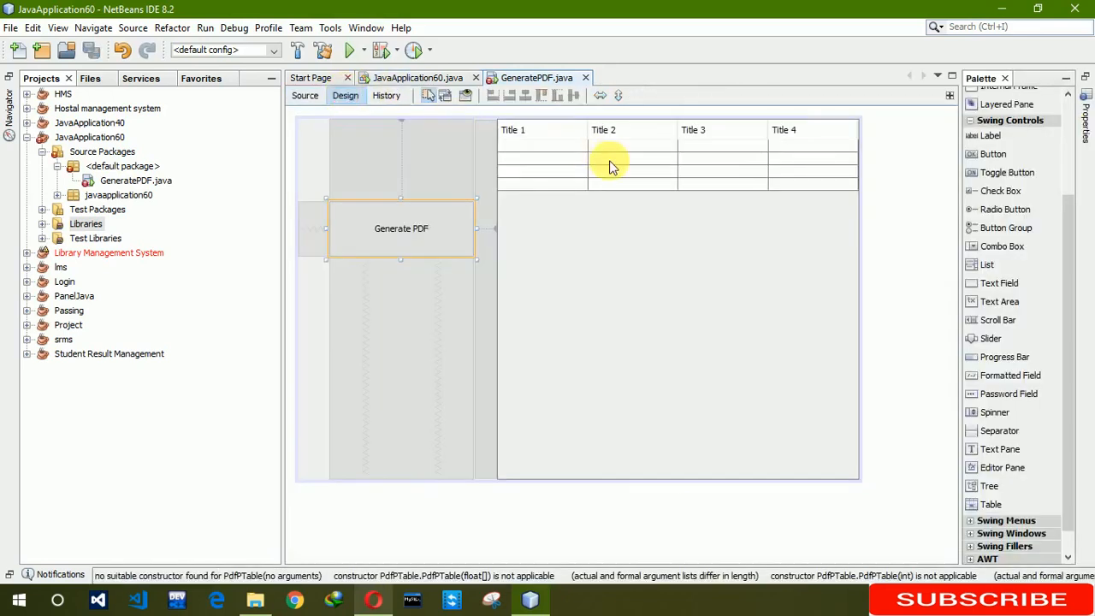
{"action": "right_click", "coordinate": [612, 163]}
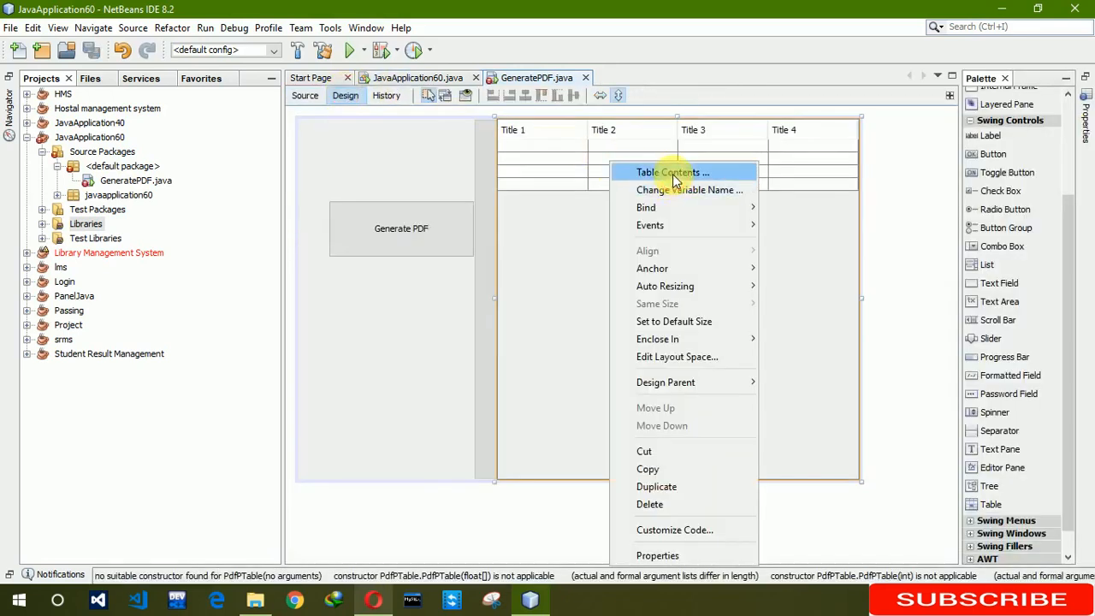
{"action": "left_click", "coordinate": [670, 171]}
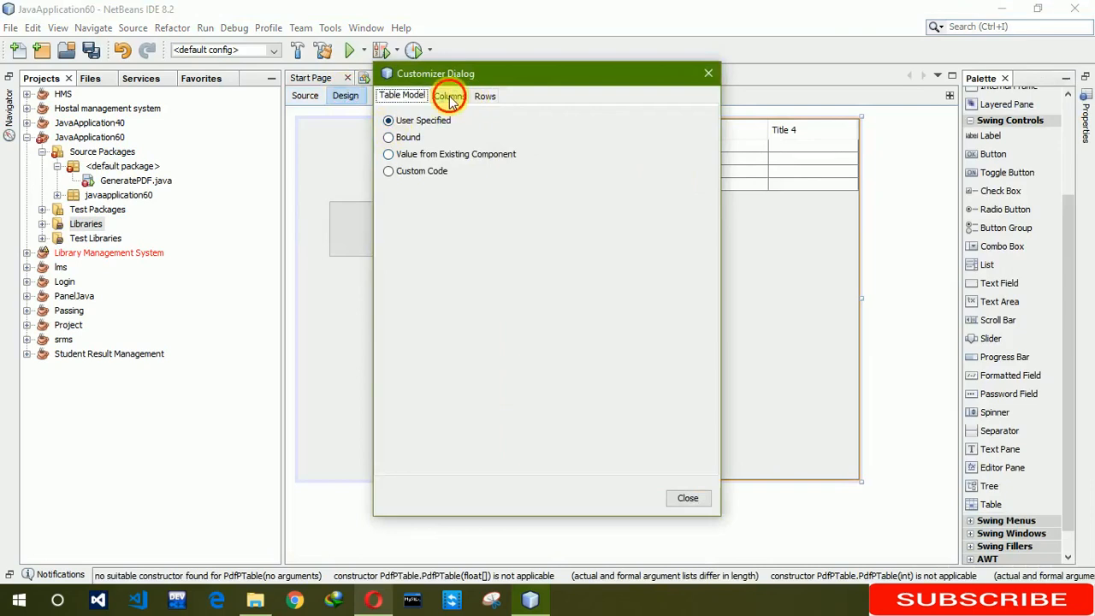
{"action": "left_click", "coordinate": [448, 96]}
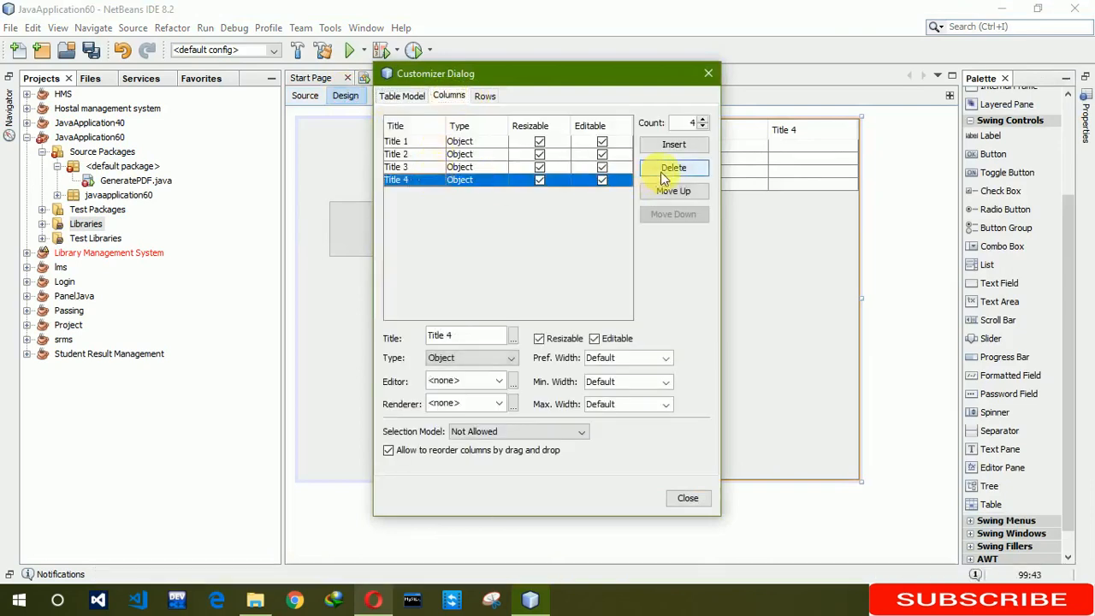
{"action": "left_click", "coordinate": [674, 167]}
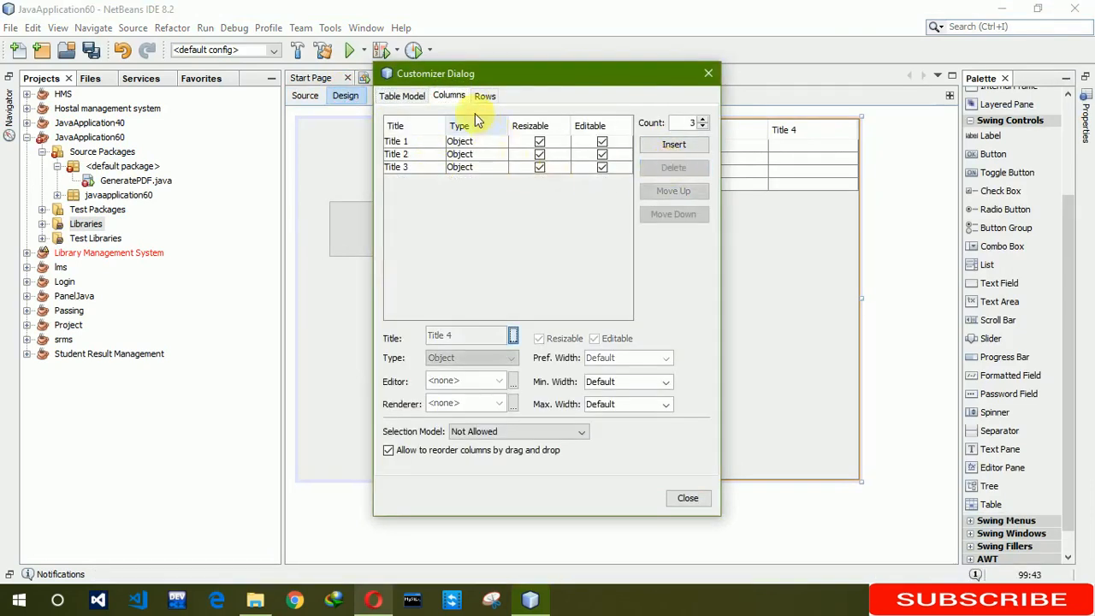
- Rename the three remaining columns First Name, Last Name and Mobile Number
{"action": "left_click", "coordinate": [395, 140]}
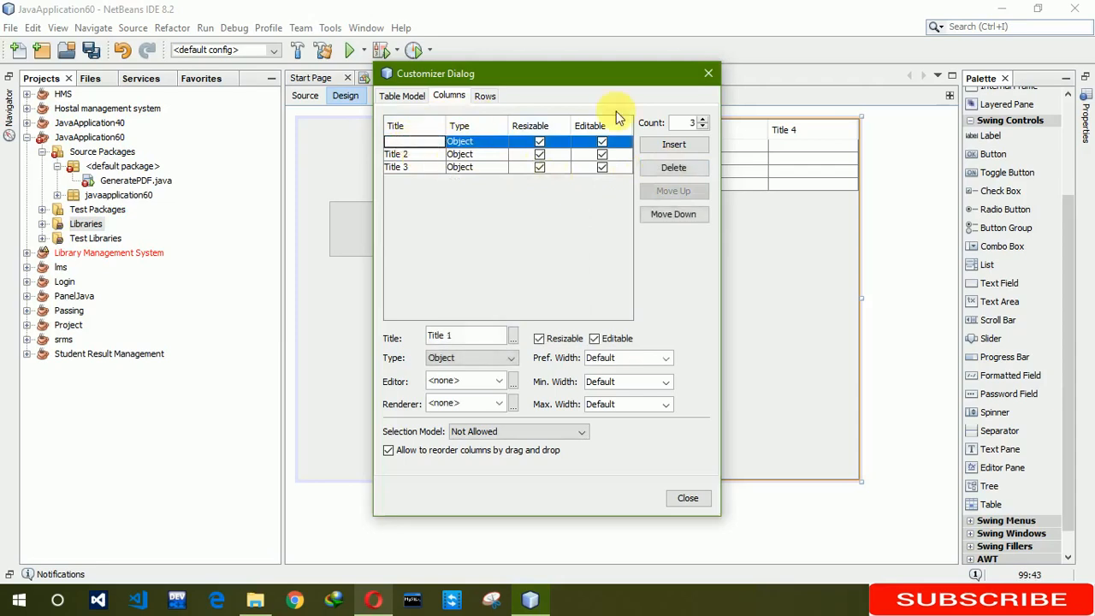
{"action": "type", "text": "First Name"}
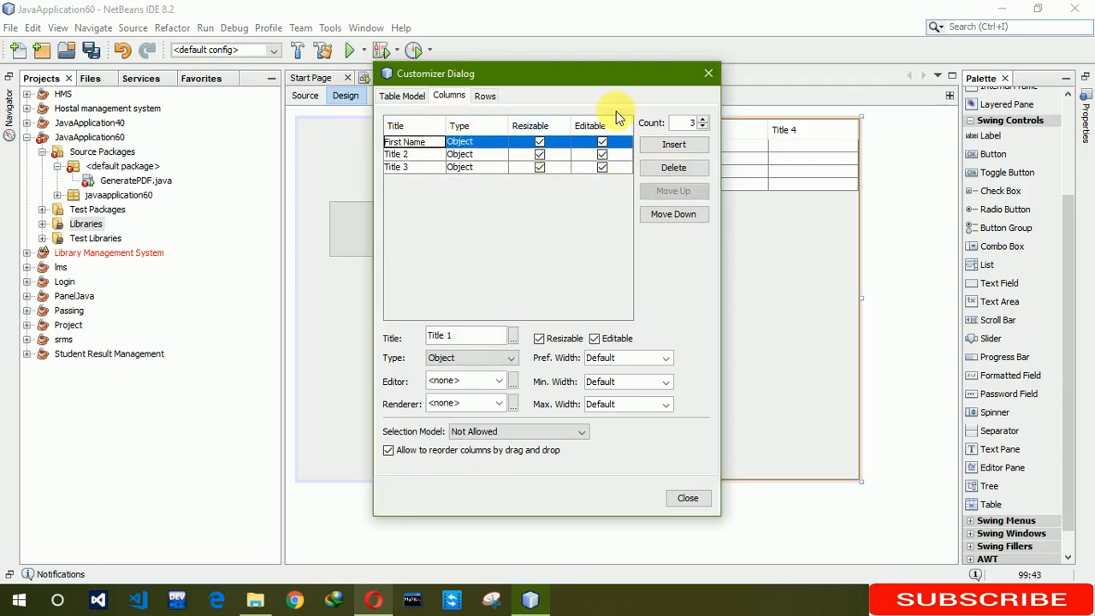
{"action": "left_click", "coordinate": [397, 154]}
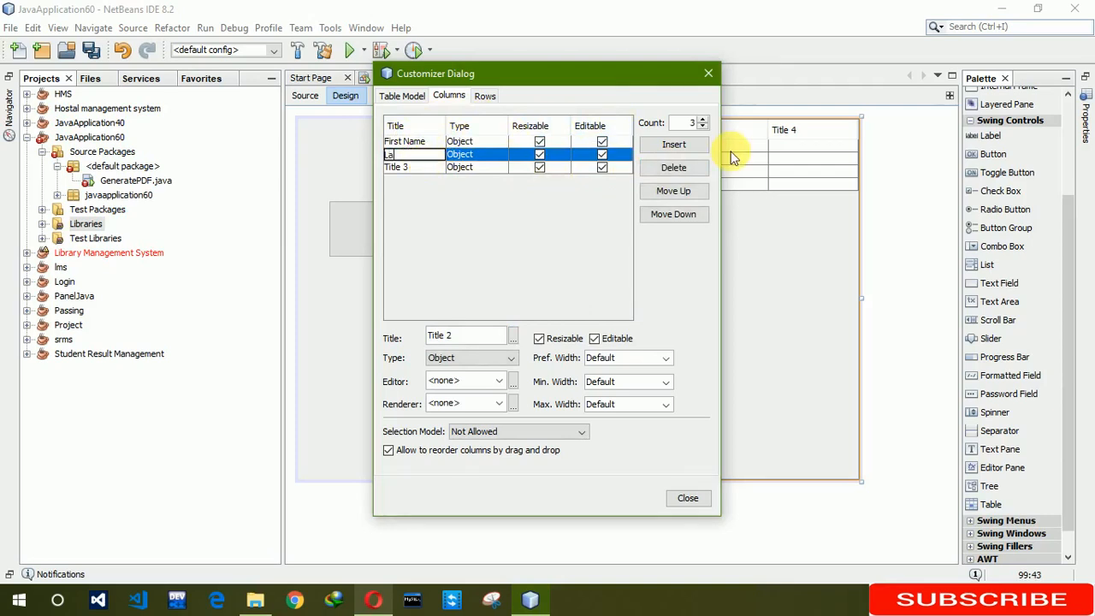
{"action": "type", "text": "Last Name"}
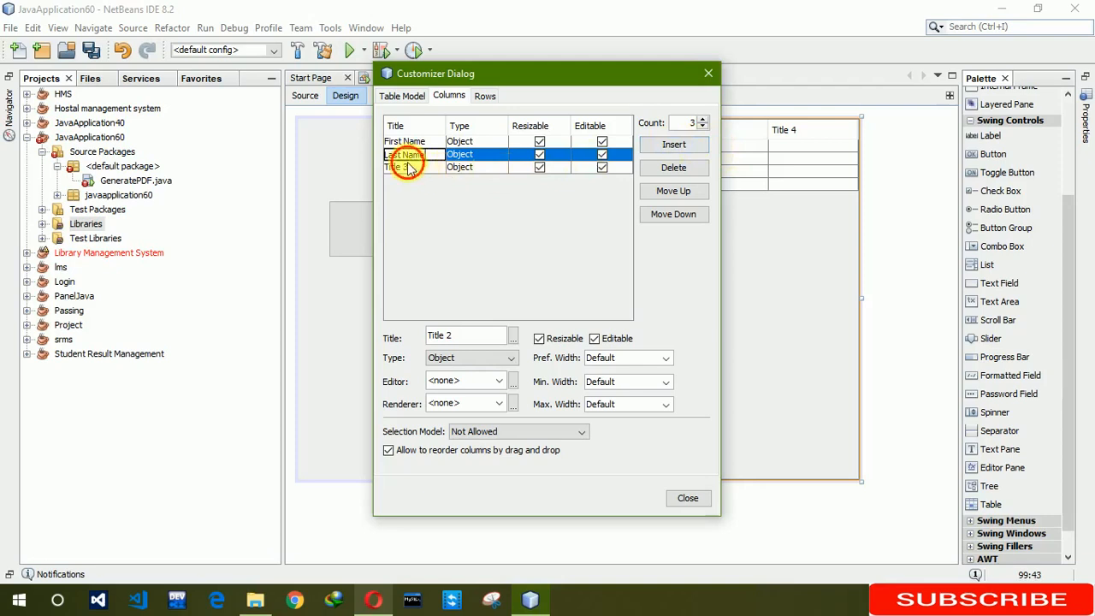
{"action": "left_click", "coordinate": [461, 168]}
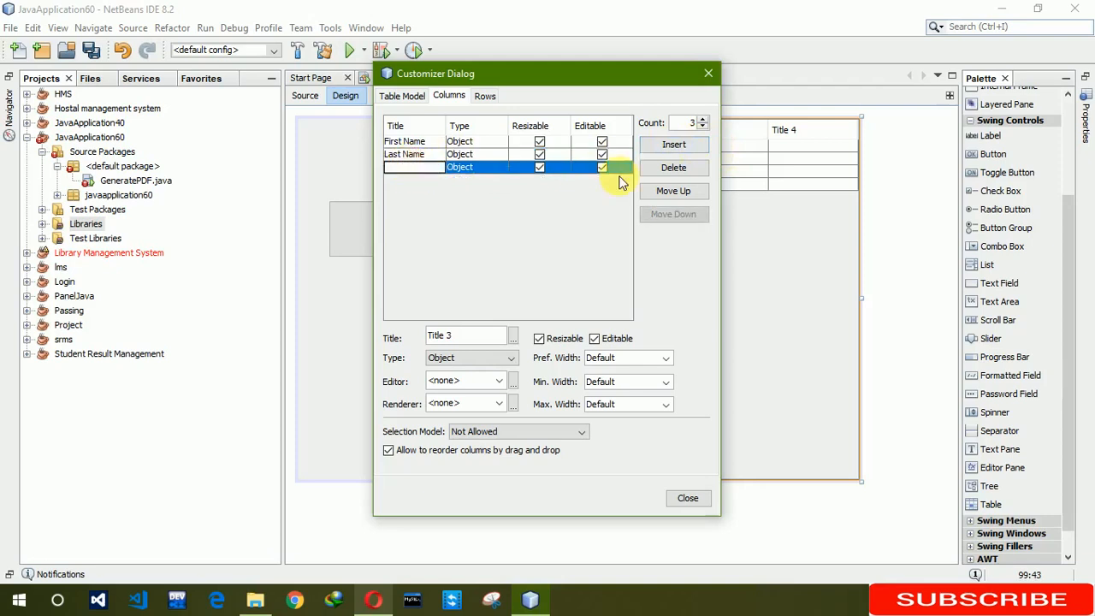
{"action": "type", "text": "Mobile"}
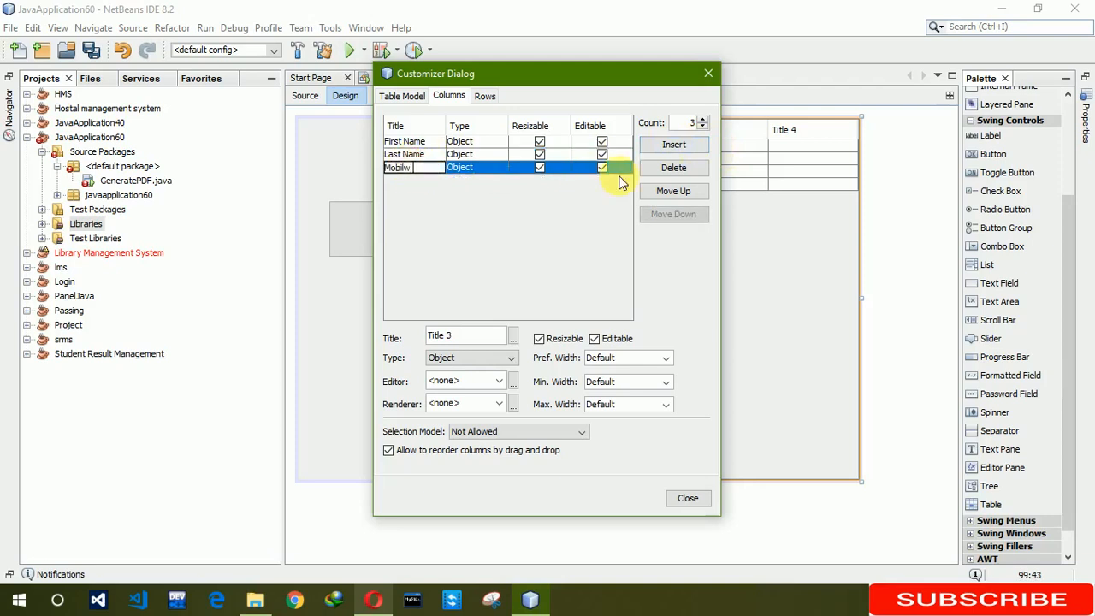
{"action": "type", "text": "Mobile Number"}
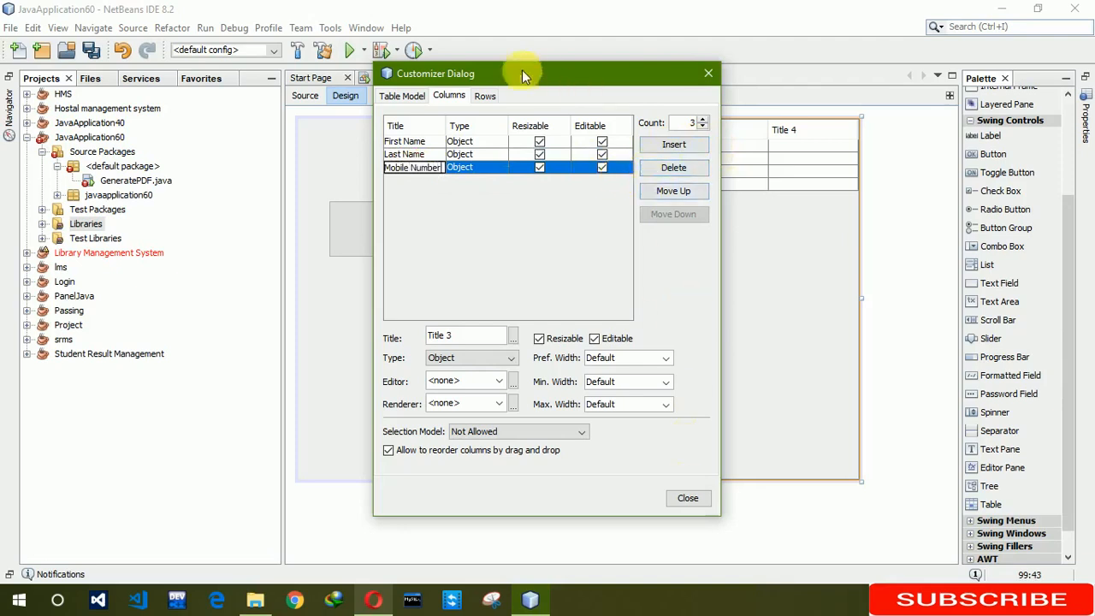
{"action": "left_click", "coordinate": [484, 96]}
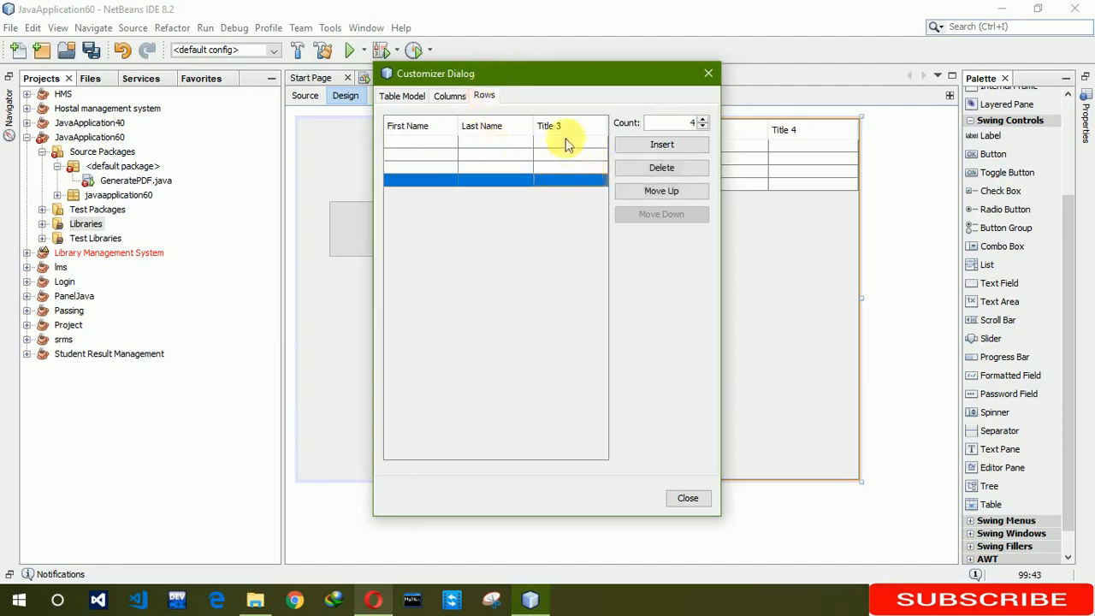
{"action": "left_click", "coordinate": [448, 96]}
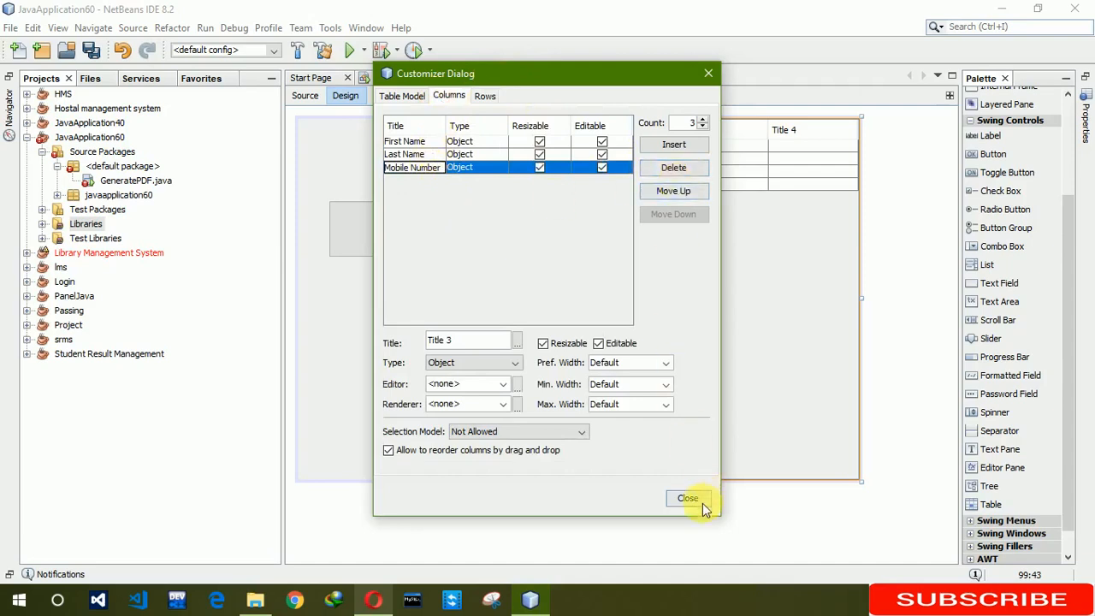
{"action": "left_click", "coordinate": [688, 498]}
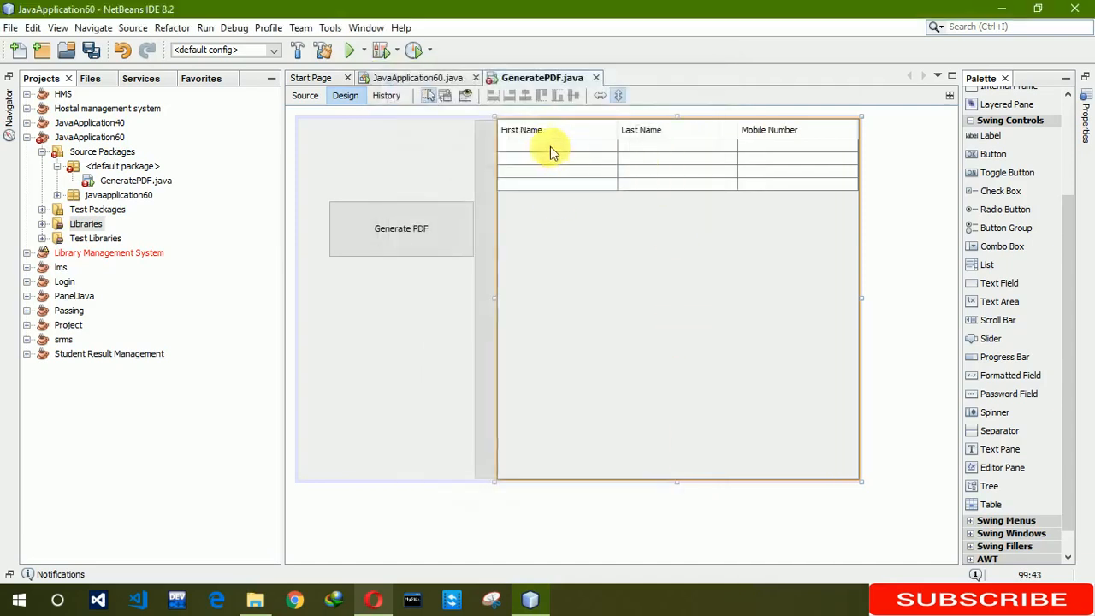
{"action": "mouse_move", "coordinate": [727, 231]}
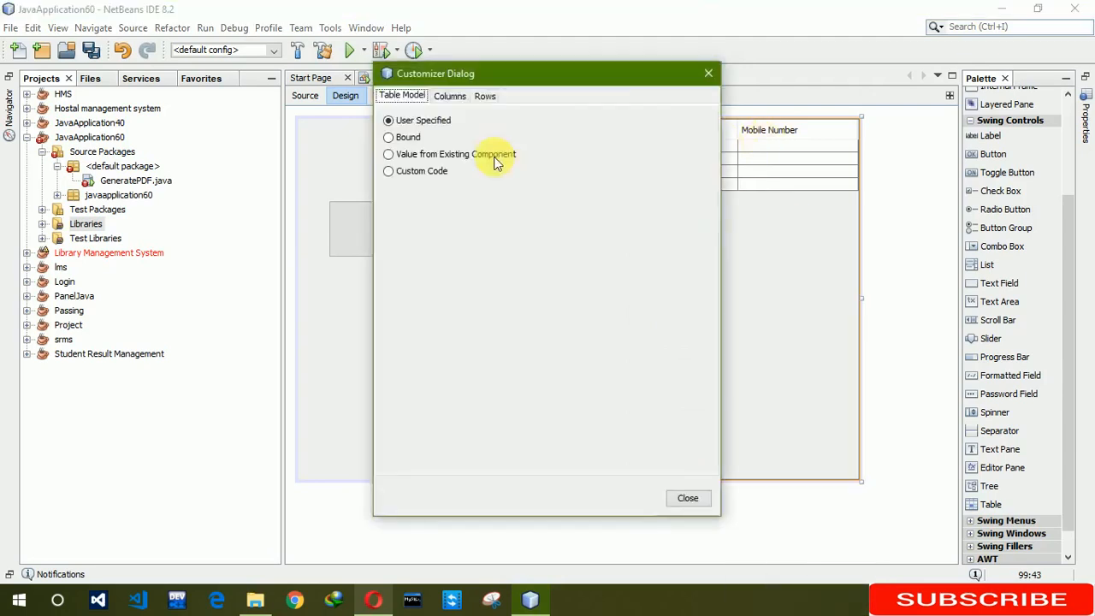
{"action": "left_click", "coordinate": [484, 96]}
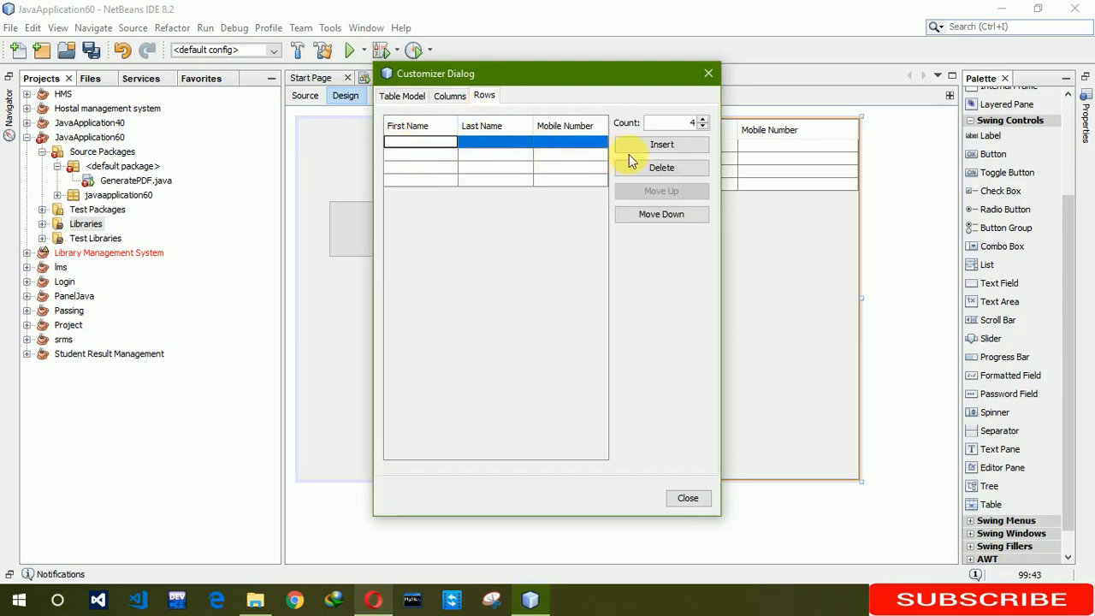
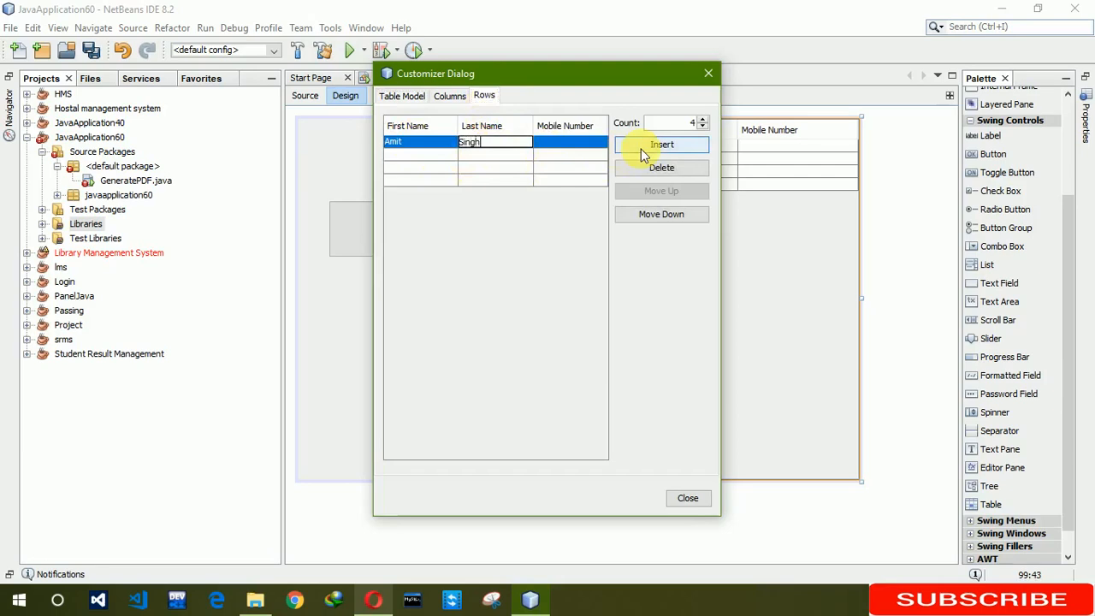
{"action": "left_click", "coordinate": [660, 144]}
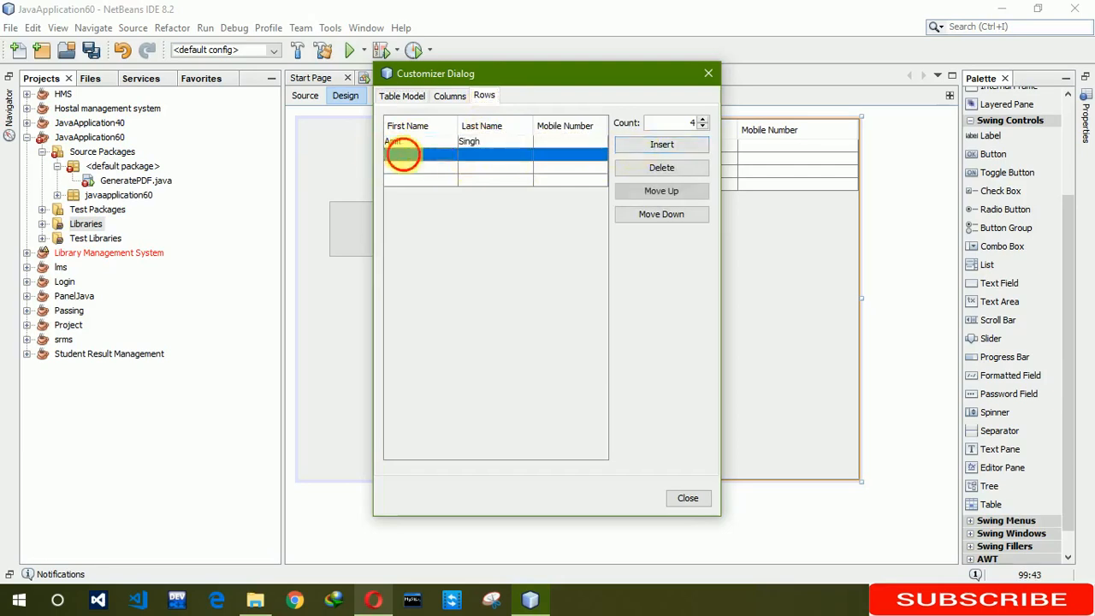
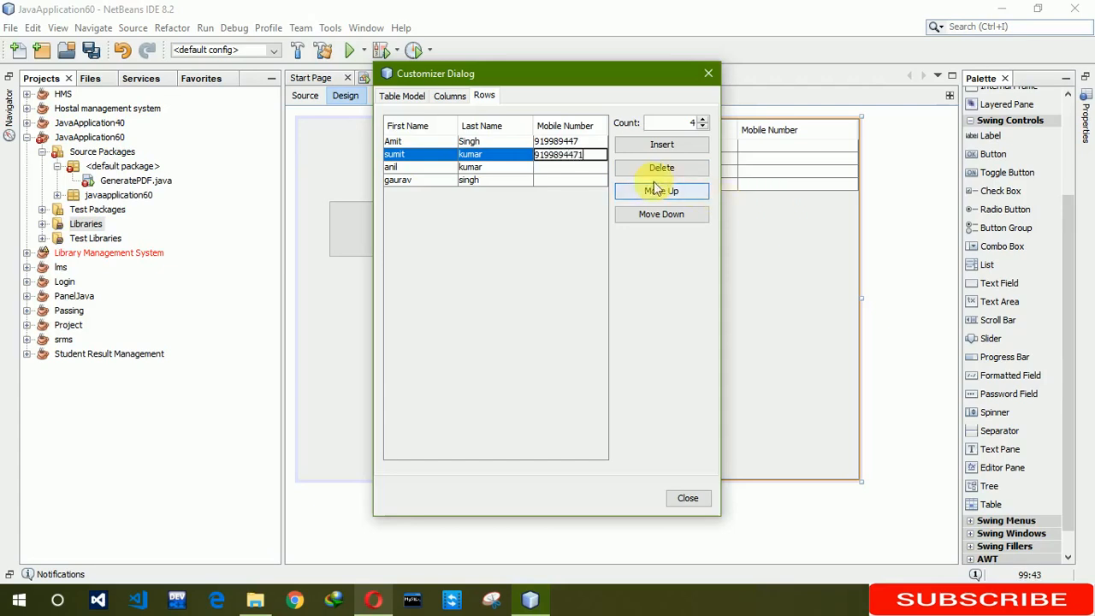
{"action": "mouse_move", "coordinate": [590, 141]}
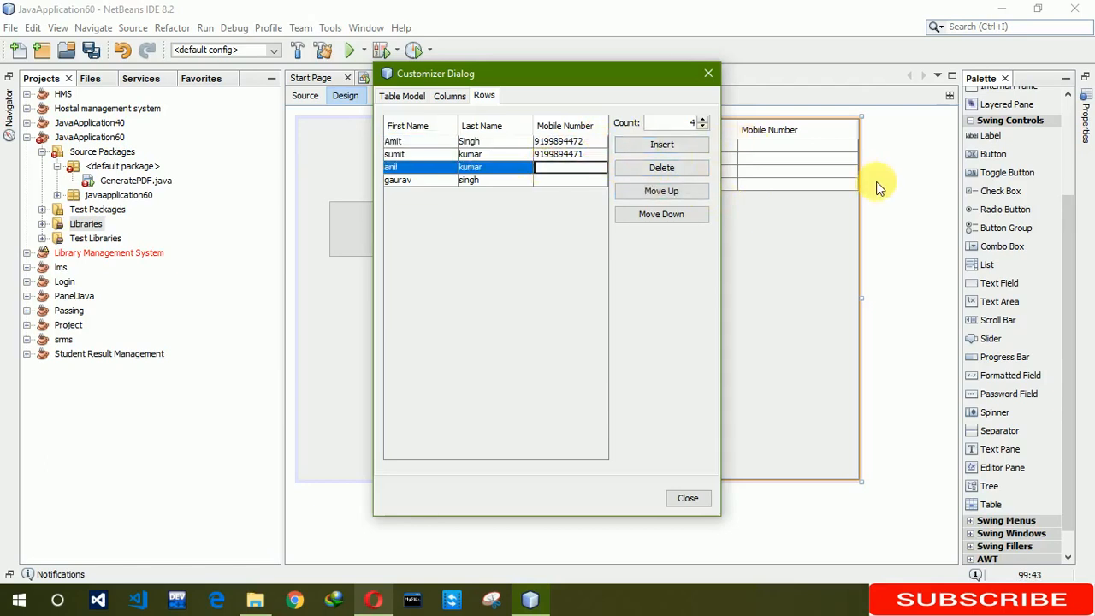
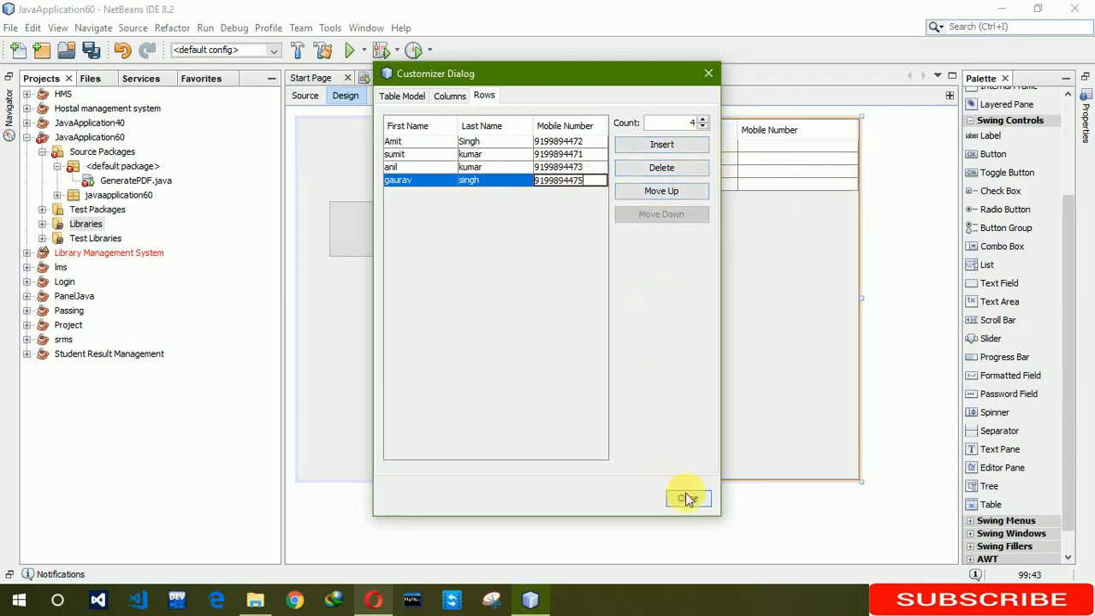
{"action": "left_click", "coordinate": [688, 499]}
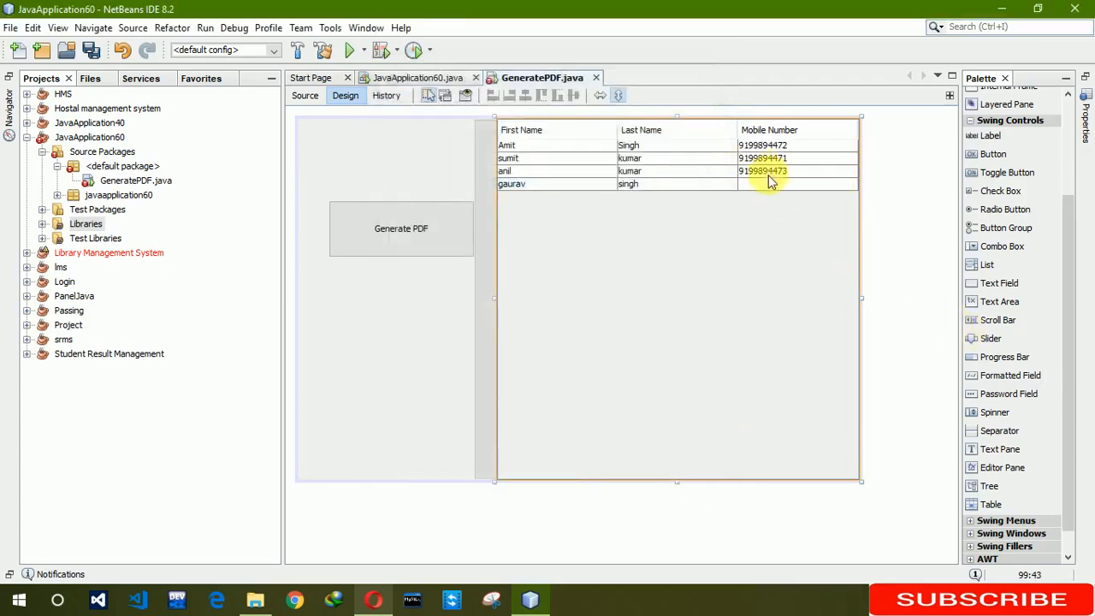
- In Table Contents move the gaurav row above the anil row and close
{"action": "right_click", "coordinate": [766, 171]}
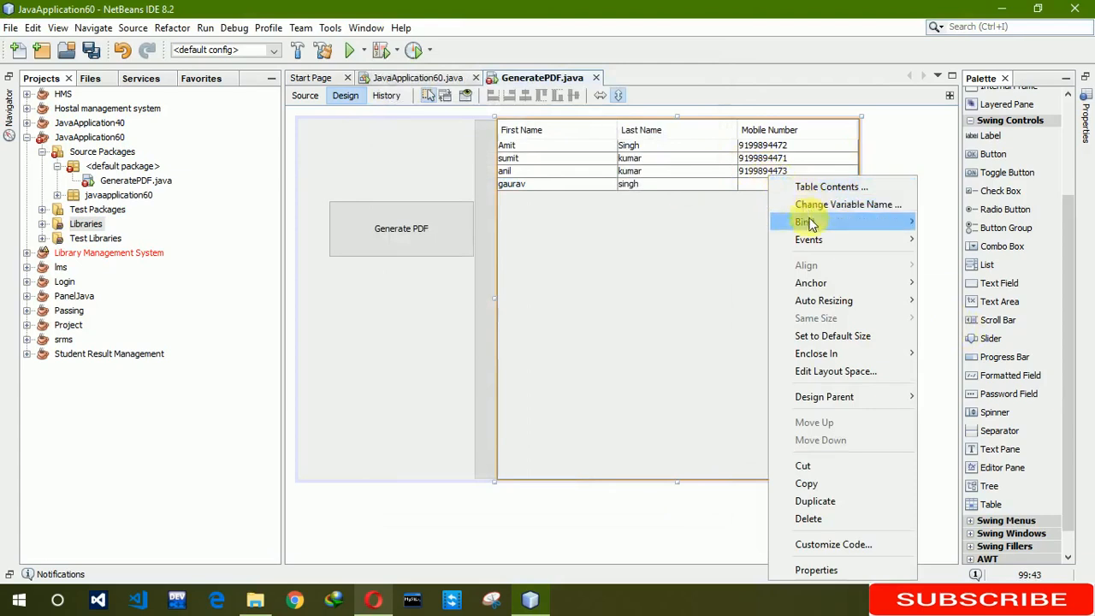
{"action": "mouse_move", "coordinate": [830, 186]}
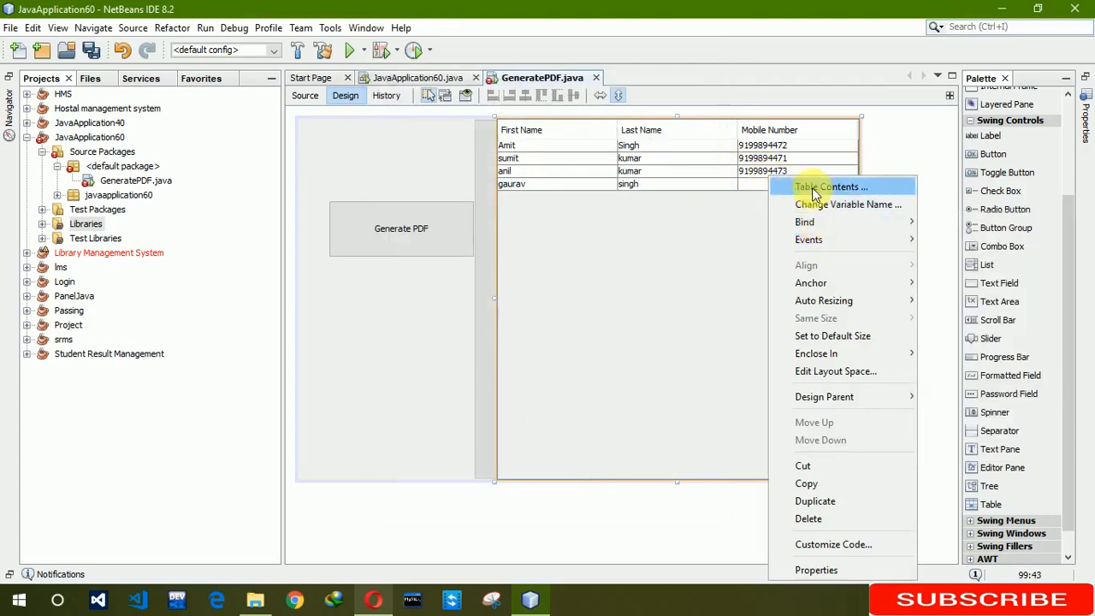
{"action": "left_click", "coordinate": [826, 187]}
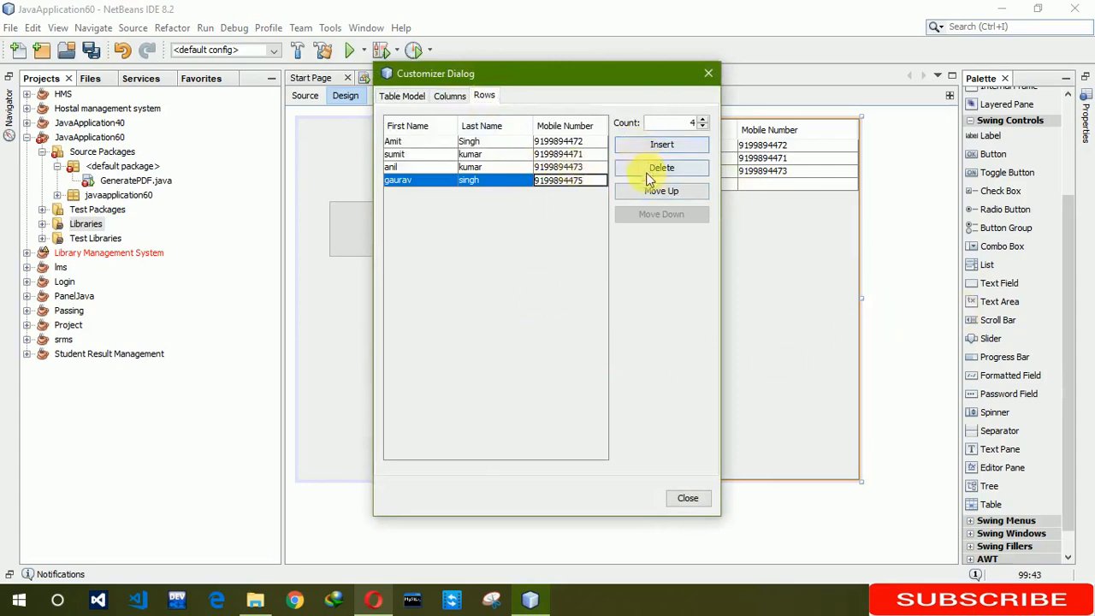
{"action": "left_click", "coordinate": [661, 168]}
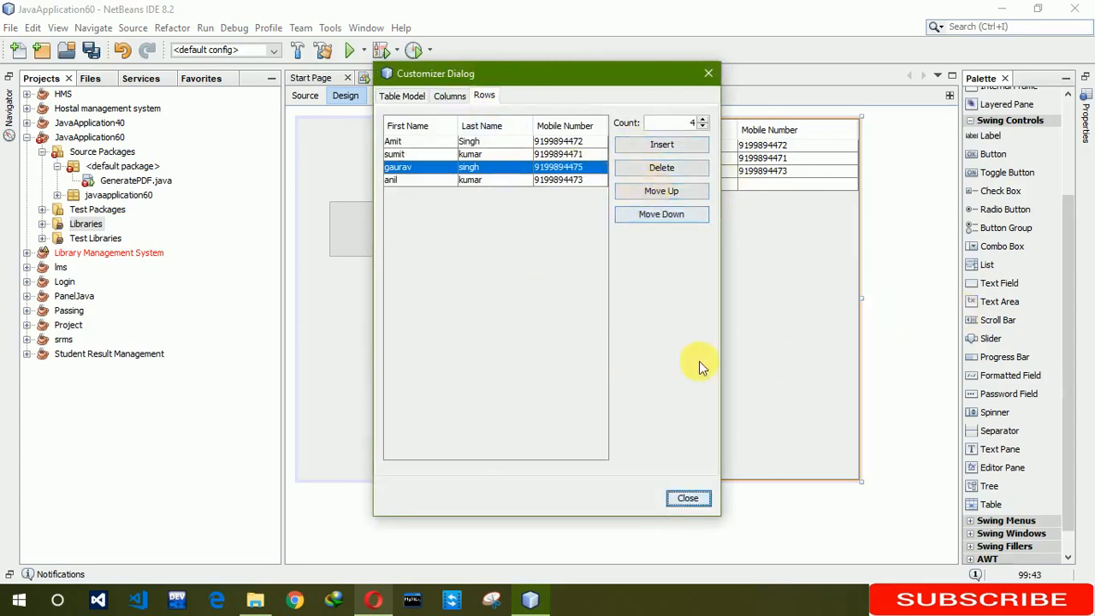
{"action": "left_click", "coordinate": [687, 498]}
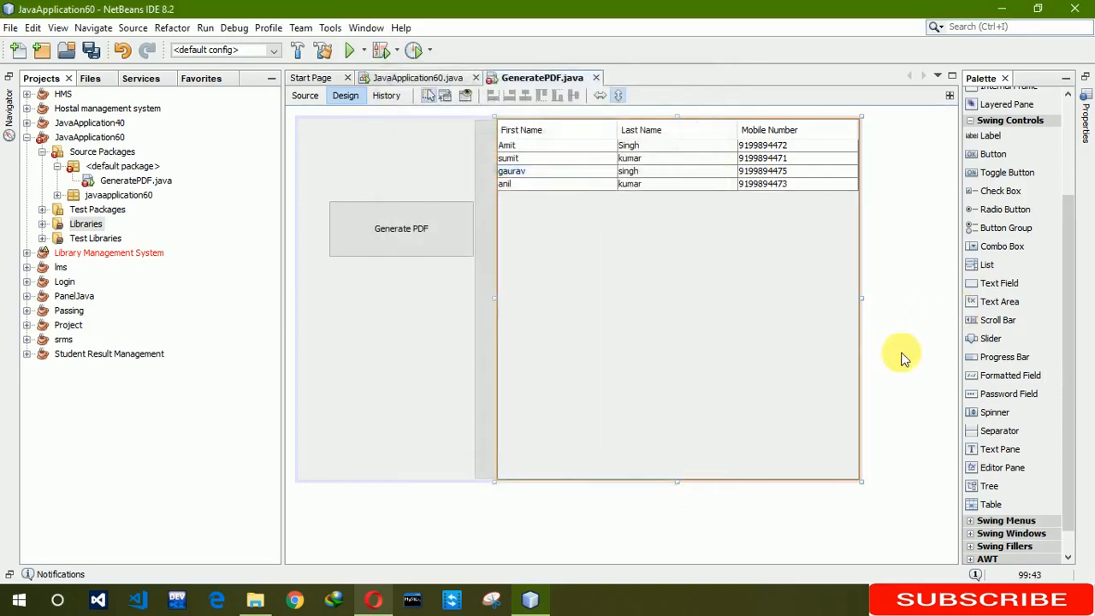
{"action": "left_click", "coordinate": [304, 96]}
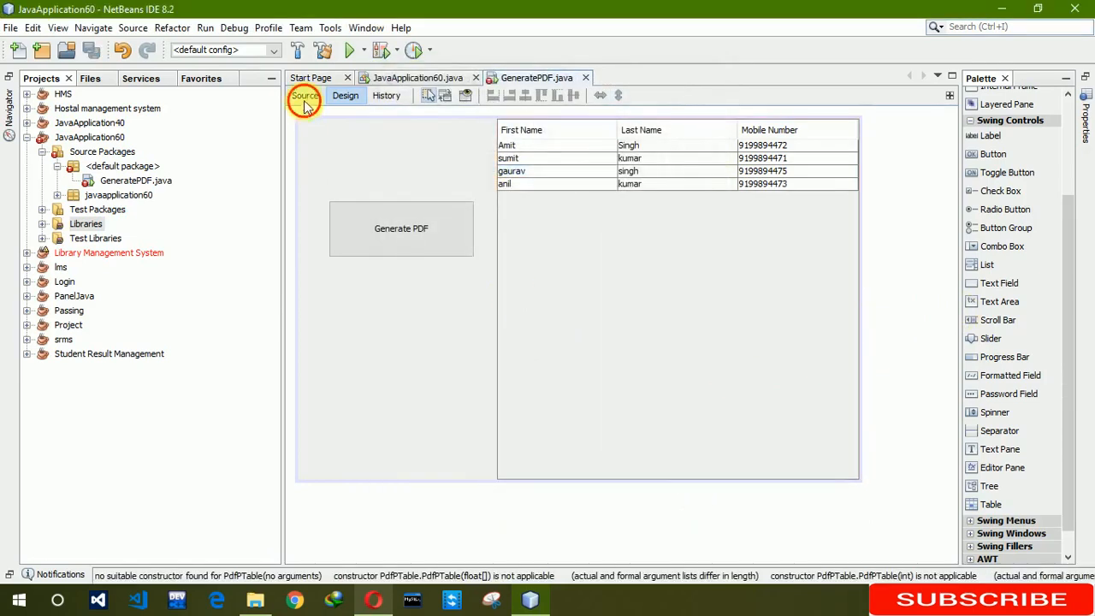
- Add tbl.addCell header cells for First Name, Last Name and Mobile Number
{"action": "left_click", "coordinate": [305, 95]}
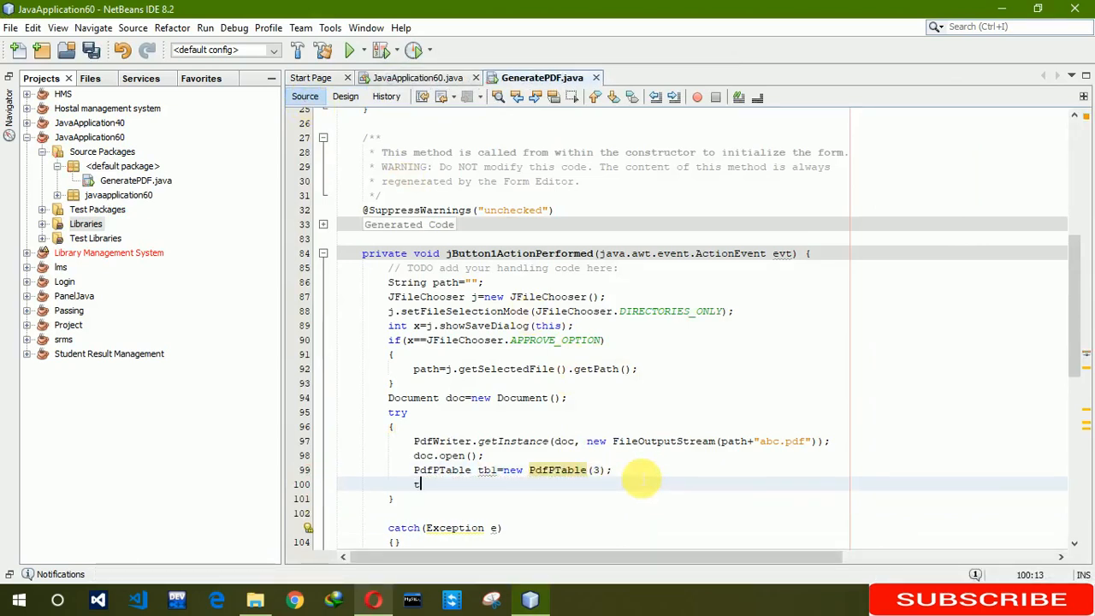
{"action": "type", "text": "bl.addCell(\"\");"}
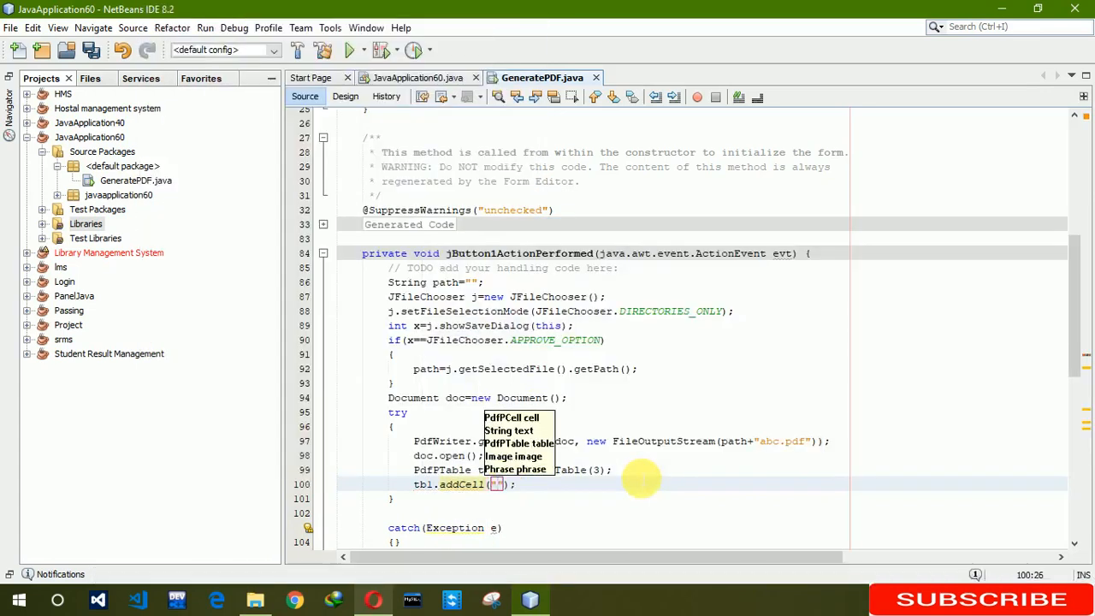
{"action": "type", "text": "First Name"}
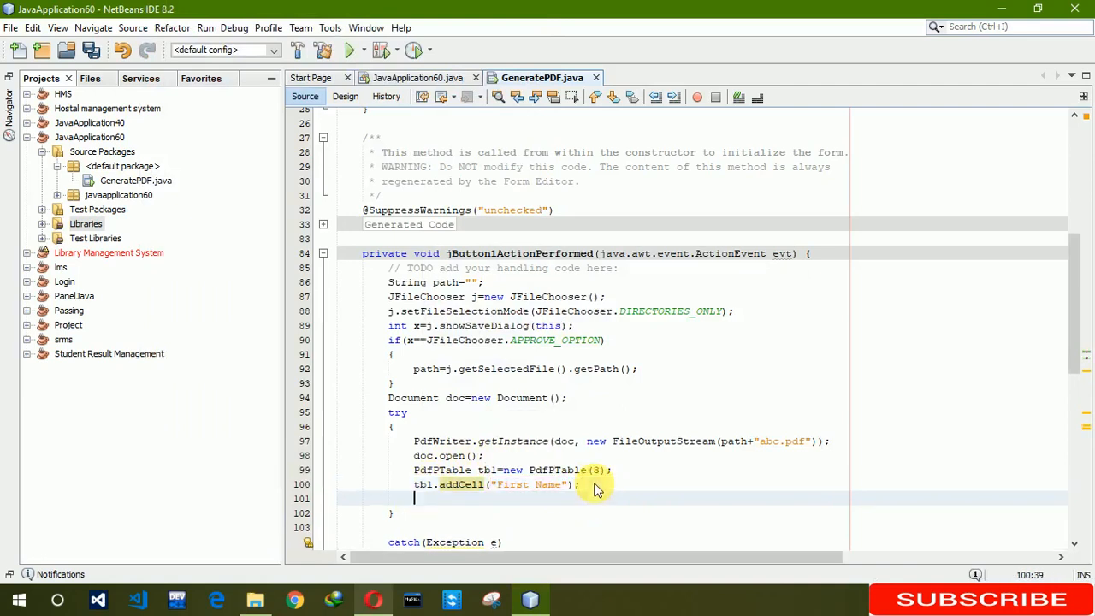
{"action": "type", "text": "tbl.addCell(\"First Name\");"}
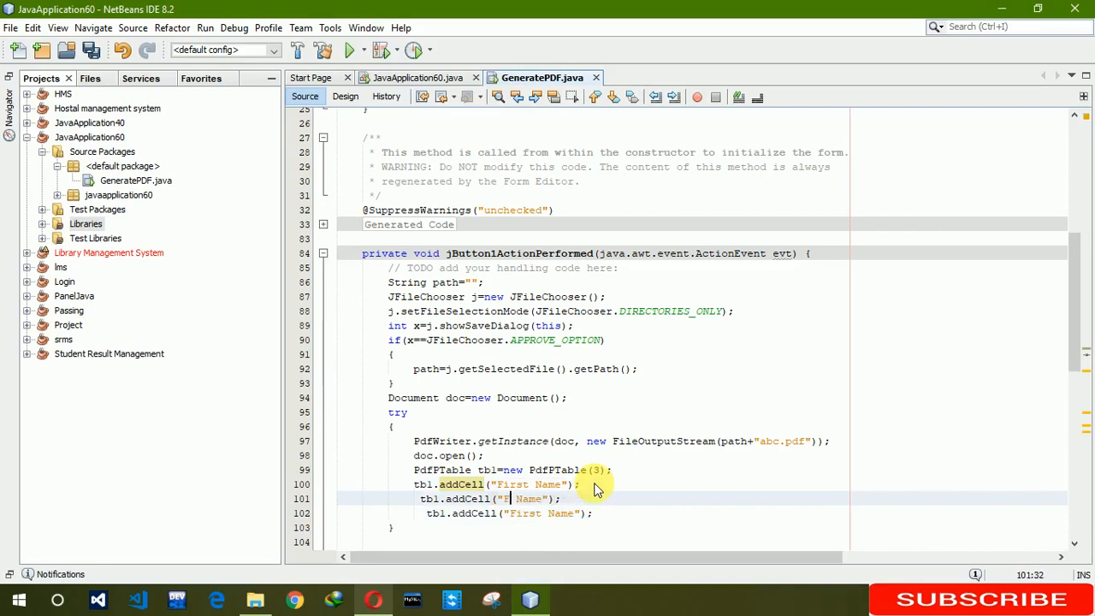
{"action": "type", "text": "Last Name"}
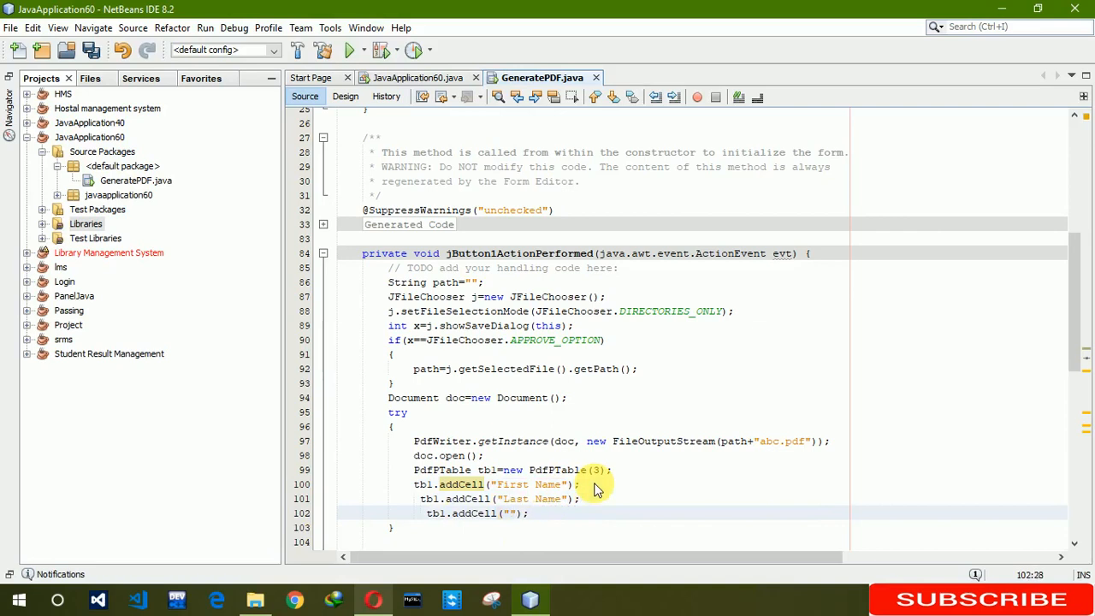
{"action": "type", "text": "Mobile Number"}
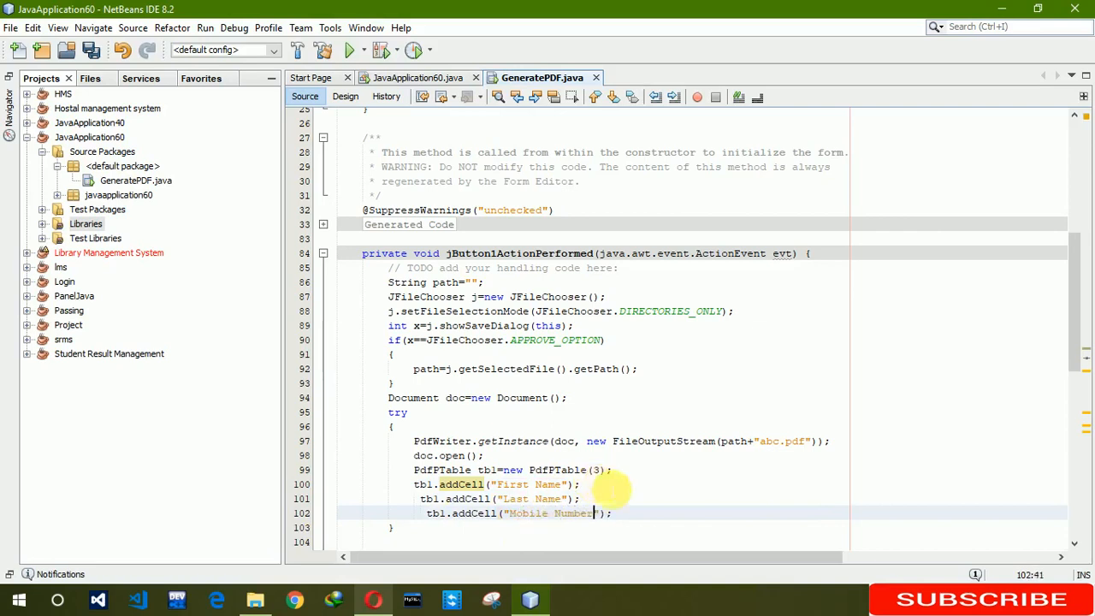
{"action": "scroll", "scroll_direction": "down", "scroll_amount": 3}
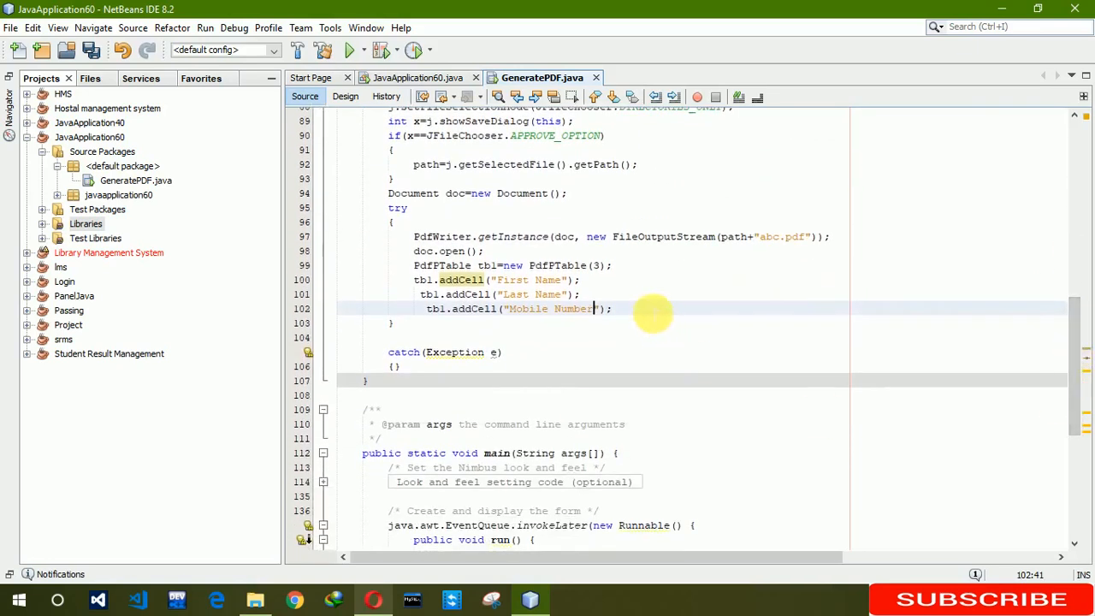
- Write a for loop from i=0 to jTable1.getRowCount()
{"action": "type", "text": "f"}
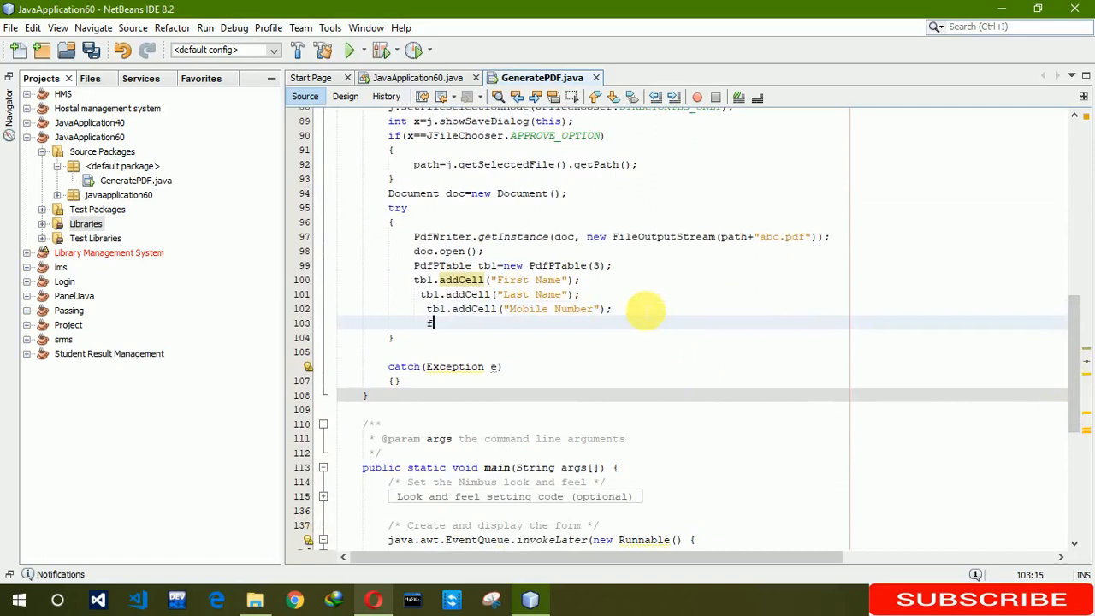
{"action": "type", "text": "or(int"}
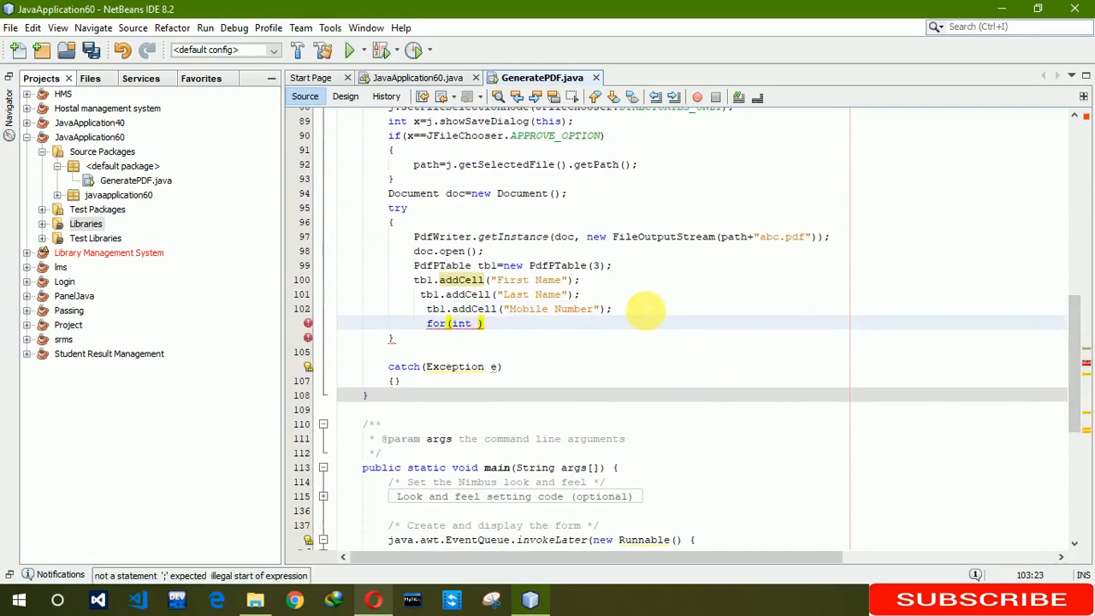
{"action": "type", "text": "i"}
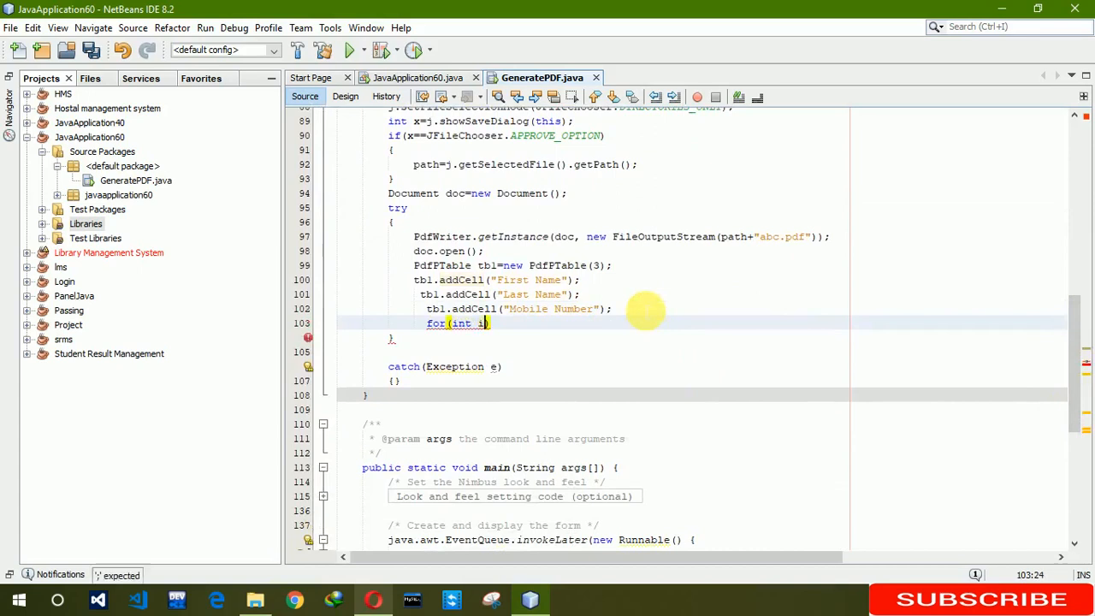
{"action": "type", "text": "=0;i<jT"}
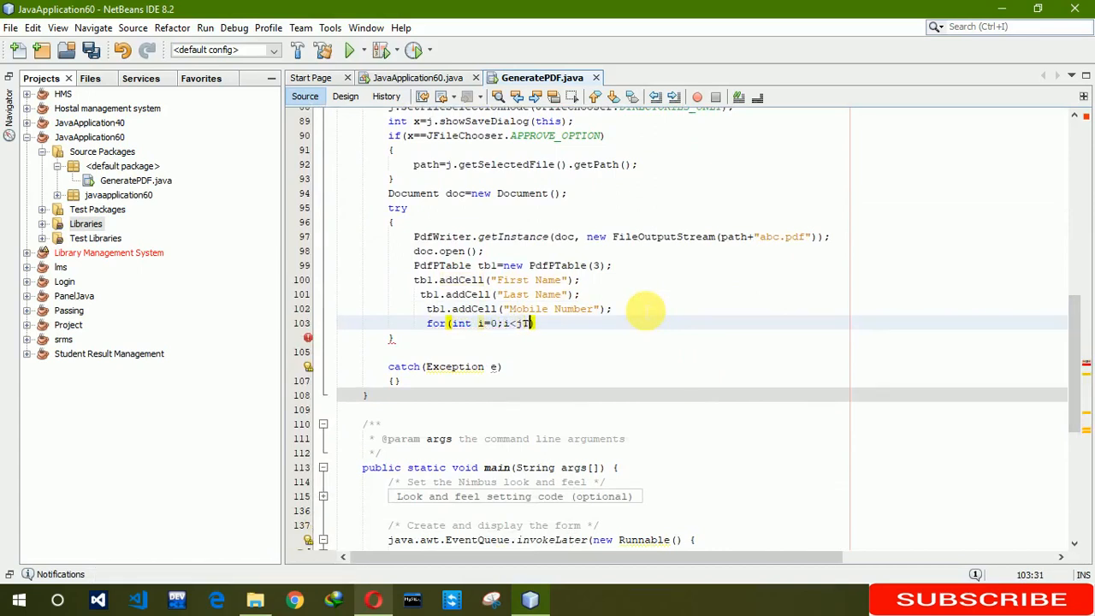
{"action": "type", "text": "able1."}
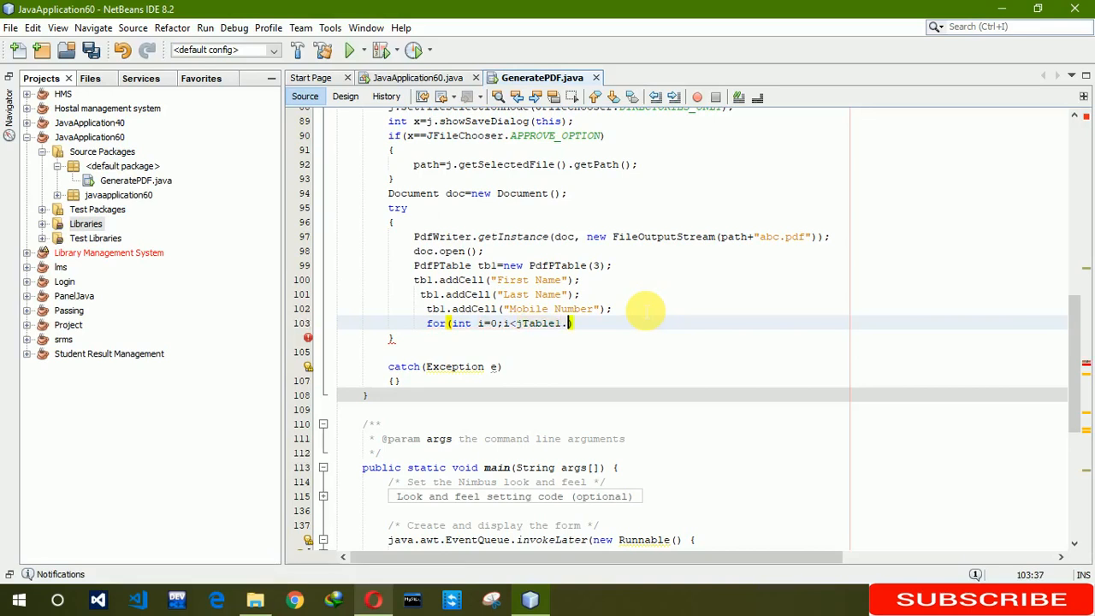
{"action": "type", "text": "getRowCount("}
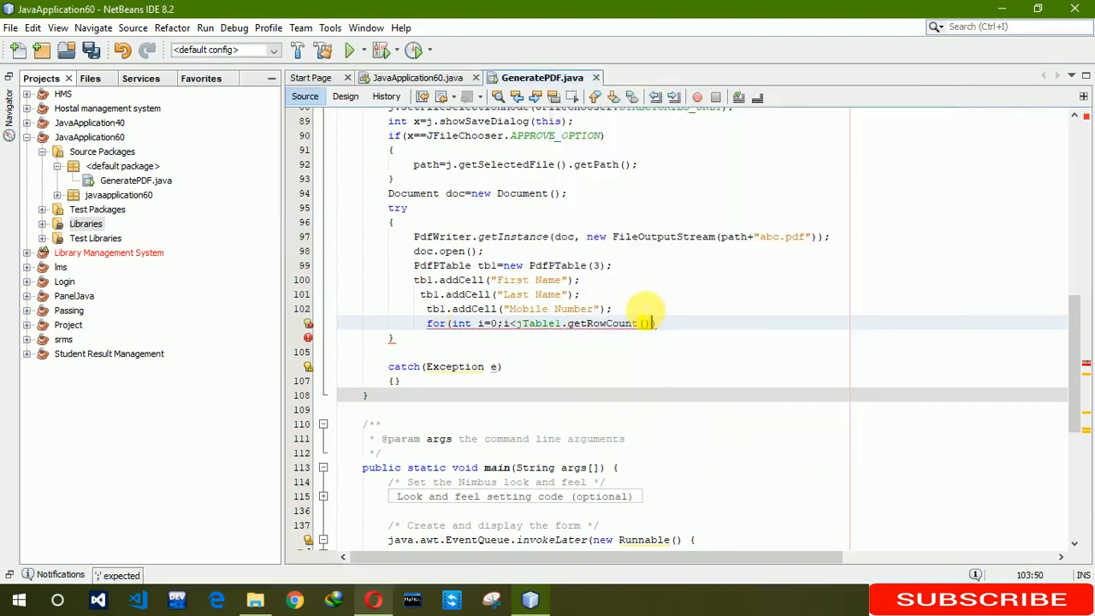
{"action": "type", "text": ";i++)"}
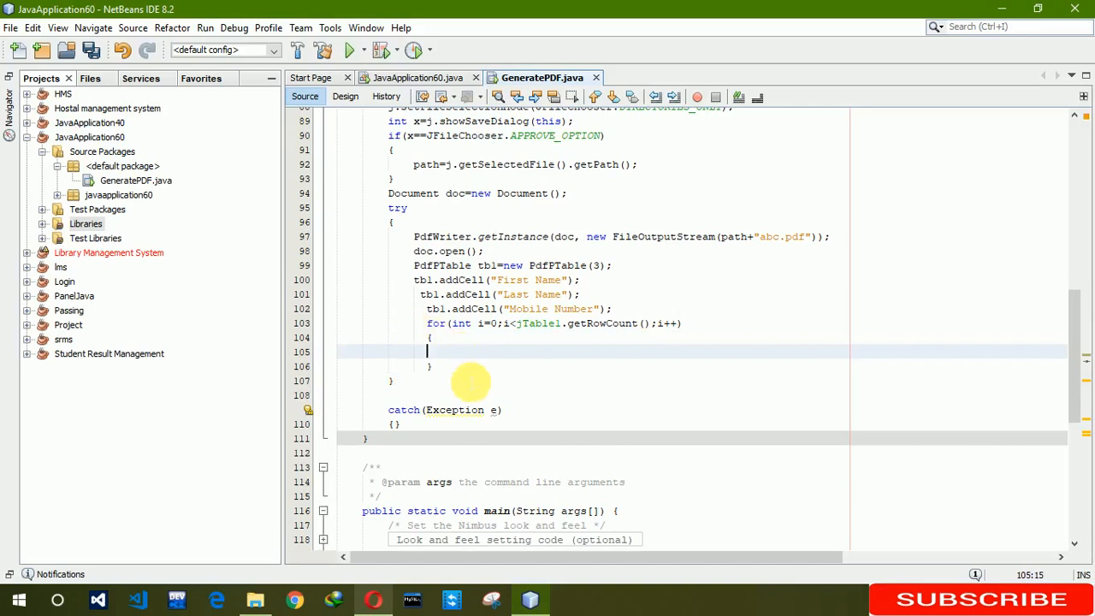
- Read each row's three values via jTable1.getValueAt(i, 0-2).toString() into strings, then save
{"action": "type", "text": "Stin"}
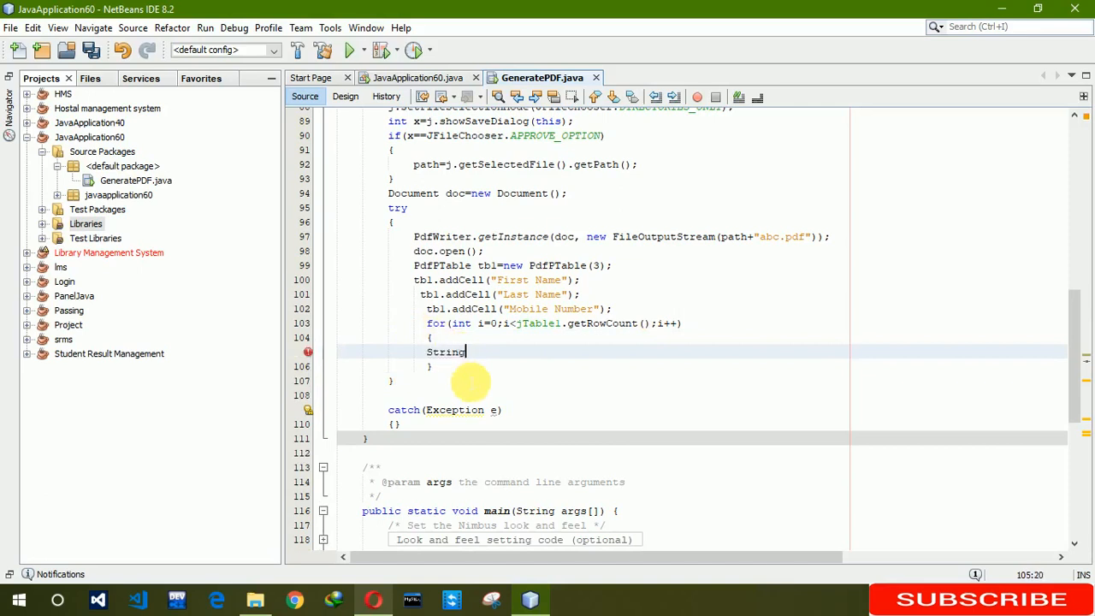
{"action": "type", "text": "F"}
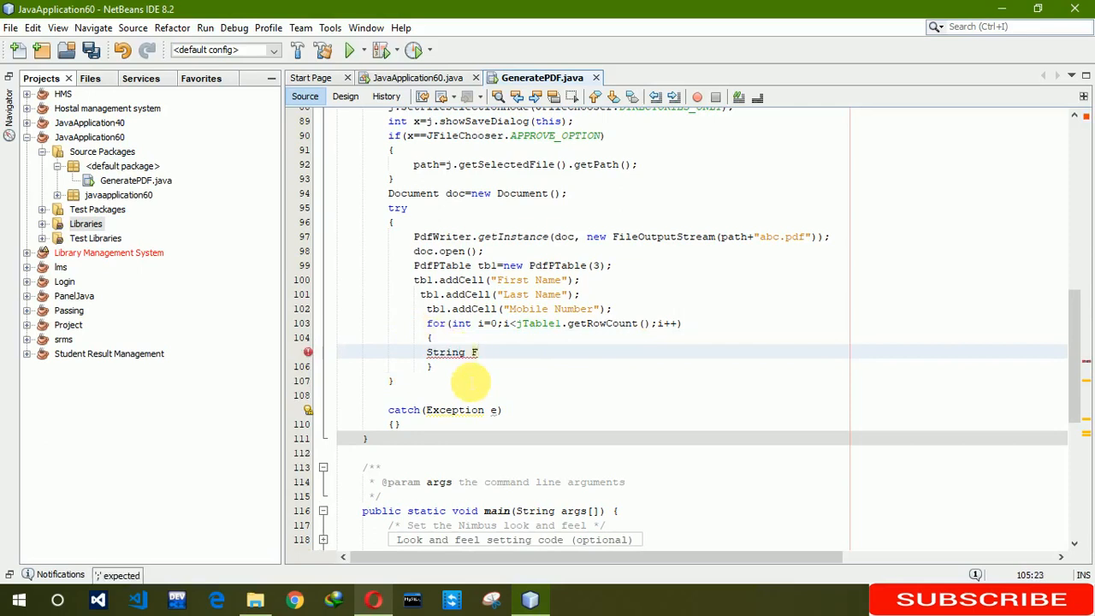
{"action": "type", "text": "N="}
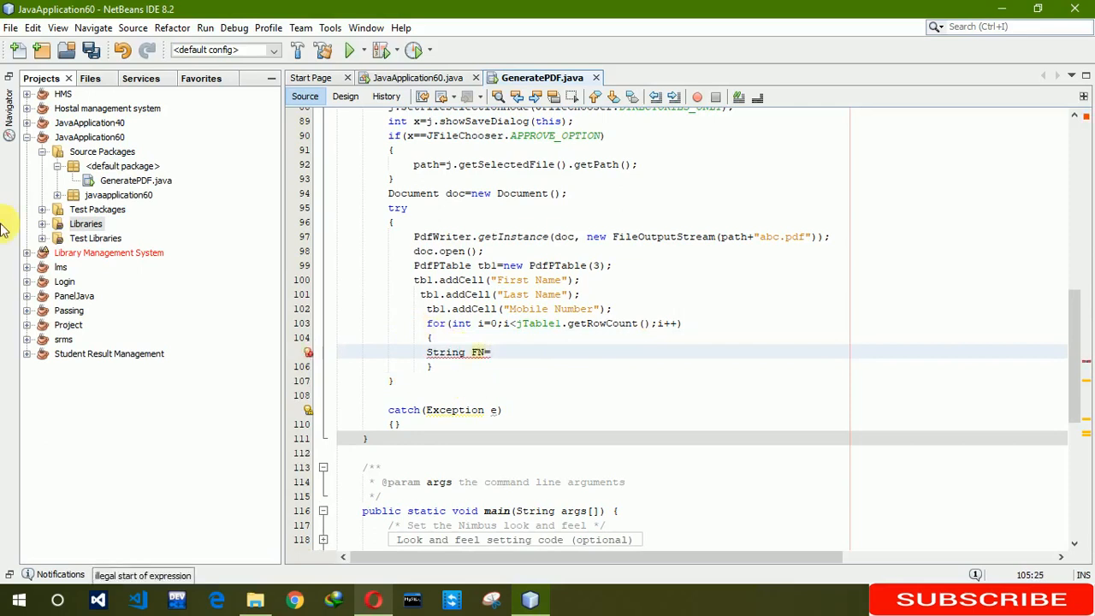
{"action": "type", "text": "jTable1"}
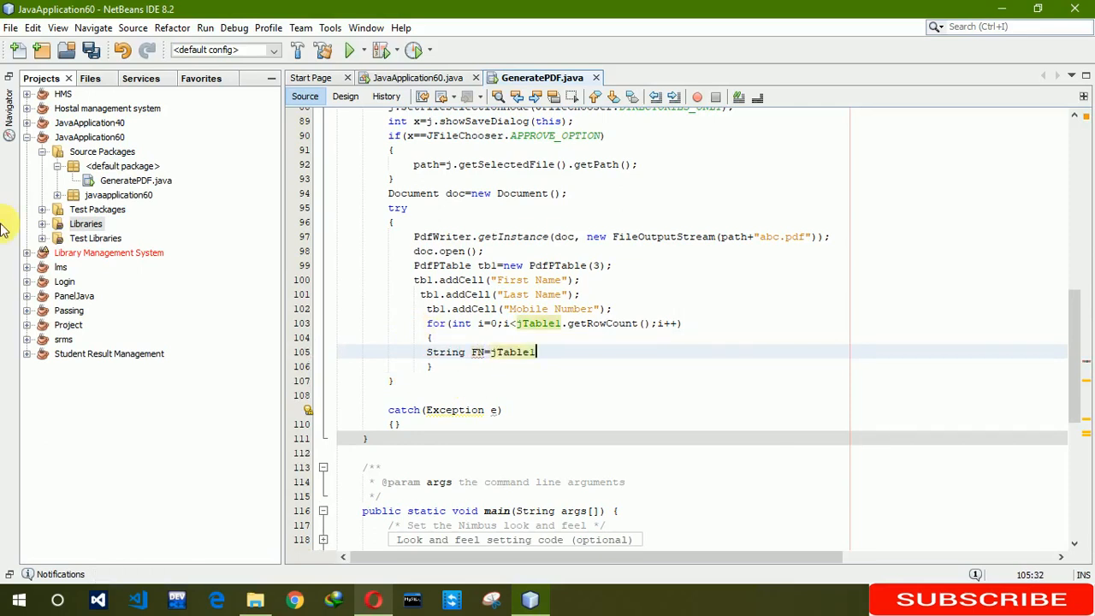
{"action": "type", "text": ".get"}
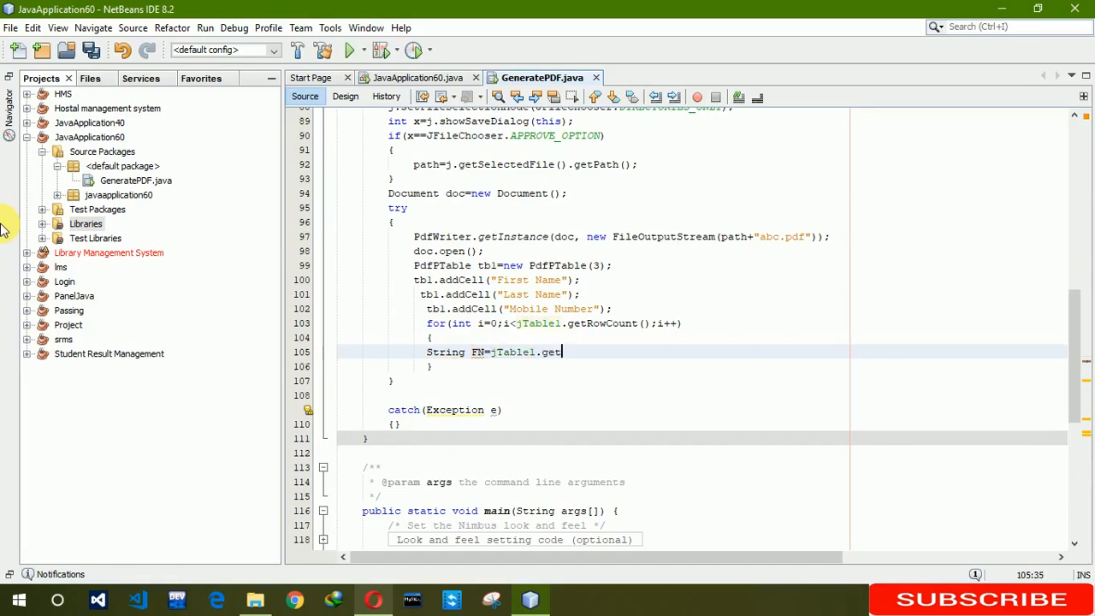
{"action": "type", "text": "ValueAt(i, i)"}
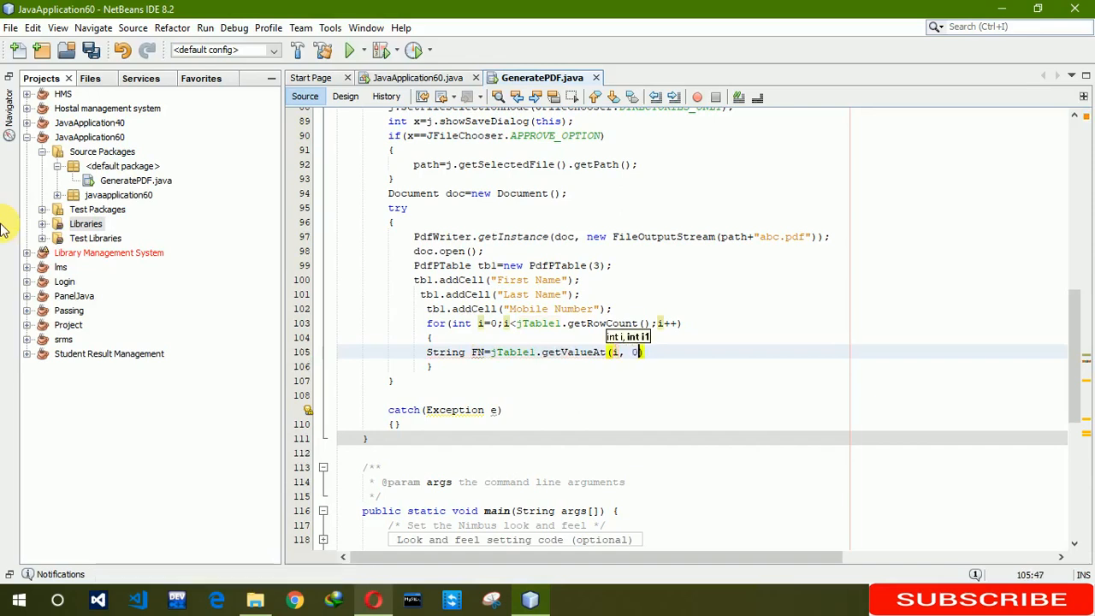
{"action": "type", "text": "."}
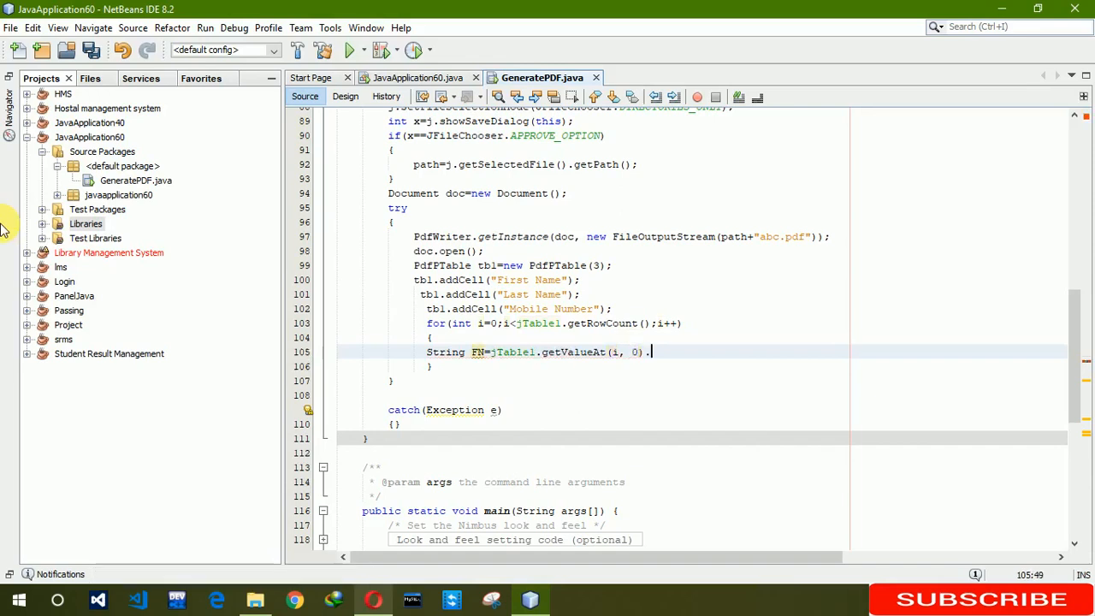
{"action": "type", "text": "toString();"}
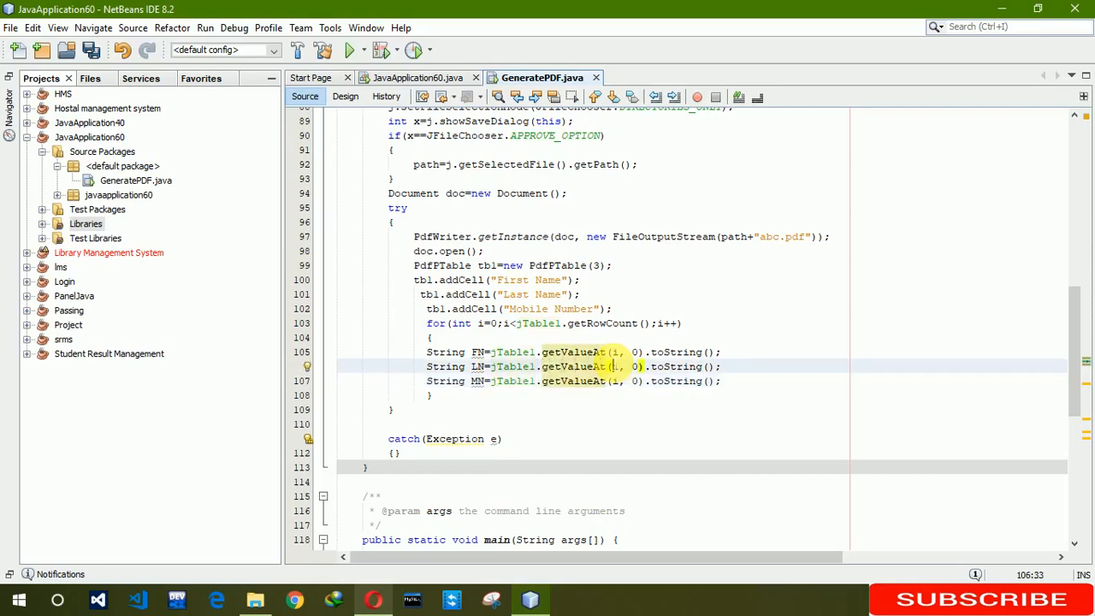
{"action": "type", "text": "1"}
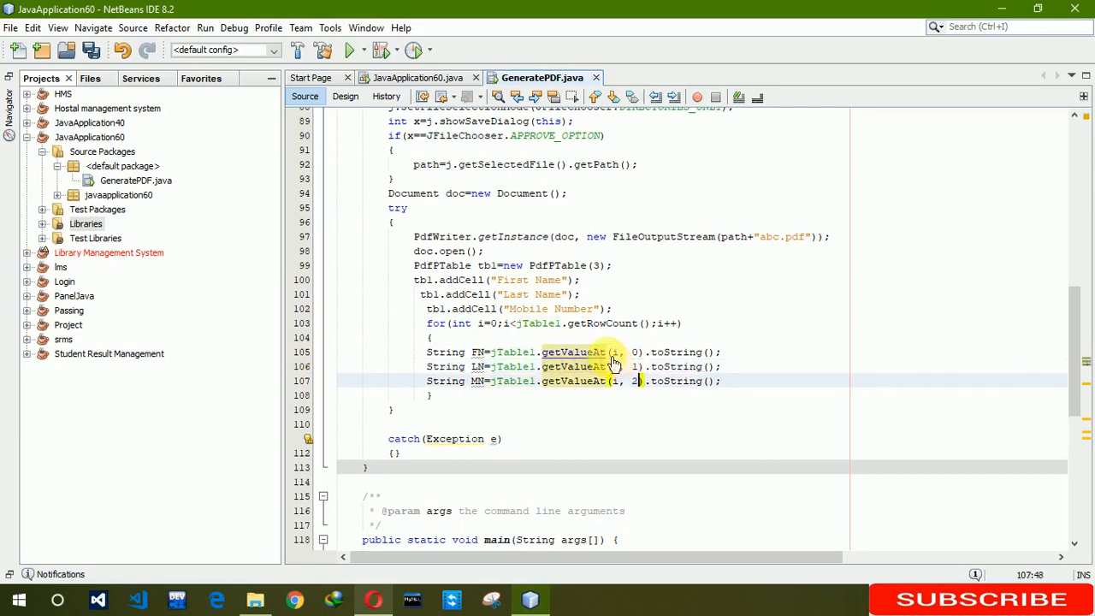
{"action": "key", "text": "ctrl+s"}
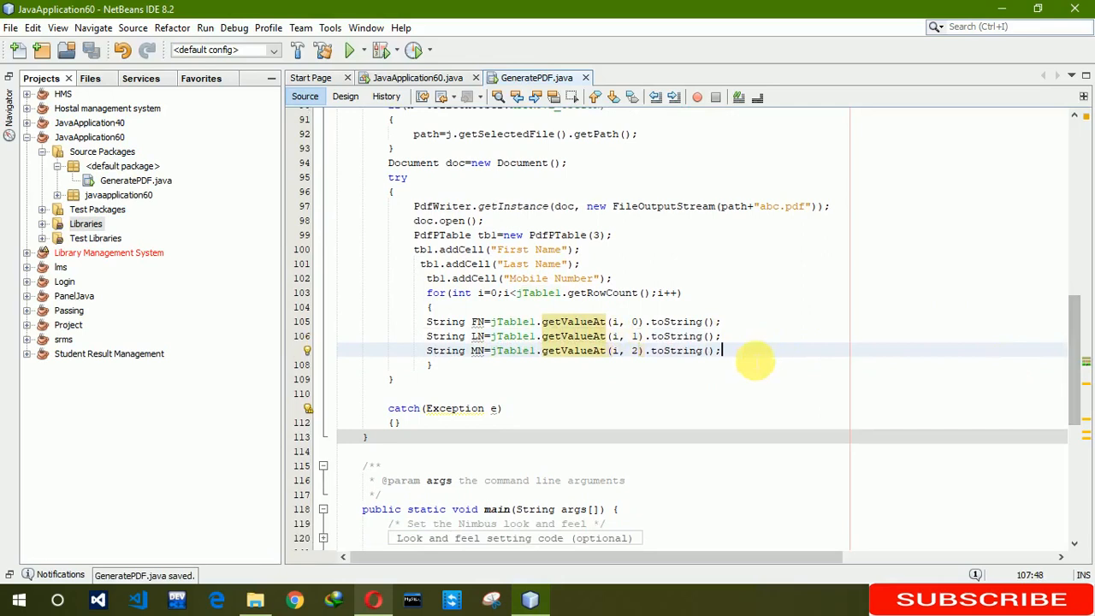
- Add FN, LN and MN as cells in the loop, then doc.add(tbl)
{"action": "type", "text": "tbl"}
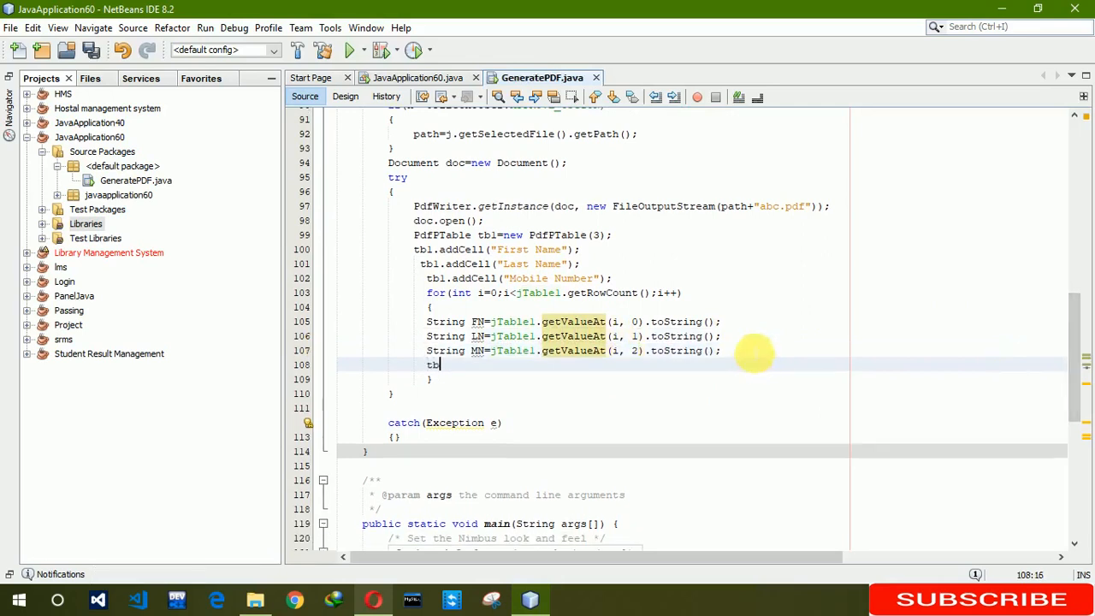
{"action": "type", "text": "l.addCell(image);"}
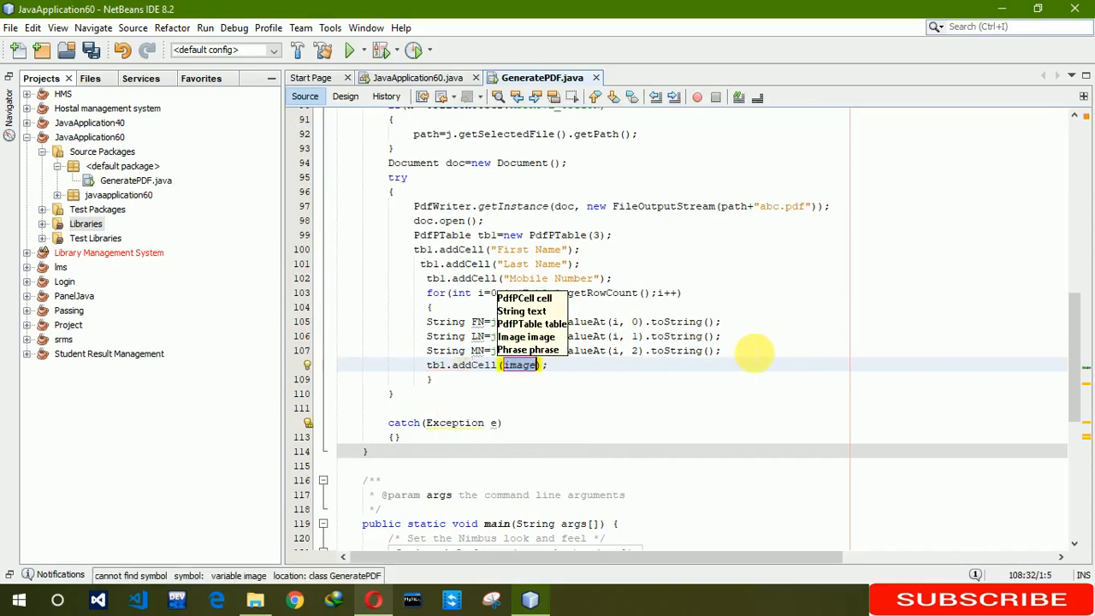
{"action": "type", "text": "FN"}
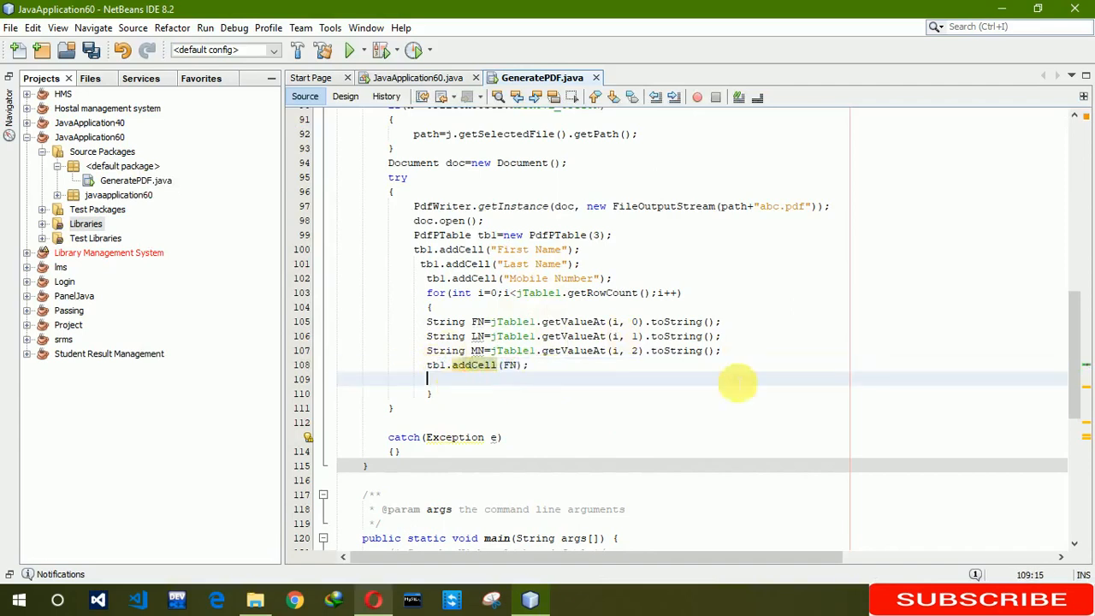
{"action": "type", "text": "tbl.addCell(FN);"}
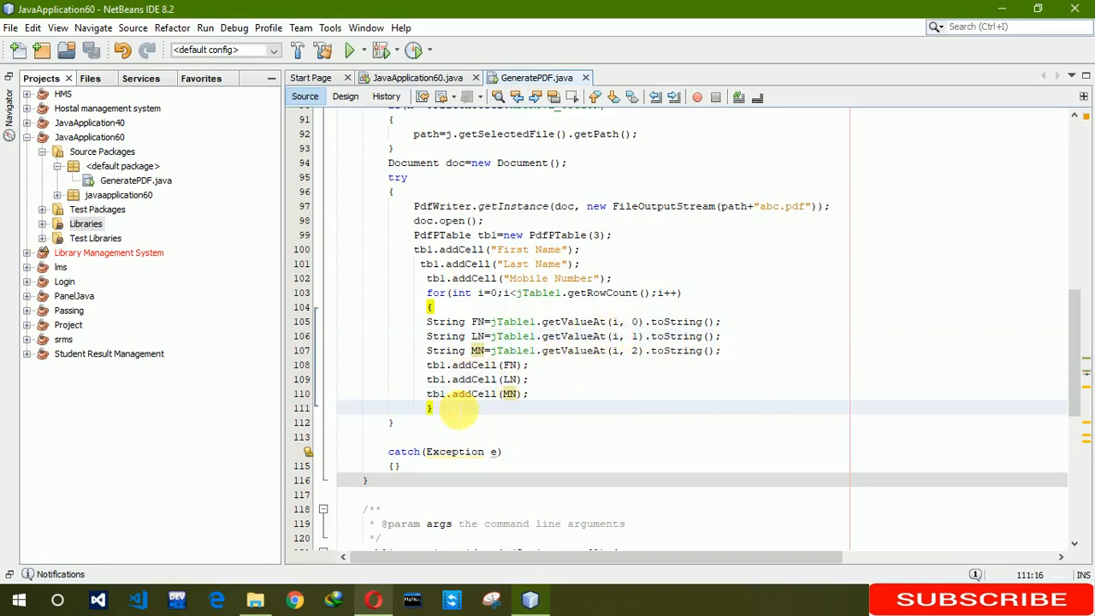
{"action": "type", "text": "doc"}
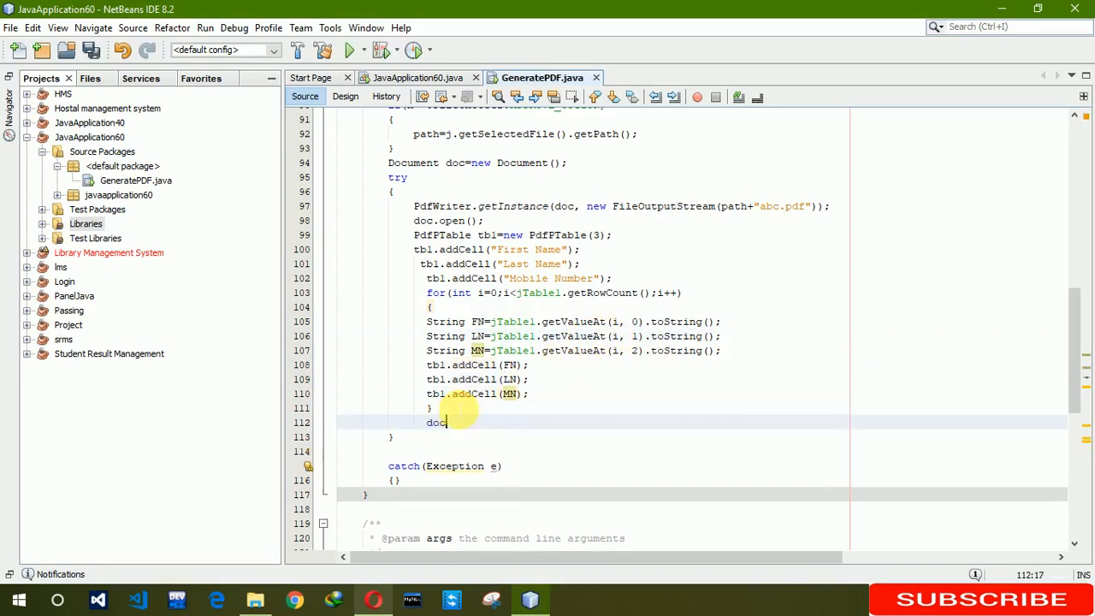
{"action": "type", "text": "add("}
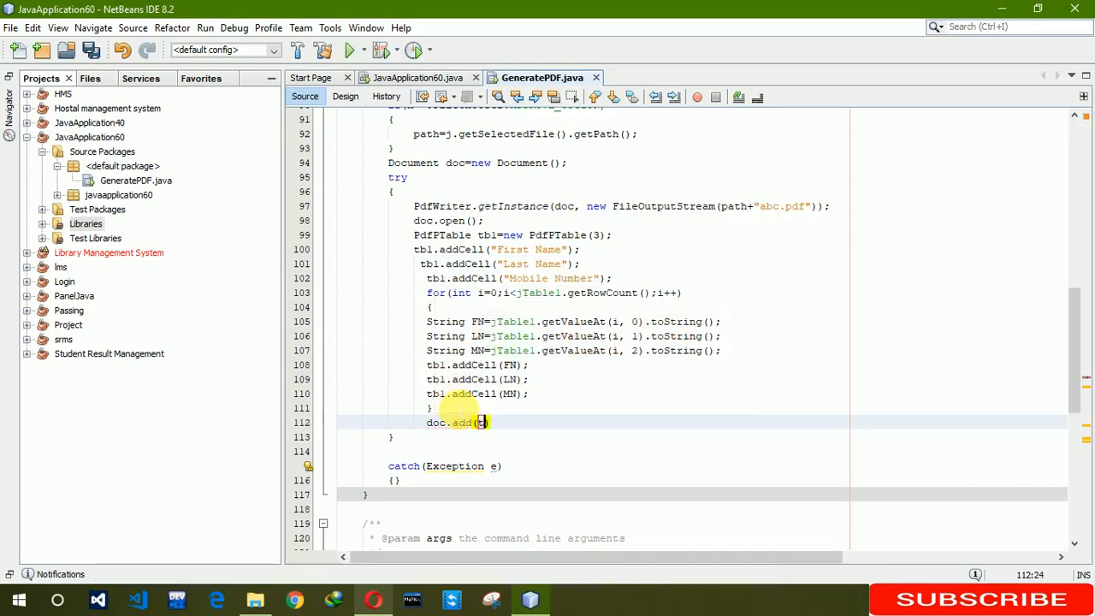
{"action": "type", "text": "tbl"}
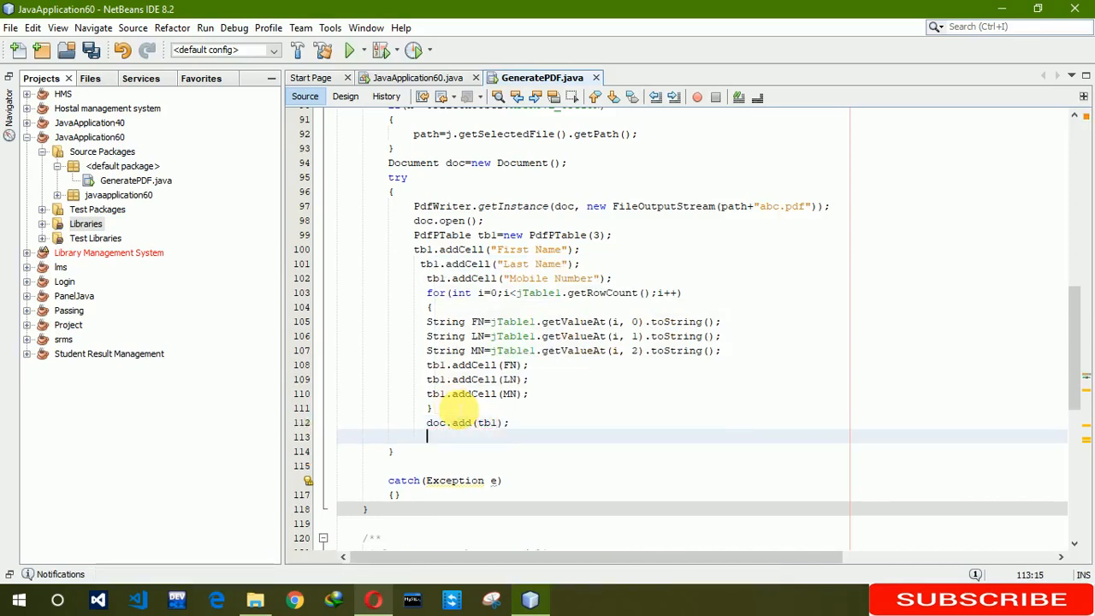
- Show a JOptionPane "PDF Generated" message dialog and save the file
{"action": "type", "text": "j"}
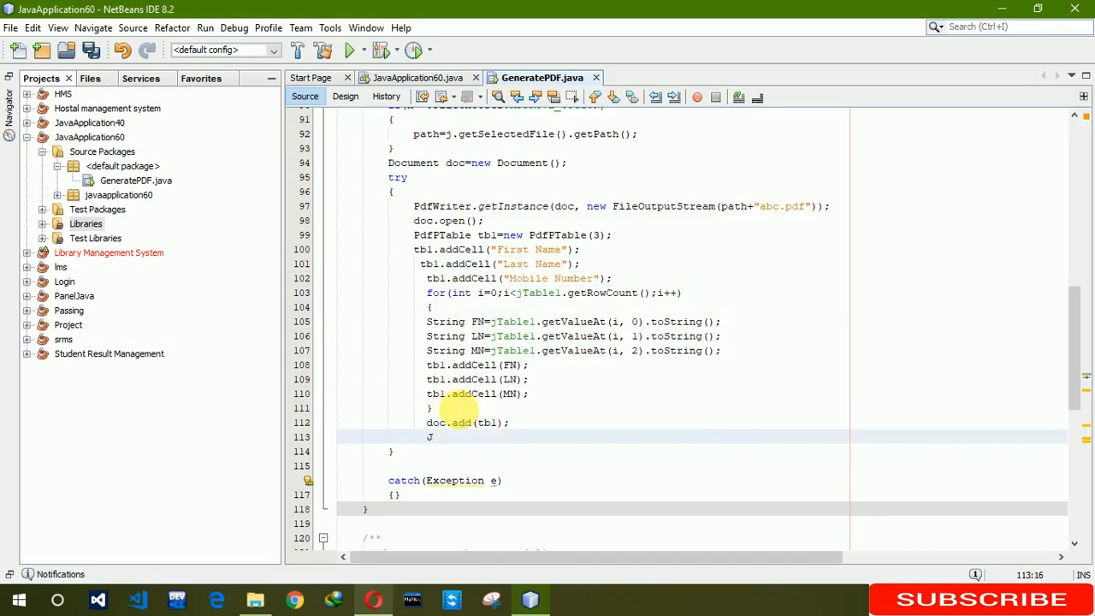
{"action": "type", "text": "J"}
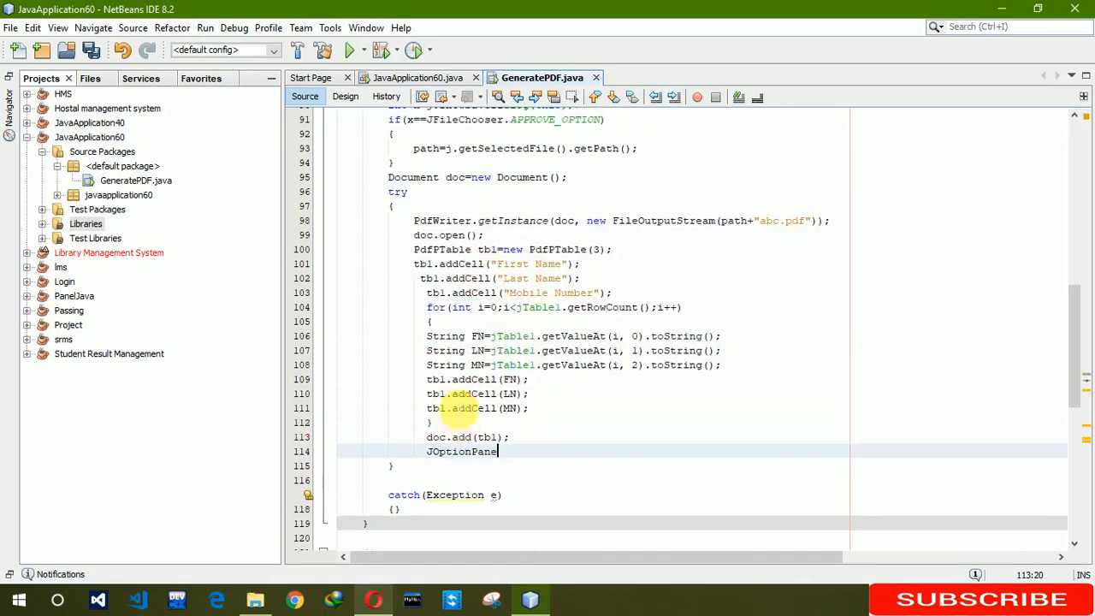
{"action": "type", "text": ".showMessageDialog(j, x);"}
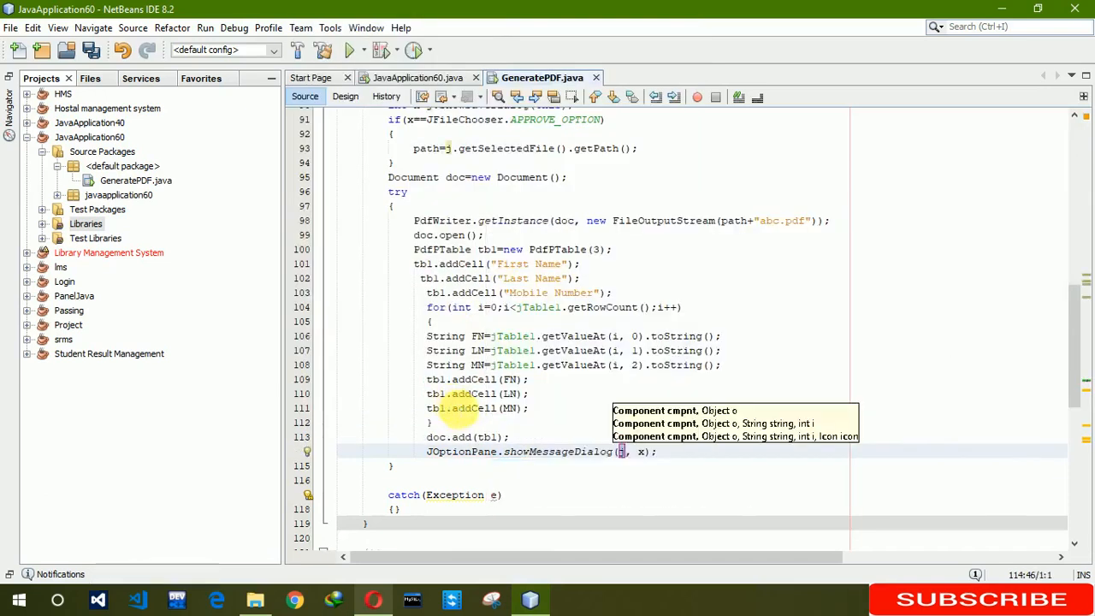
{"action": "type", "text": "null"}
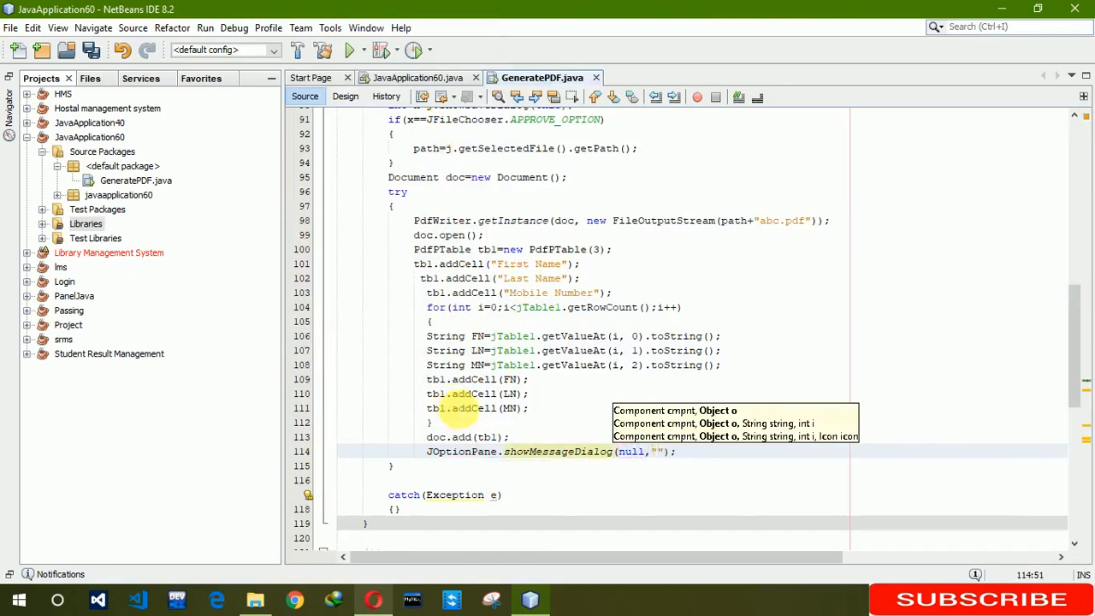
{"action": "type", "text": "PDF Generated"}
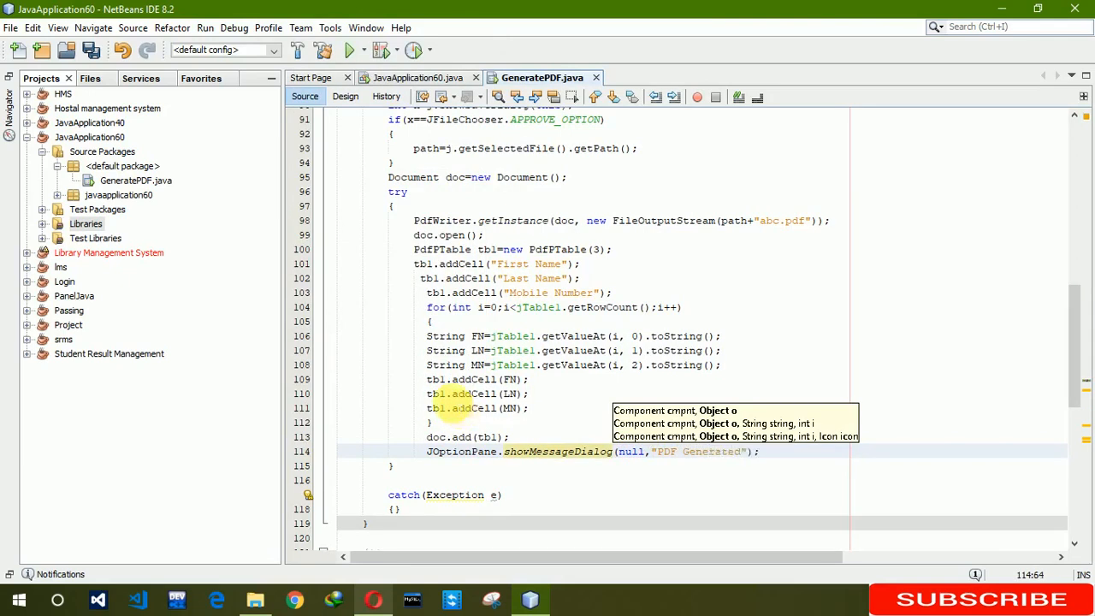
{"action": "key", "text": "ctrl+s"}
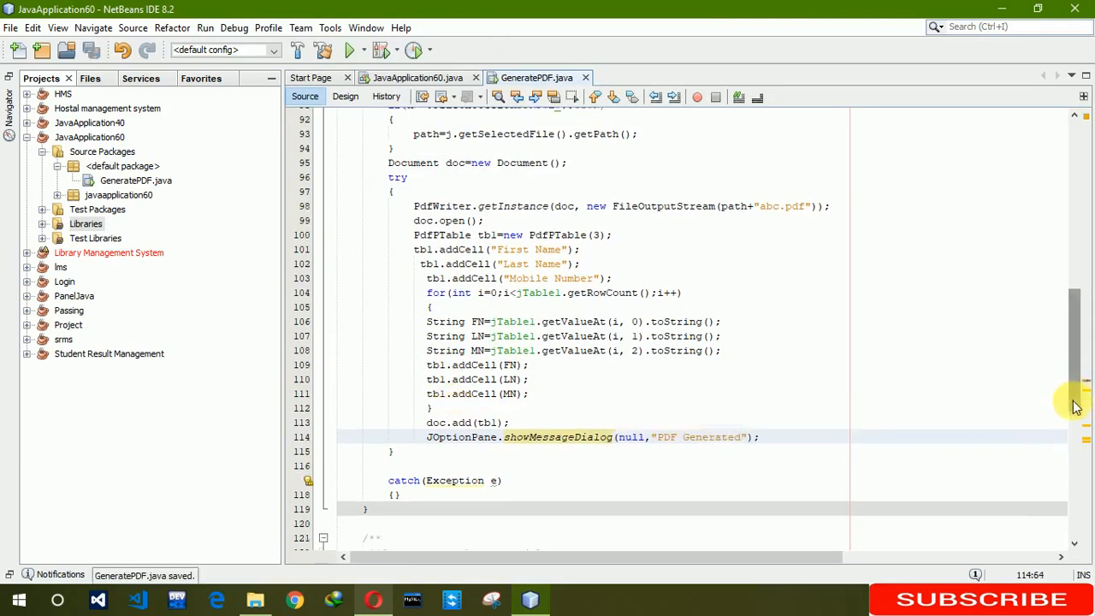
{"action": "scroll", "scroll_direction": "down", "scroll_amount": 3}
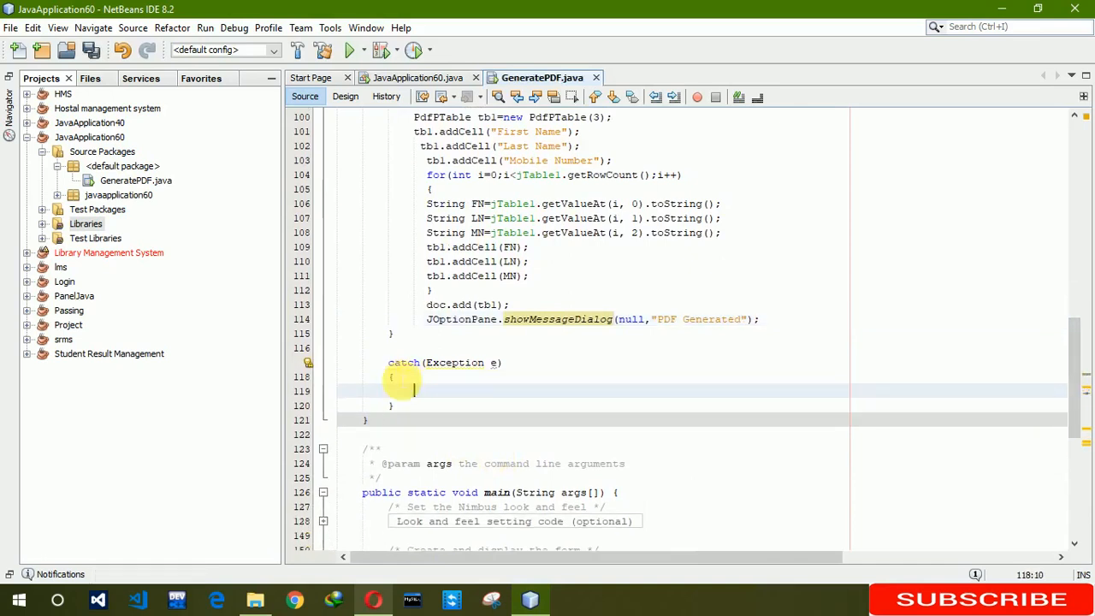
- Show a "Some thing went wrong" message in the catch block and add doc.close()
{"action": "type", "text": "JO"}
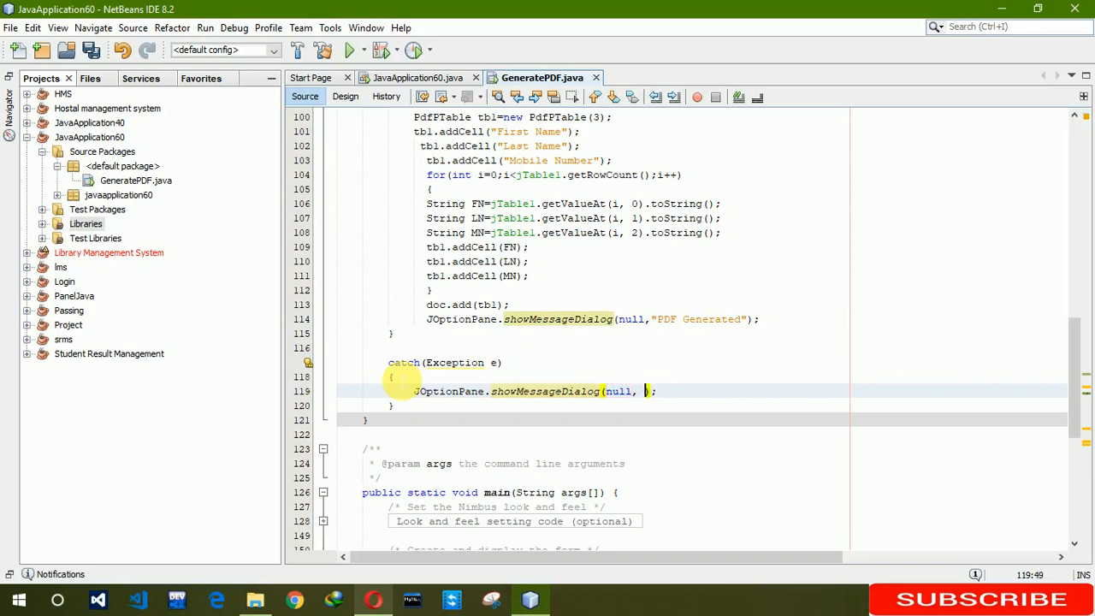
{"action": "type", "text": "\""}
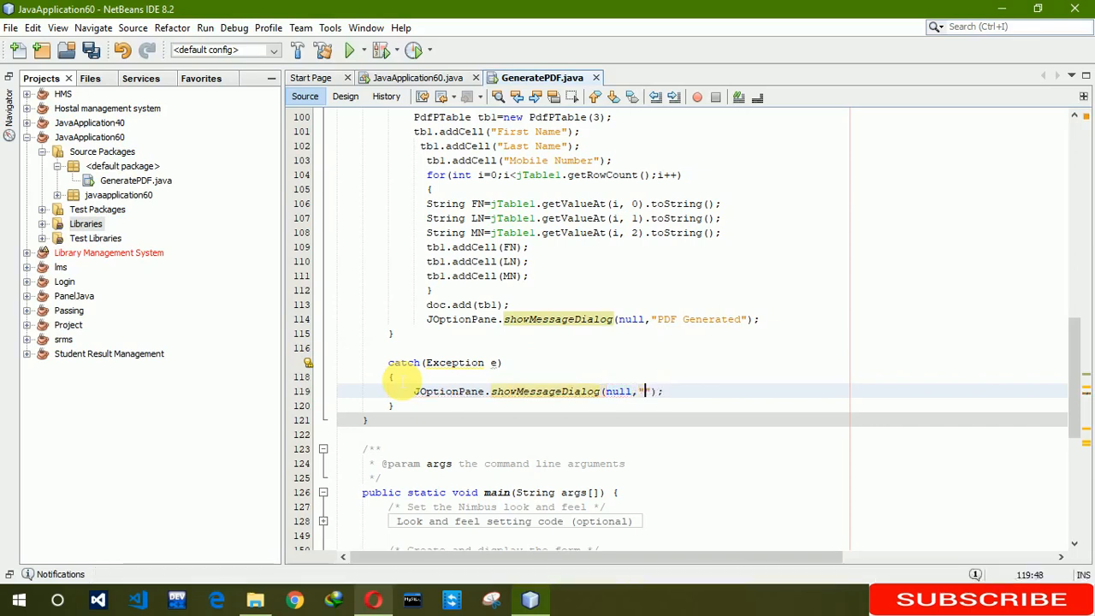
{"action": "type", "text": "Some thing went w"}
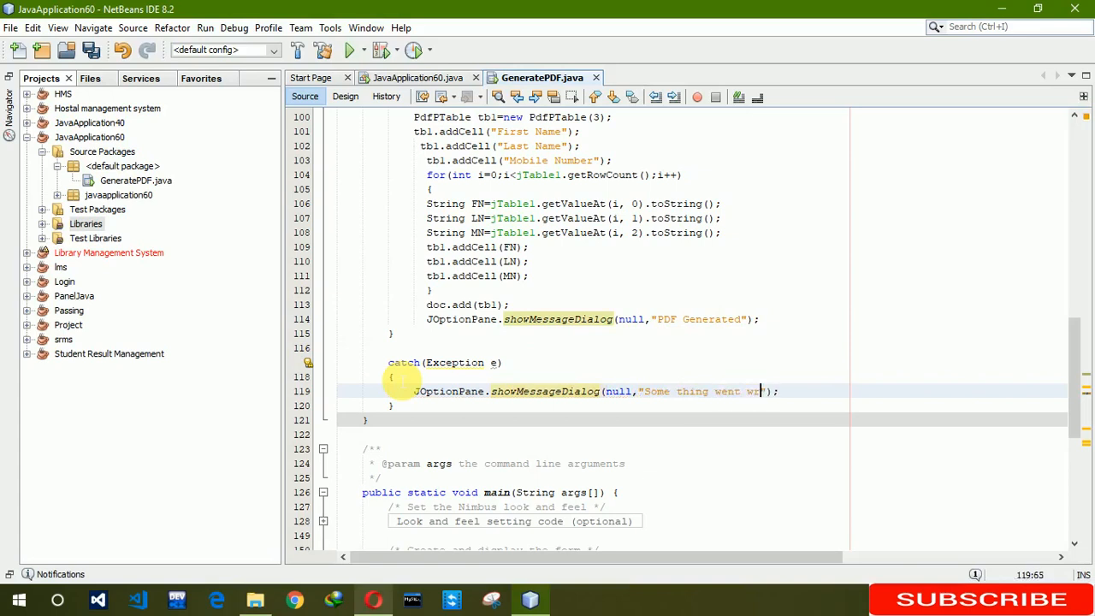
{"action": "type", "text": "rong"}
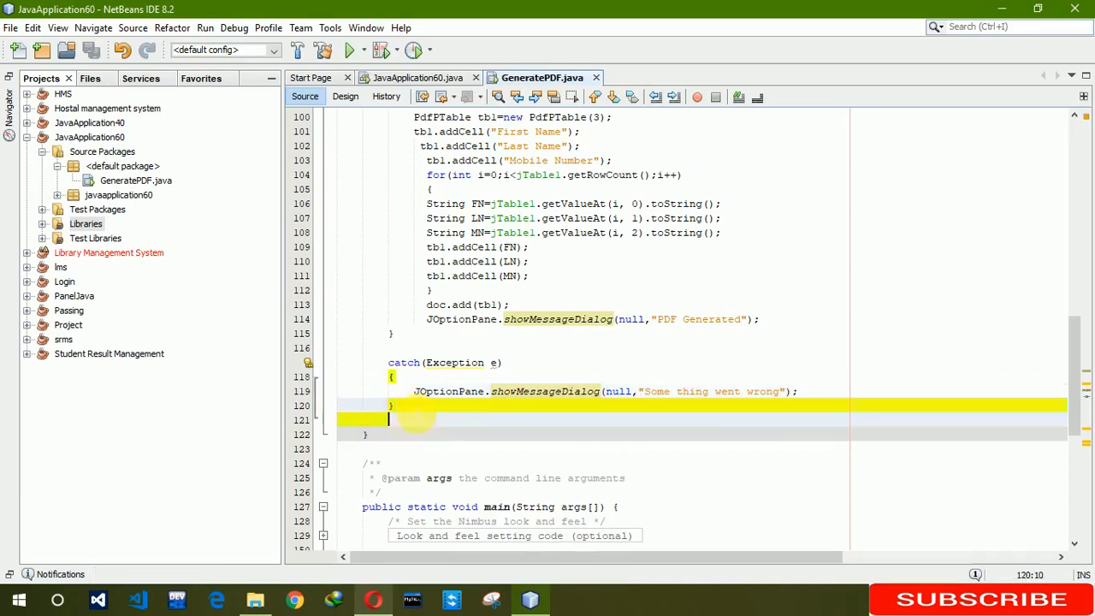
{"action": "type", "text": "doc."}
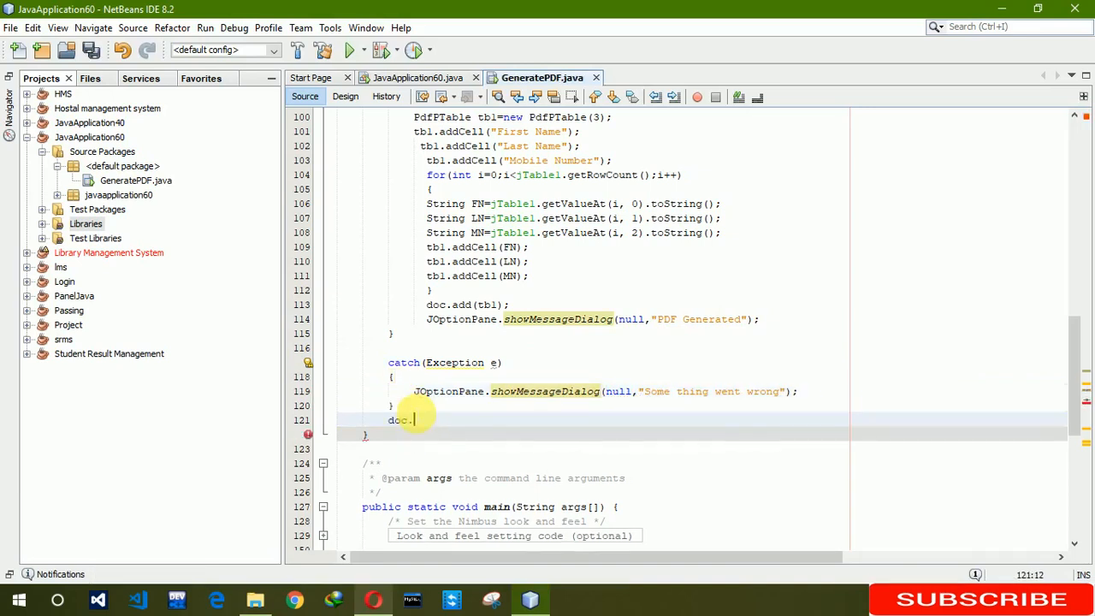
{"action": "type", "text": "close();"}
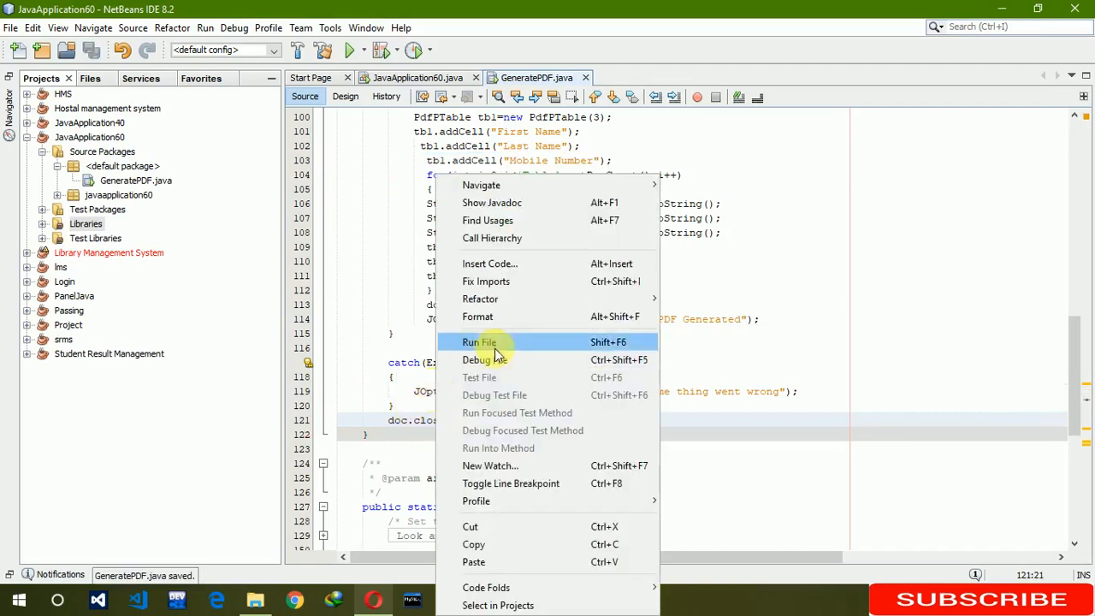
- Run the file, hit Generate PDF and save to Local Disk (E:)
{"action": "left_click", "coordinate": [479, 342]}
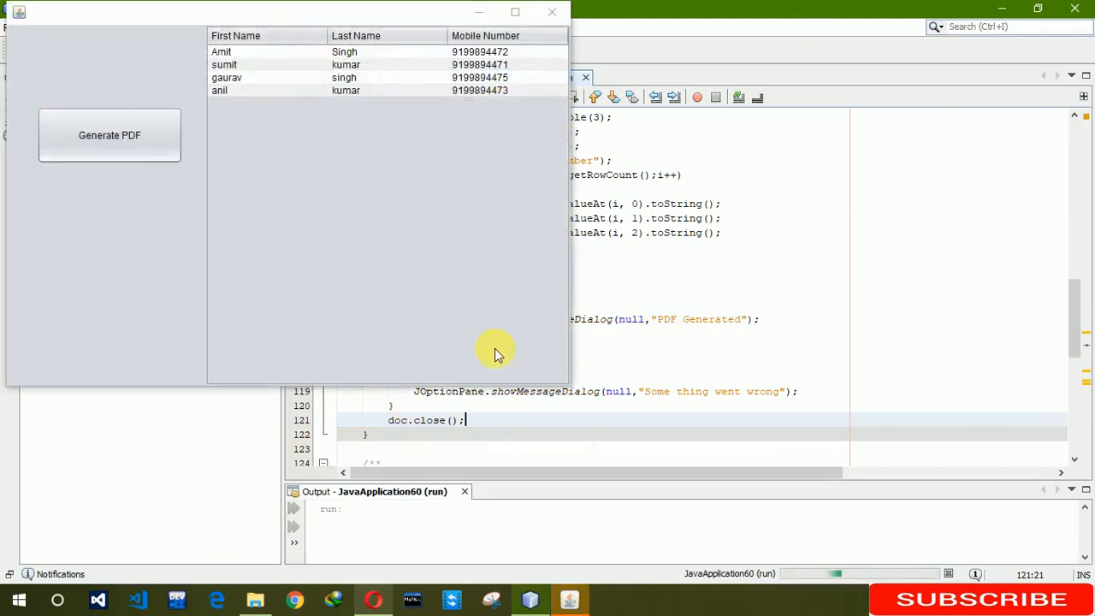
{"action": "mouse_move", "coordinate": [140, 184]}
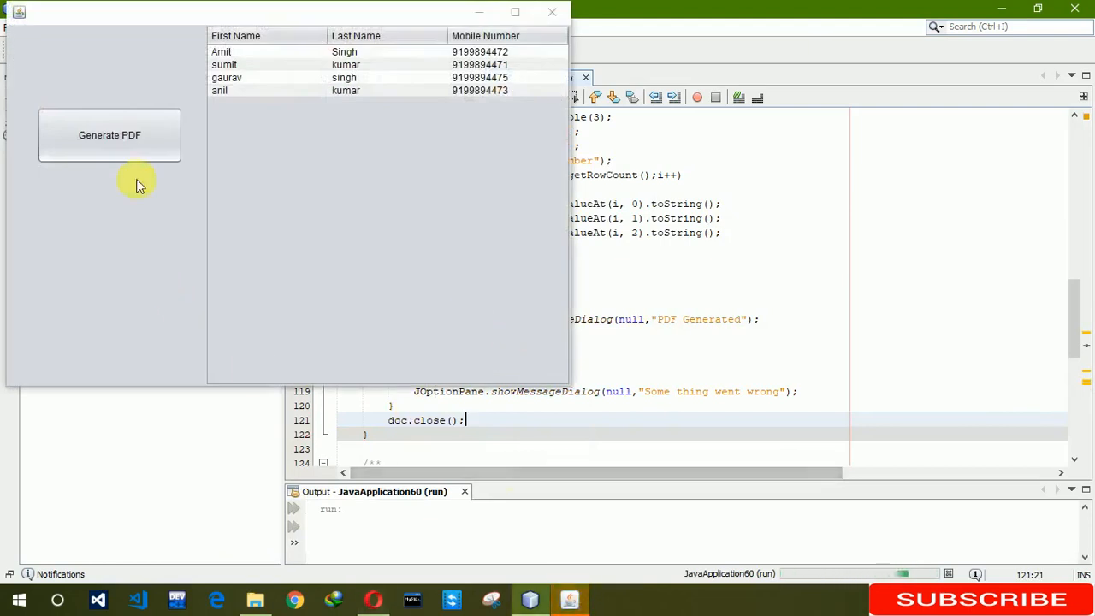
{"action": "left_click", "coordinate": [109, 135]}
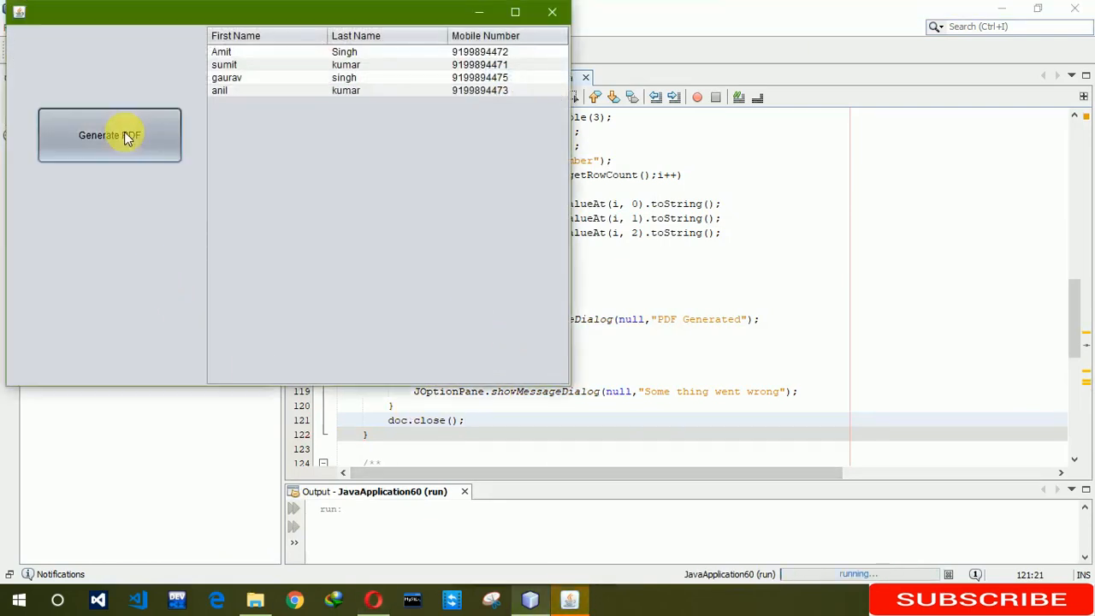
{"action": "left_click", "coordinate": [110, 134]}
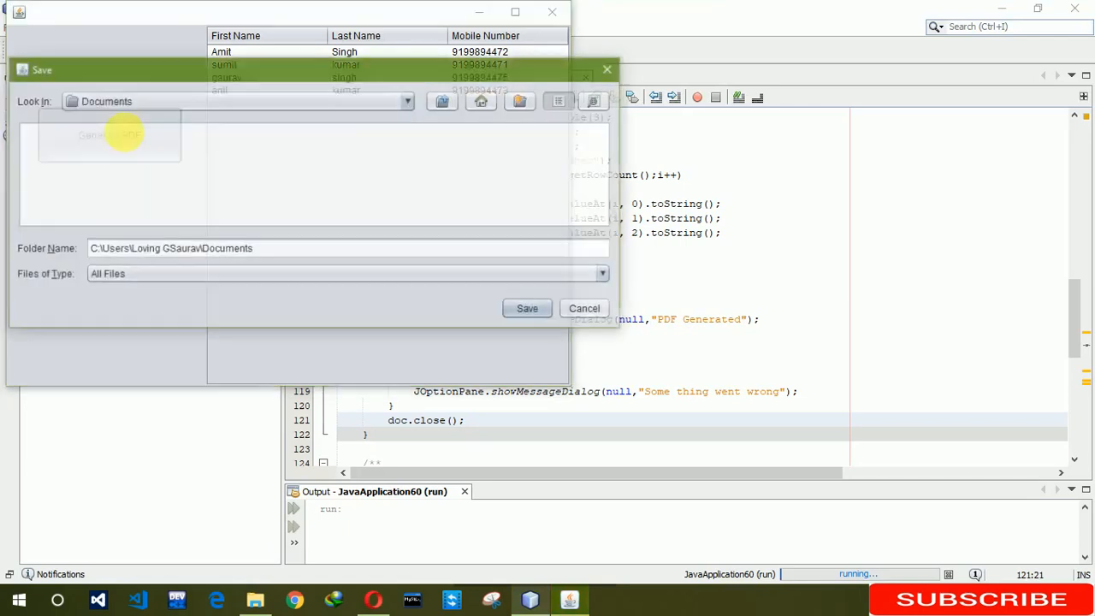
{"action": "left_click", "coordinate": [407, 100]}
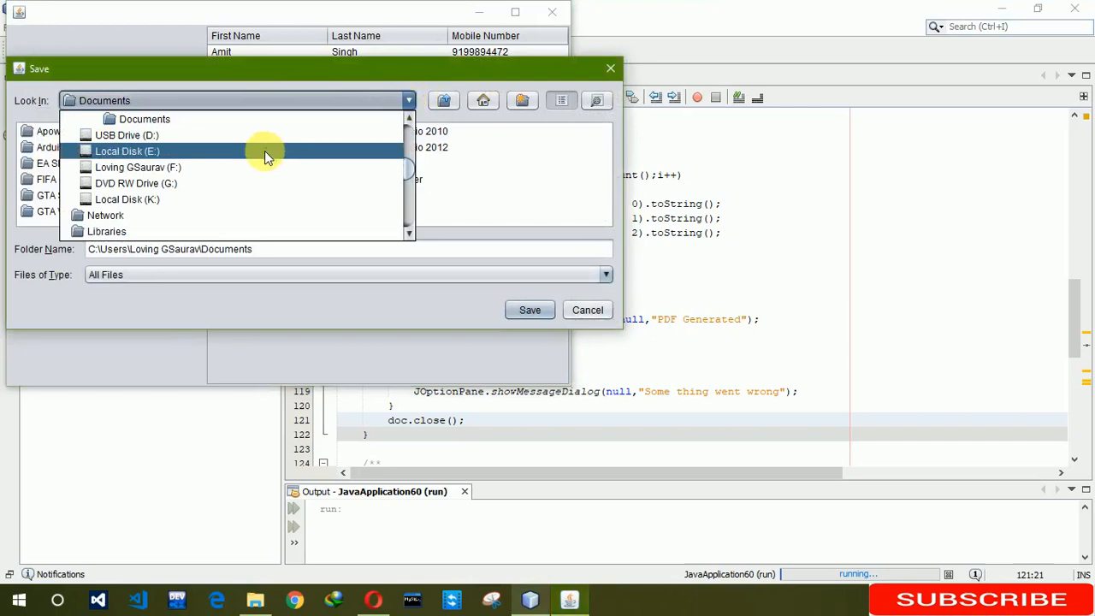
{"action": "left_click", "coordinate": [127, 151]}
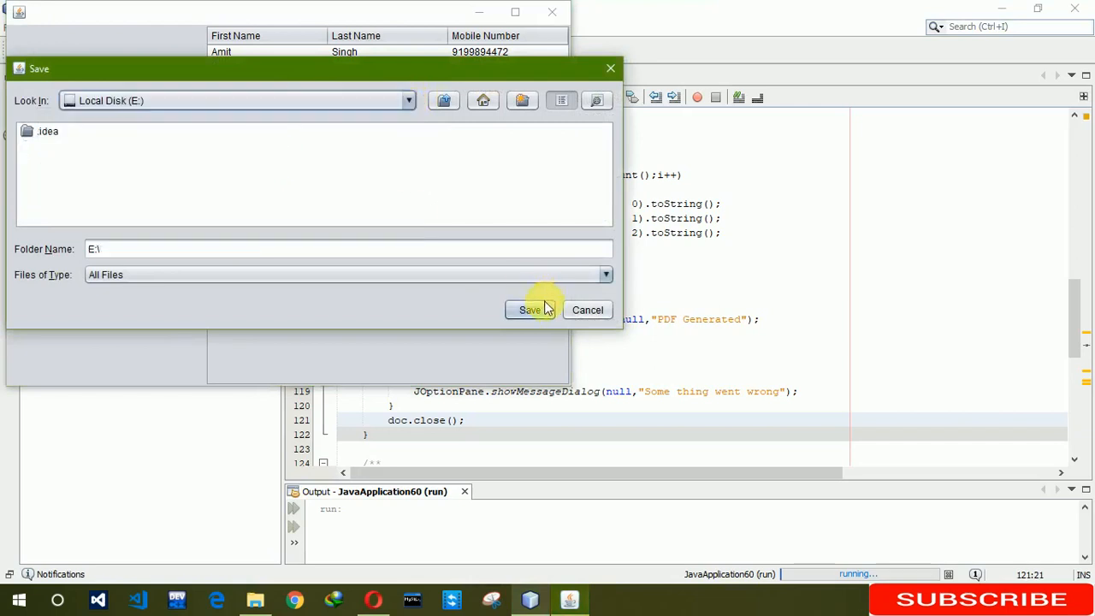
{"action": "left_click", "coordinate": [529, 310]}
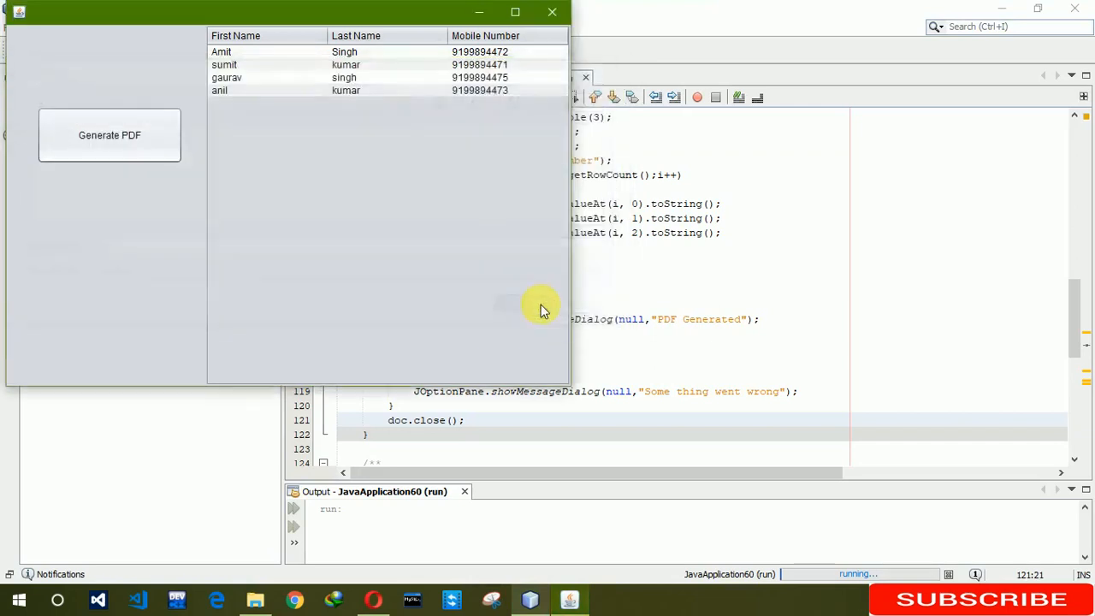
{"action": "left_click", "coordinate": [110, 134]}
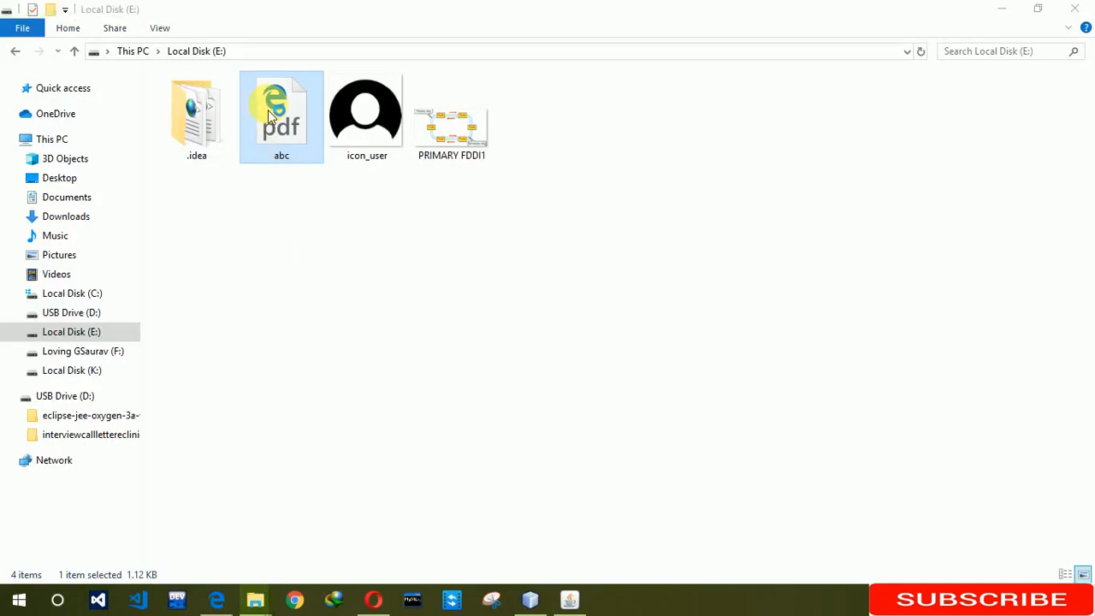
- Open abc.pdf from drive E: in Microsoft Edge
{"action": "double_click", "coordinate": [280, 116]}
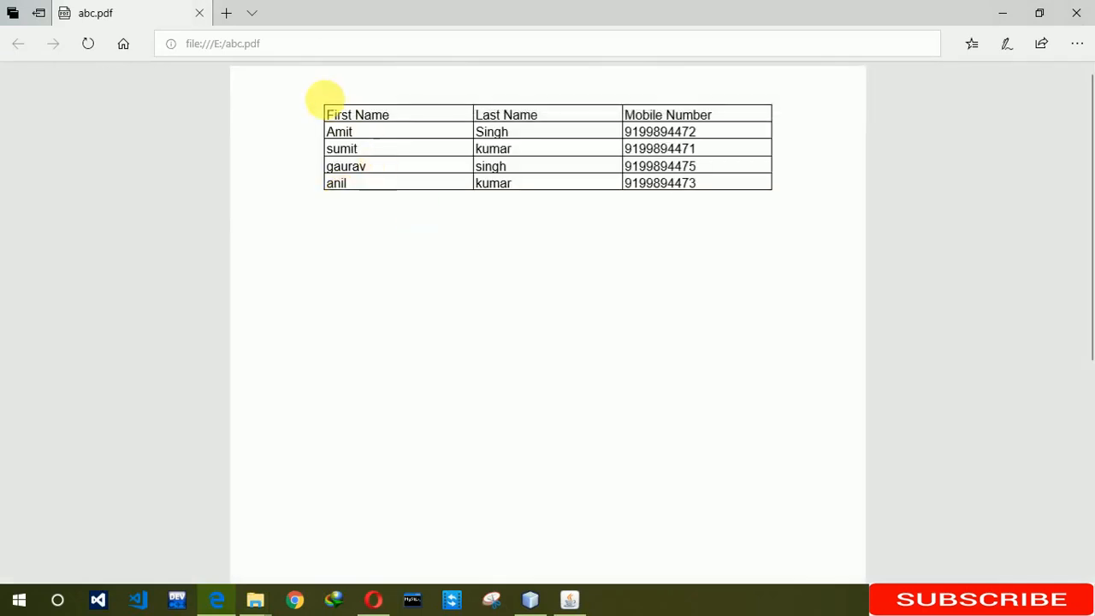
{"action": "mouse_move", "coordinate": [533, 550]}
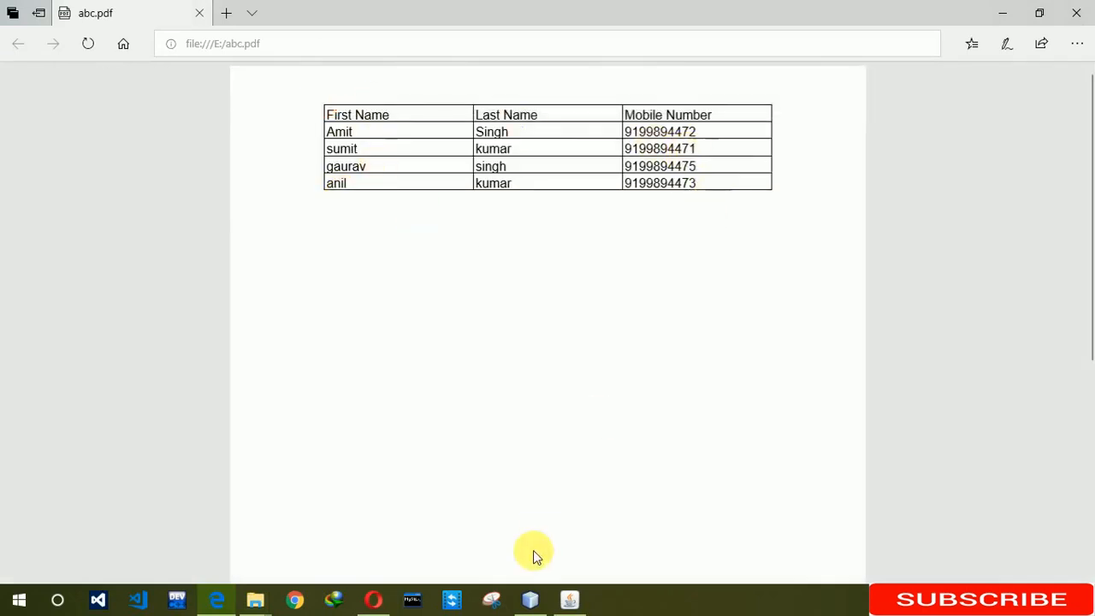
{"action": "mouse_move", "coordinate": [530, 598]}
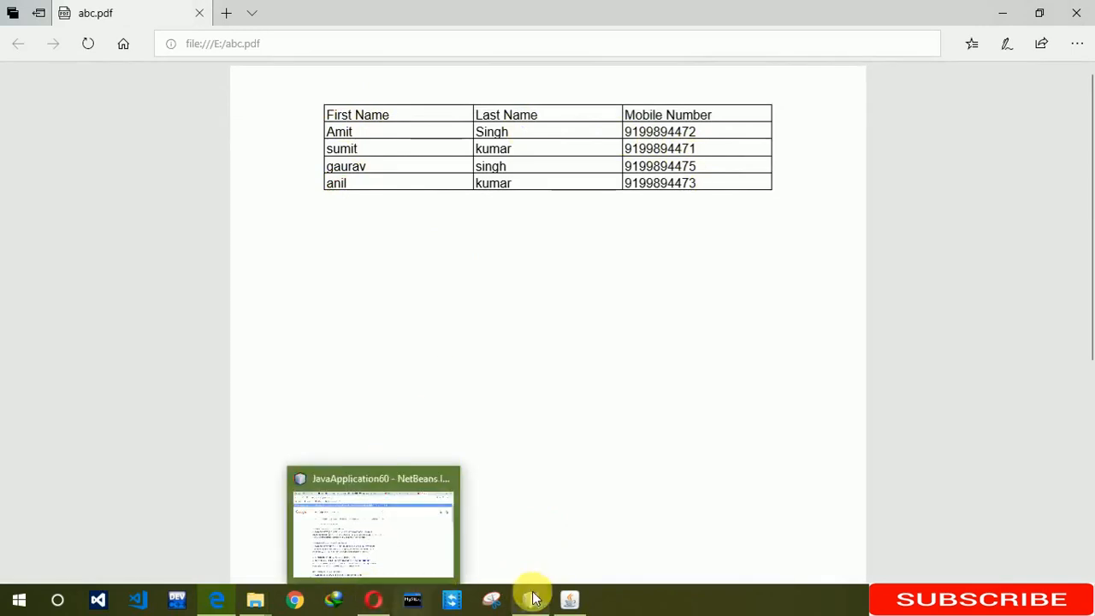